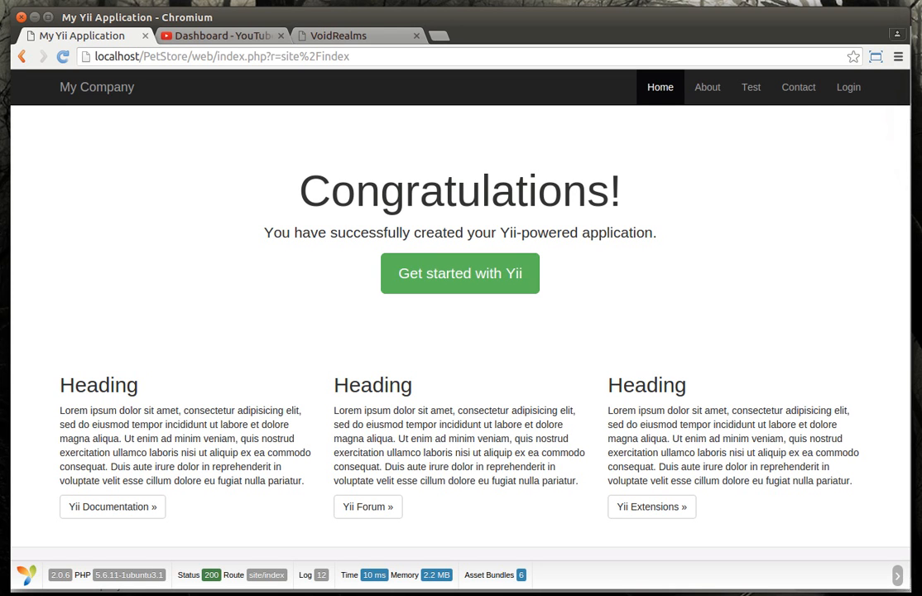
mouse_move(903, 203)
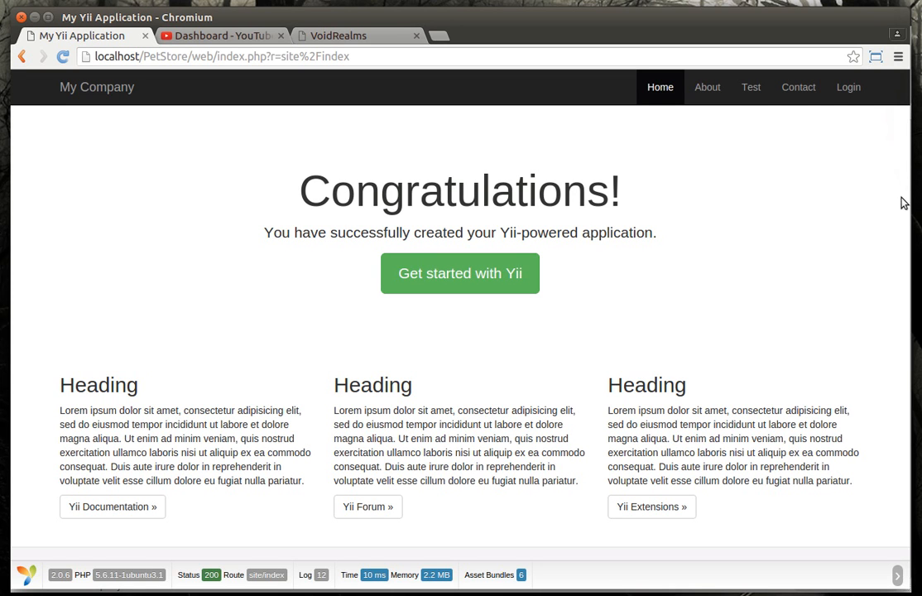
mouse_move(871, 215)
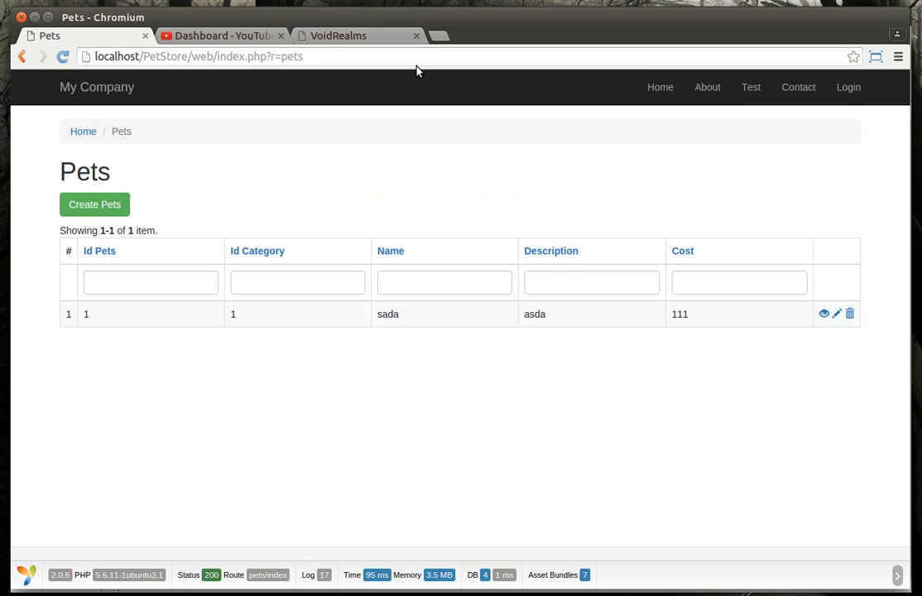
mouse_move(313, 156)
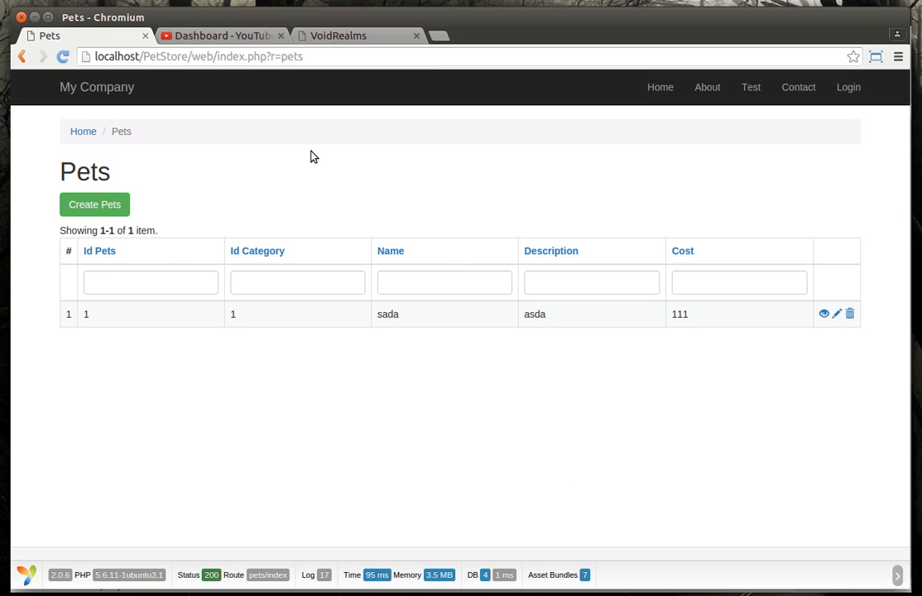
mouse_move(95, 204)
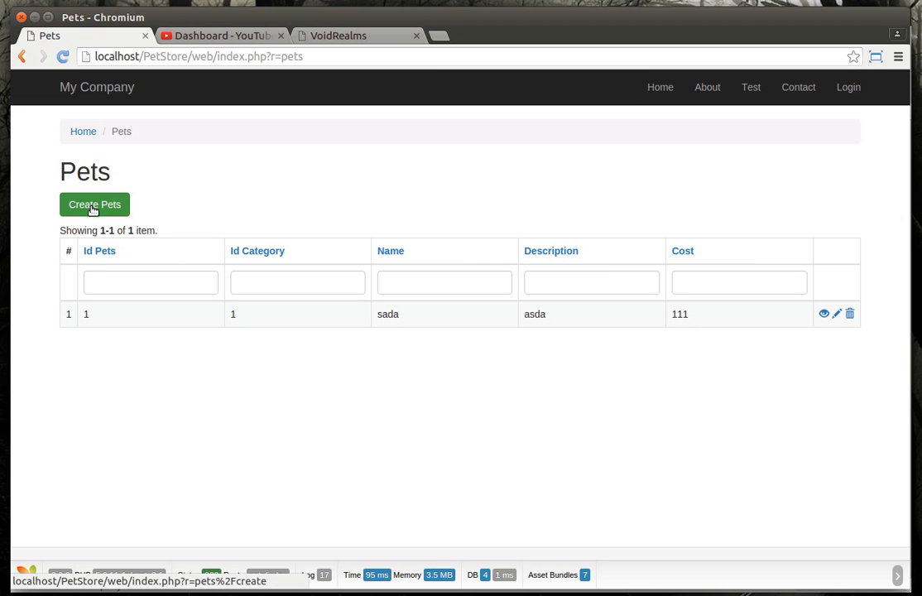
Submit the empty new-pet form, then click into the Id Category, Name and Cost fields
left_click(95, 205)
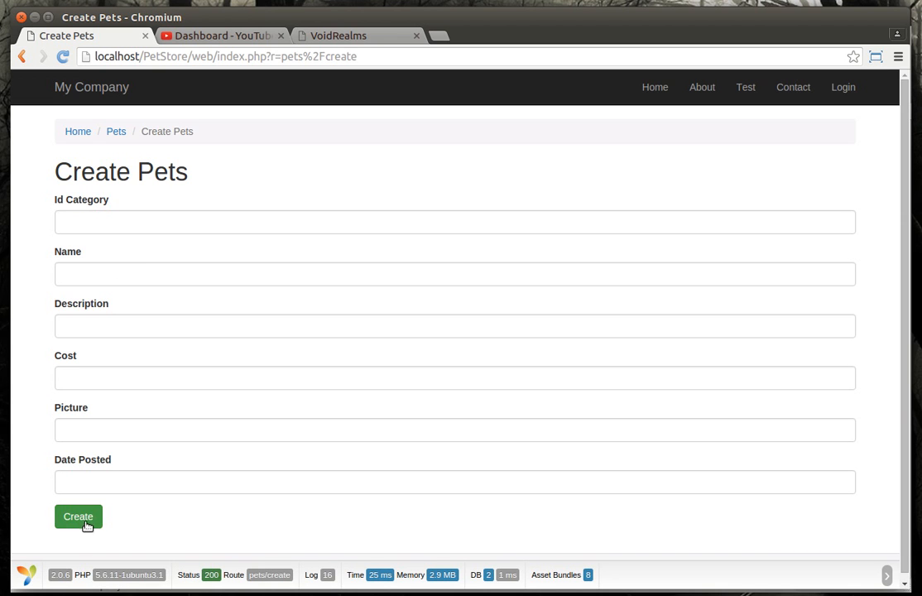
left_click(77, 515)
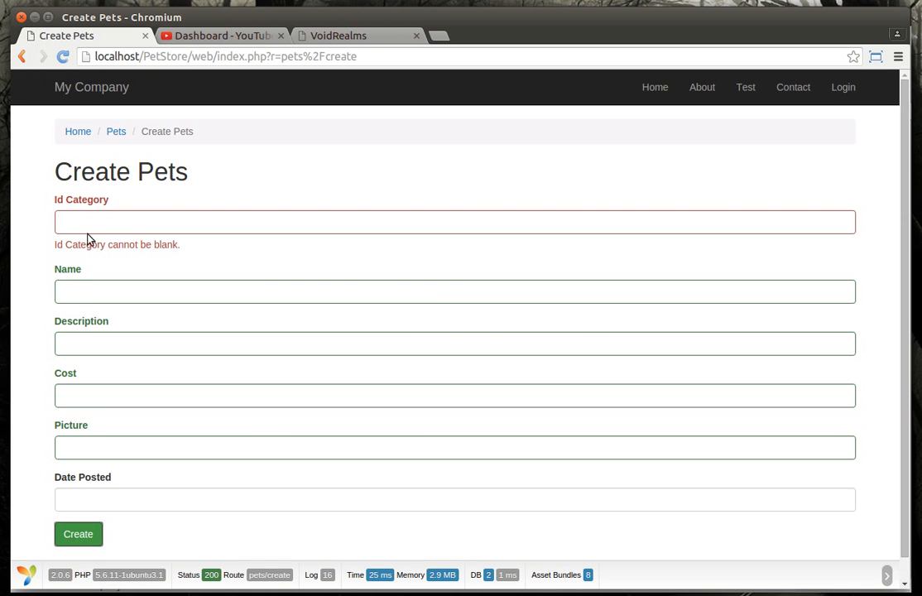
left_click(454, 220)
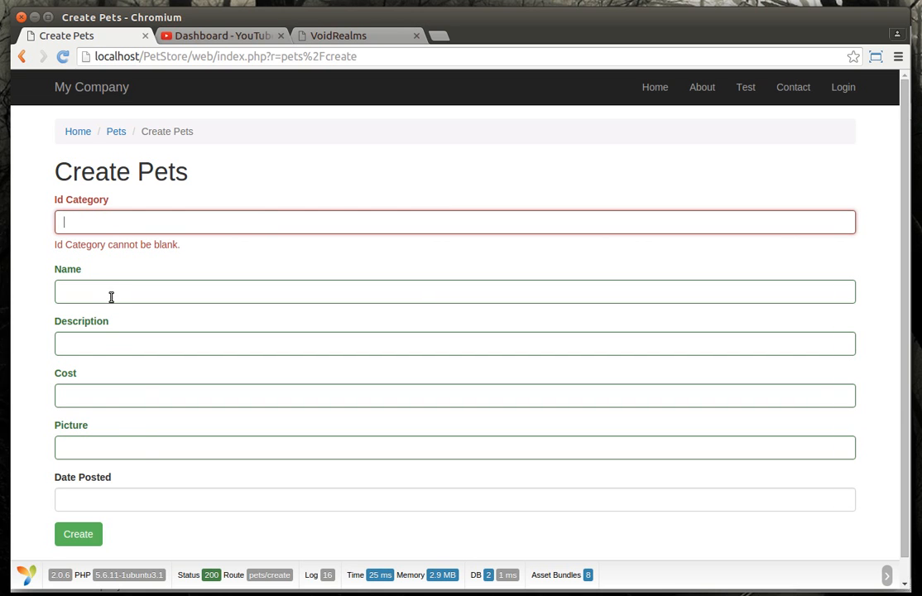
mouse_move(137, 388)
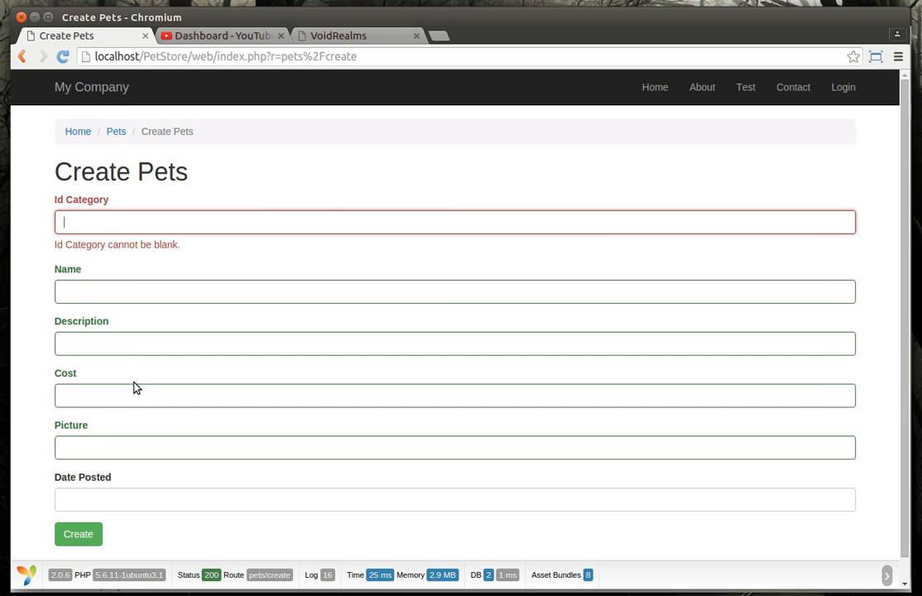
left_click(454, 290)
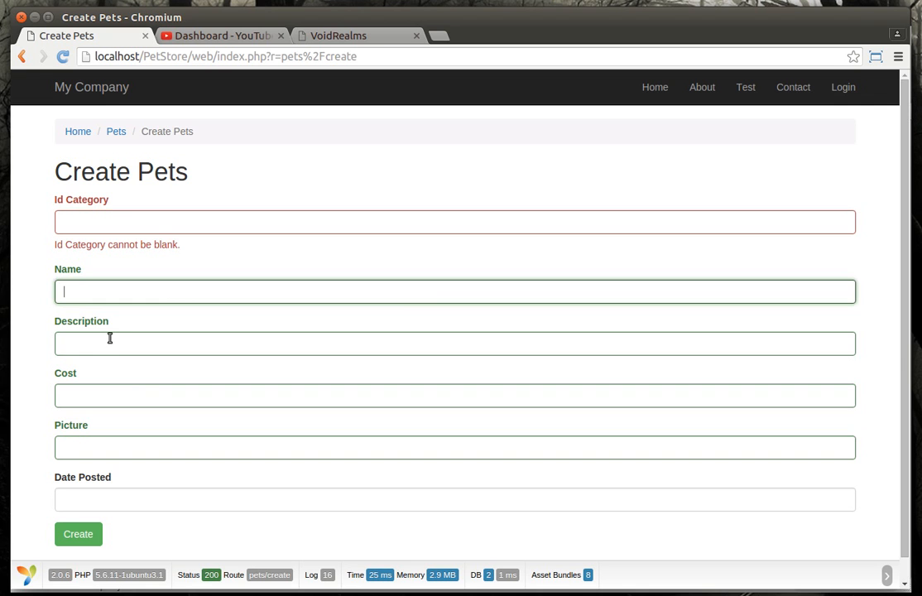
left_click(453, 343)
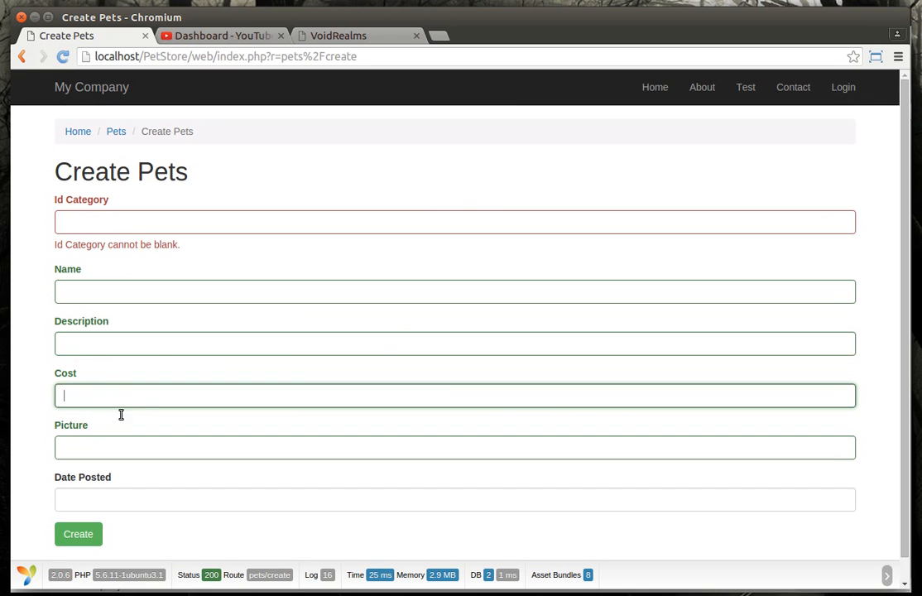
mouse_move(135, 273)
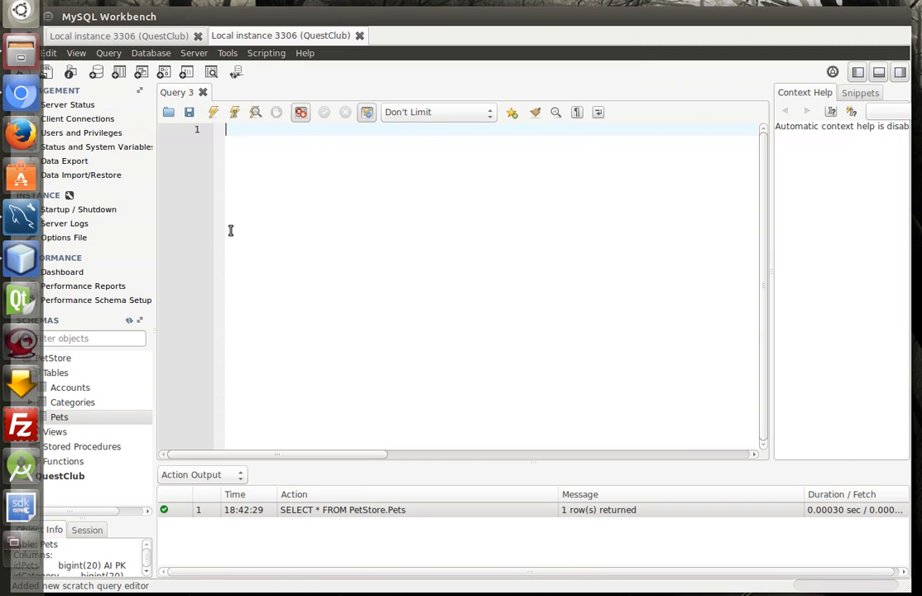
Alter the Pets table and untick Not Null on the Name column
right_click(59, 417)
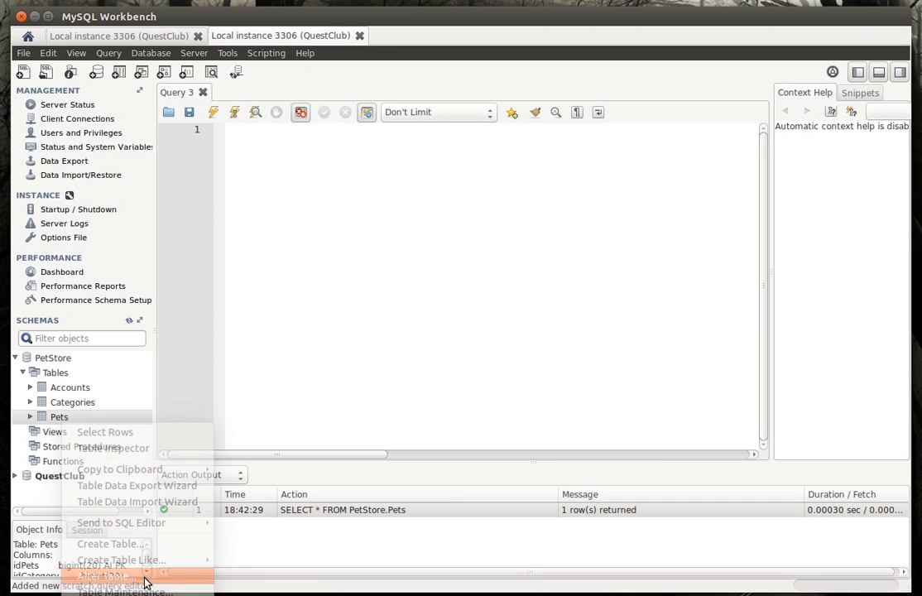
left_click(100, 575)
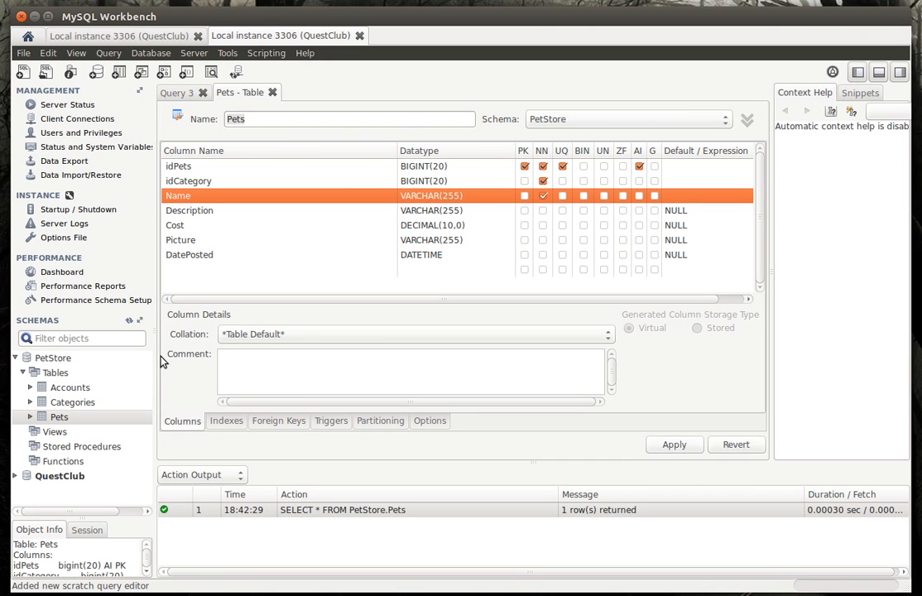
mouse_move(280, 246)
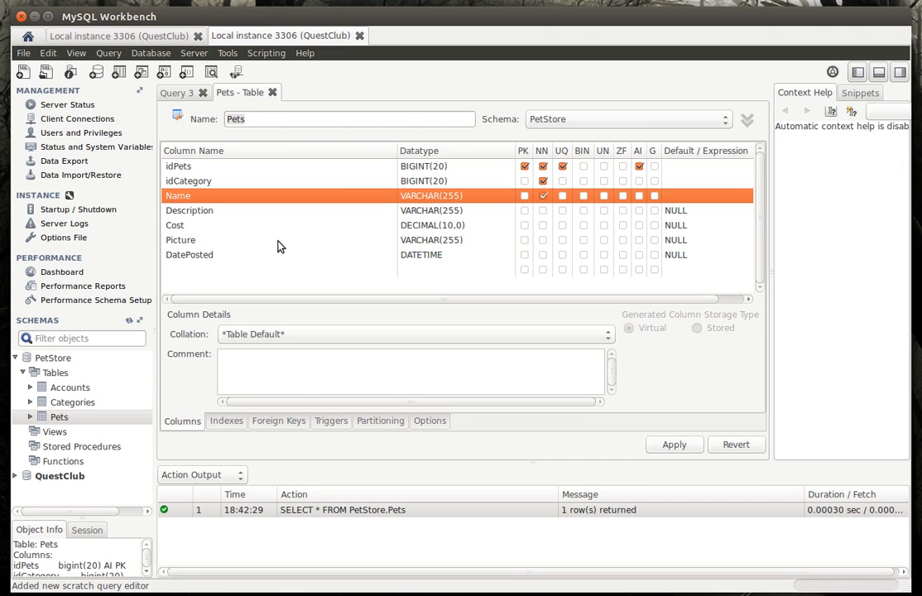
left_click(542, 196)
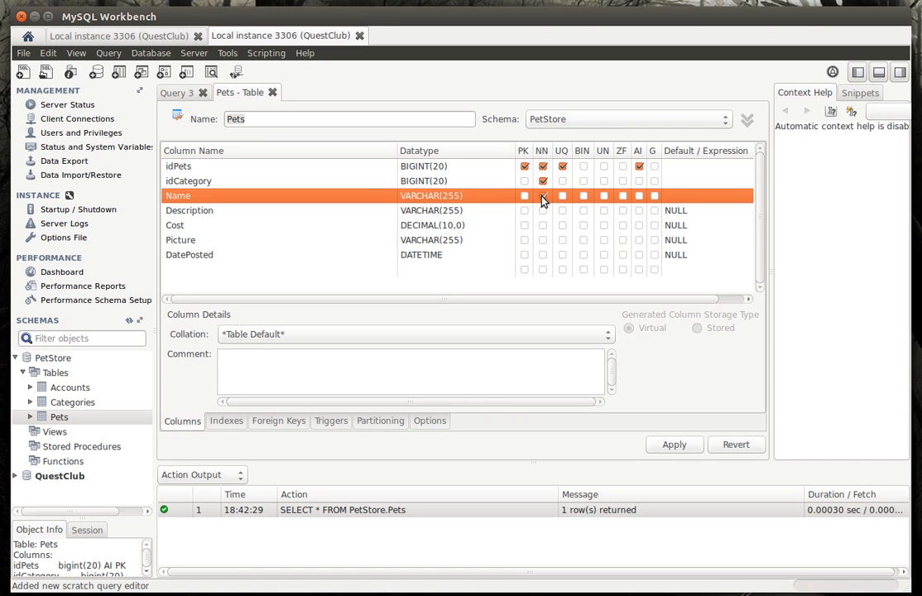
left_click(541, 195)
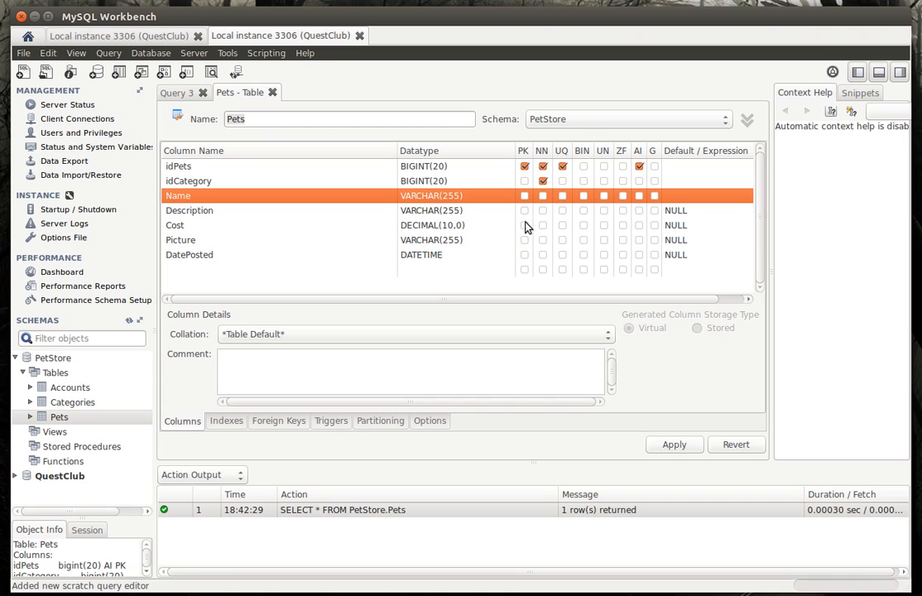
mouse_move(474, 207)
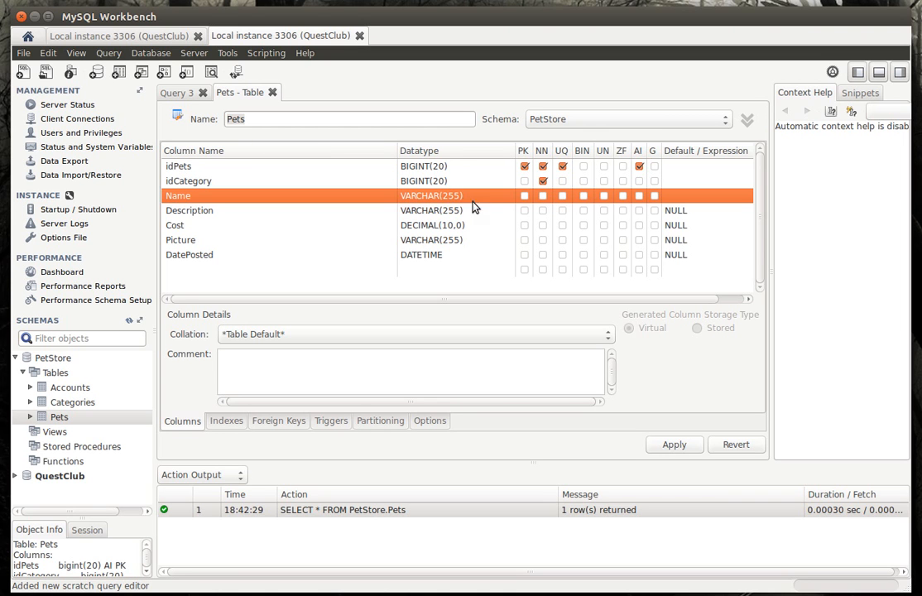
mouse_move(3, 196)
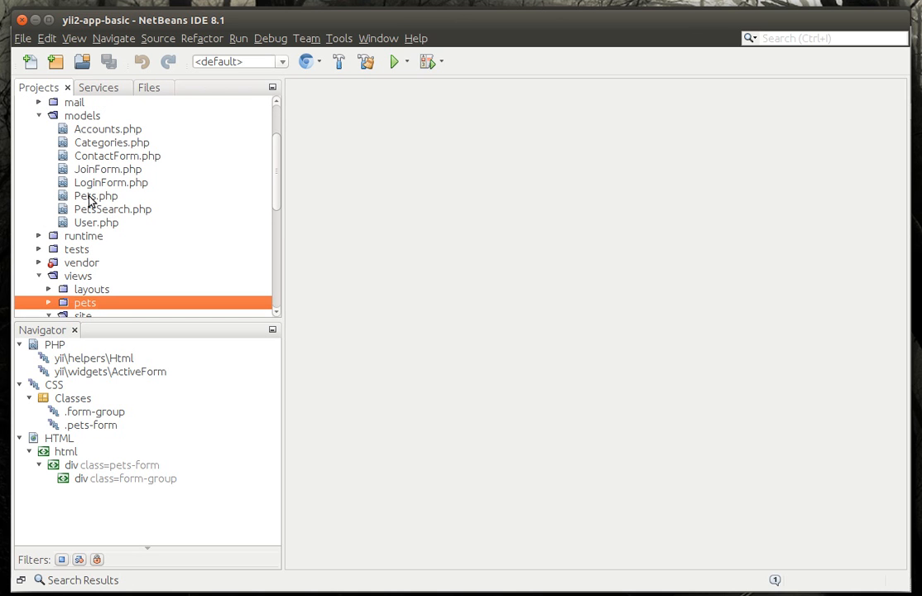
Open models/Pets.php and inspect the required rule for idCategory
double_click(96, 195)
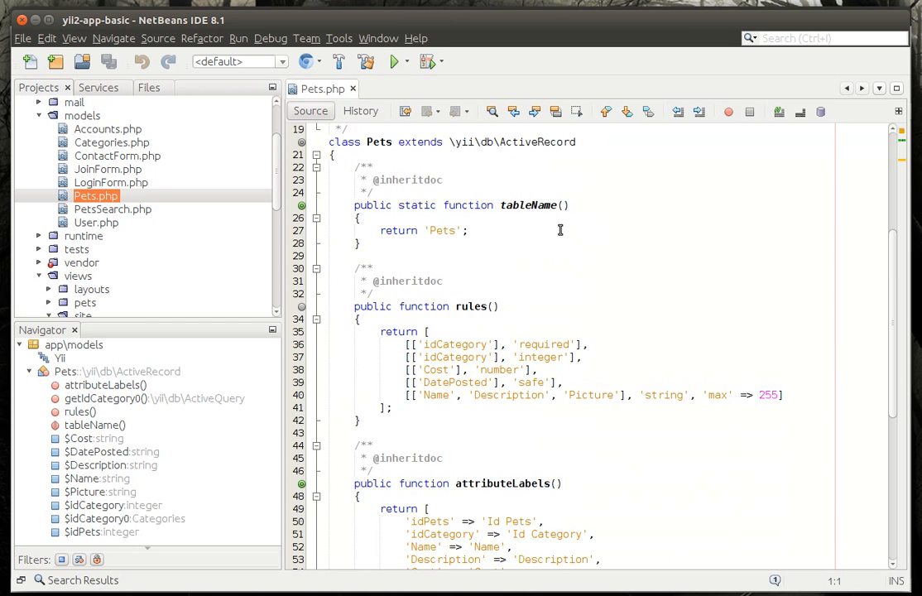
scroll("down", 3)
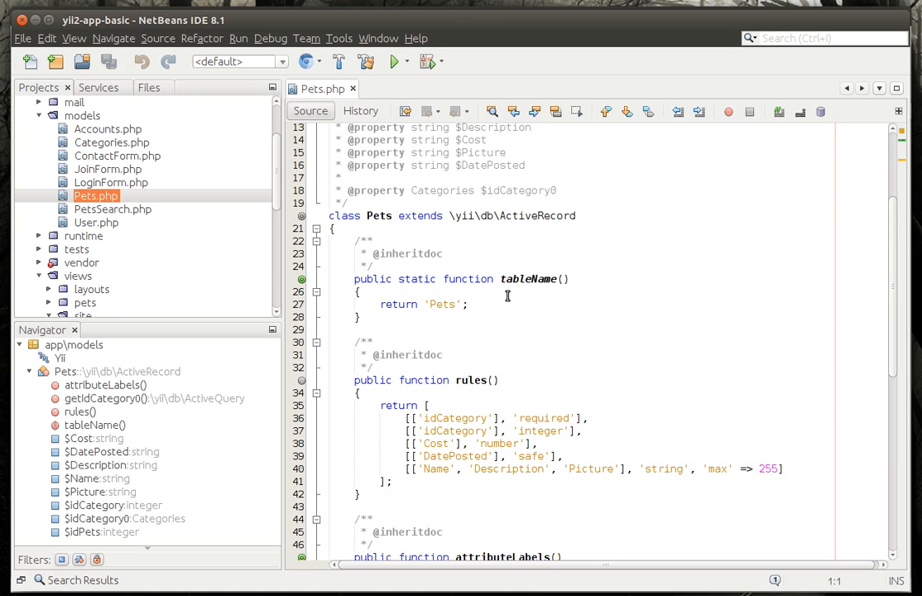
left_click(378, 215)
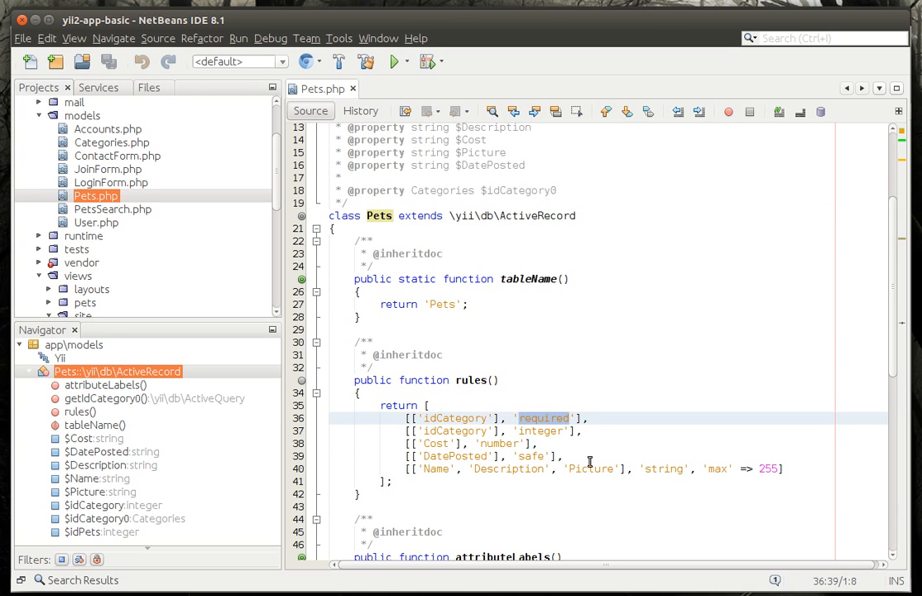
left_click(80, 411)
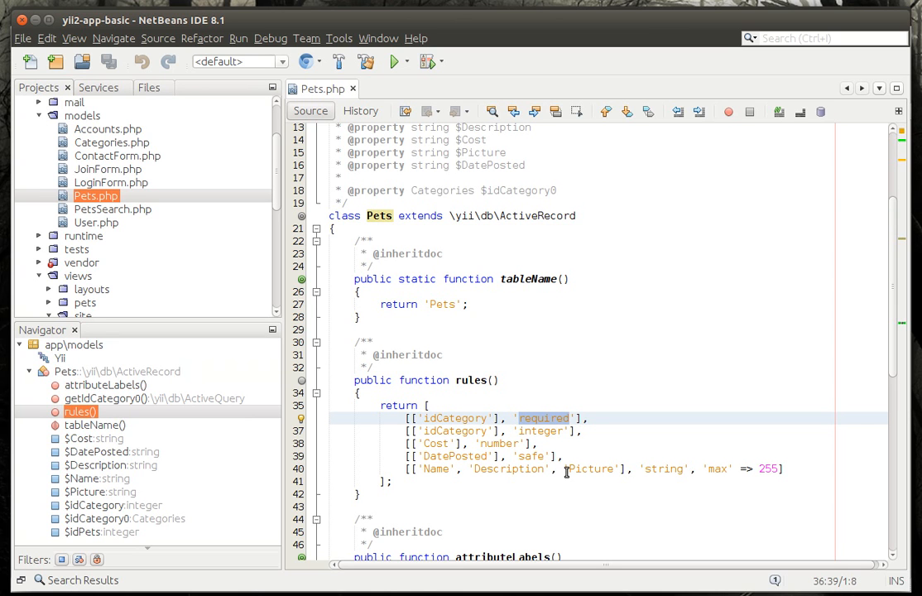
mouse_move(562, 417)
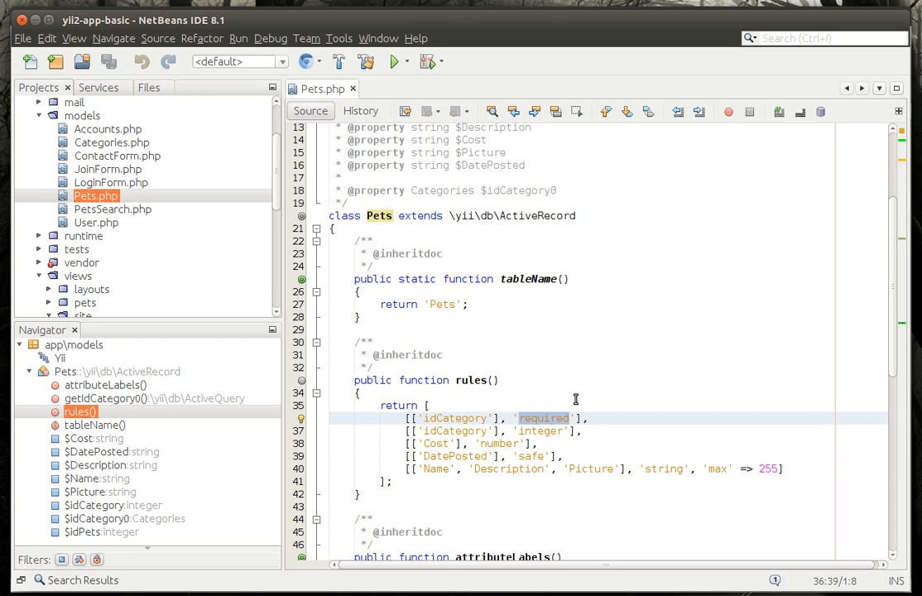
Expand views/pets and open index.php
scroll("down", 3)
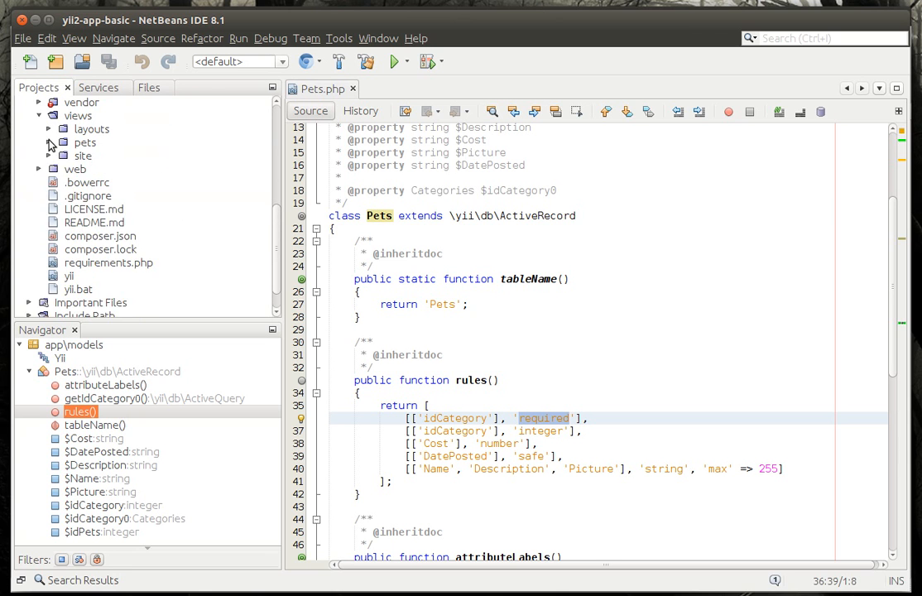
left_click(49, 141)
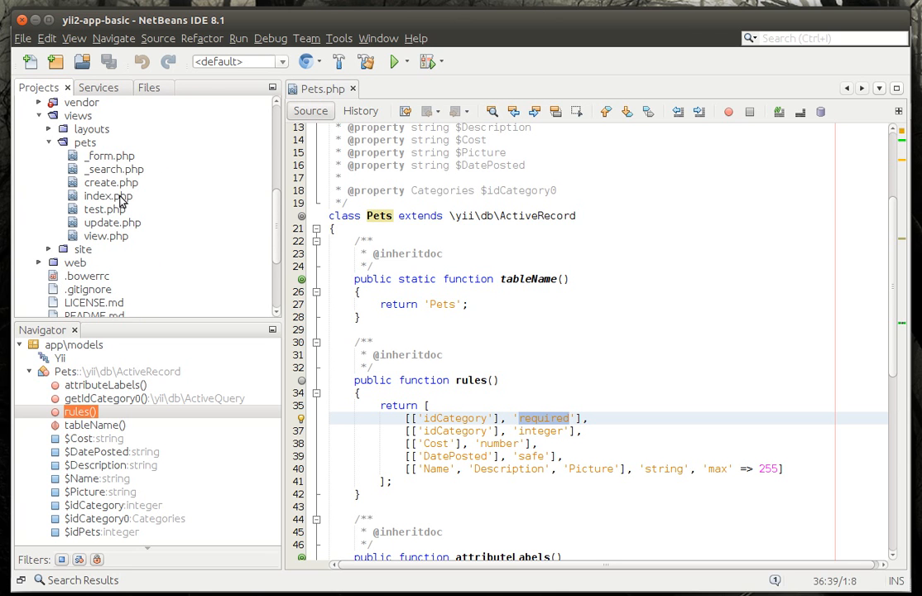
double_click(107, 195)
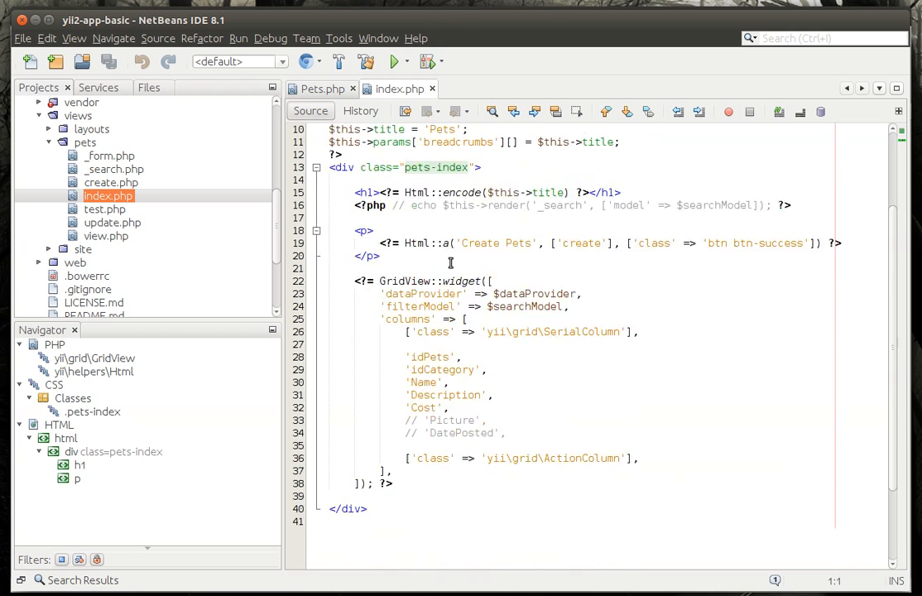
scroll("down", 3)
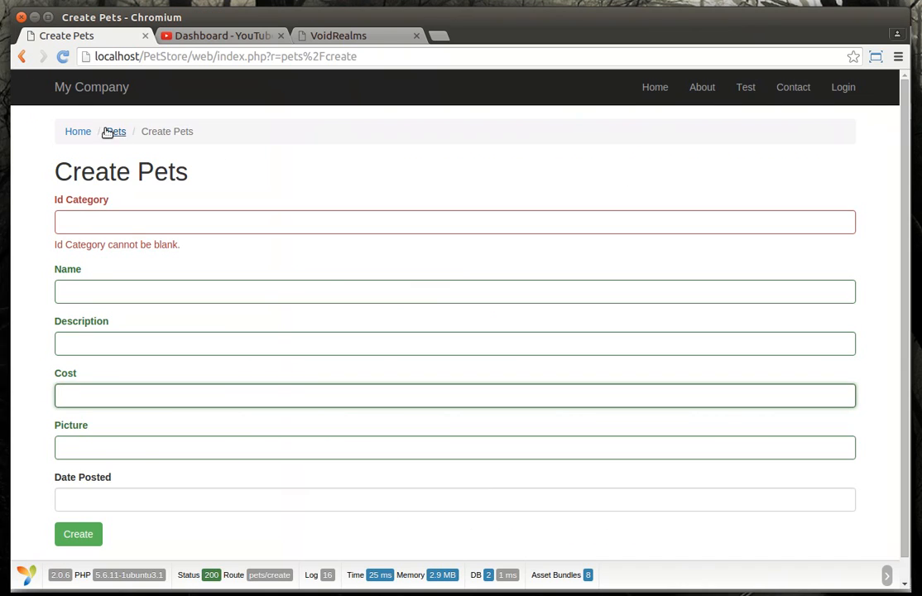
Reload the PetStore pets index page in Chromium
left_click(114, 131)
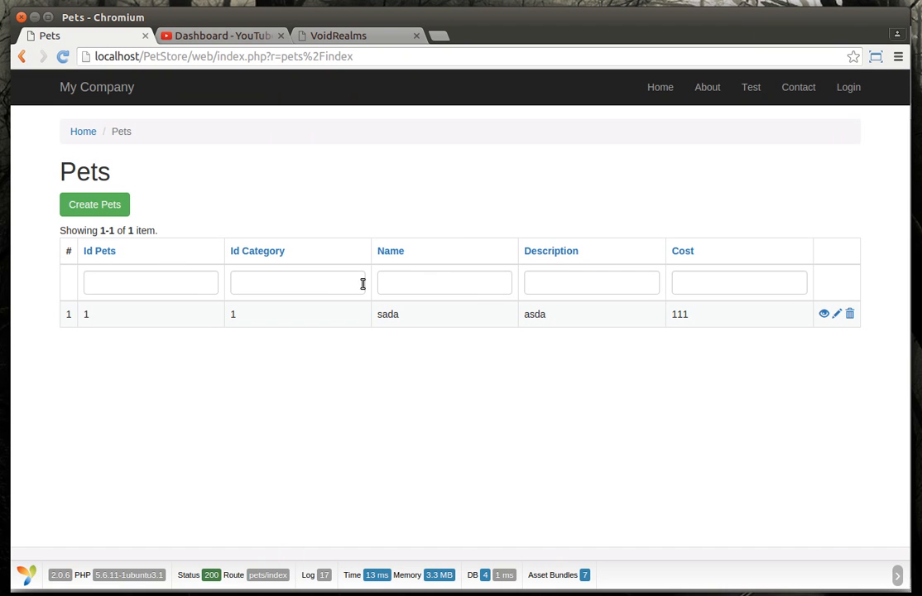
left_click(94, 205)
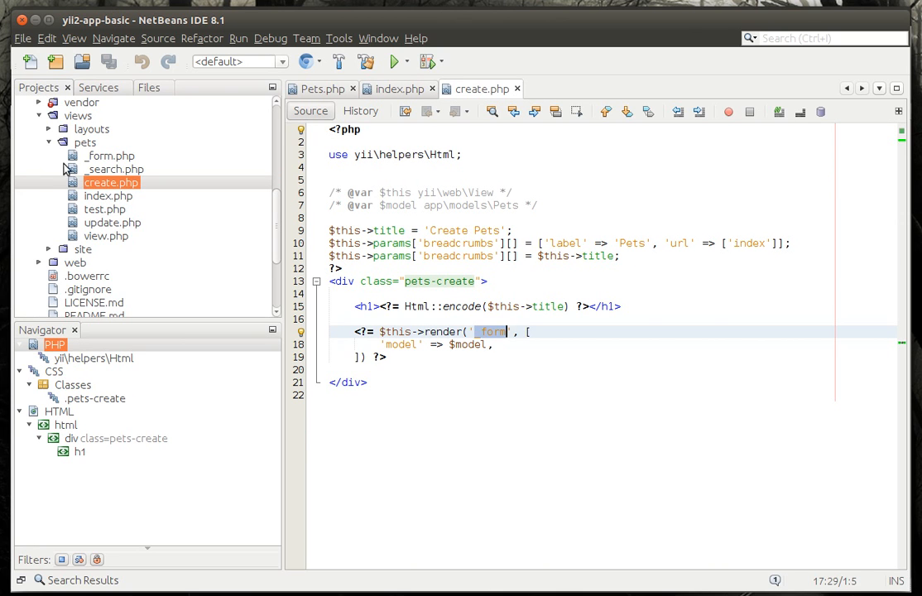
Open the pets update.php, create.php and shared _form.php views
left_click(110, 155)
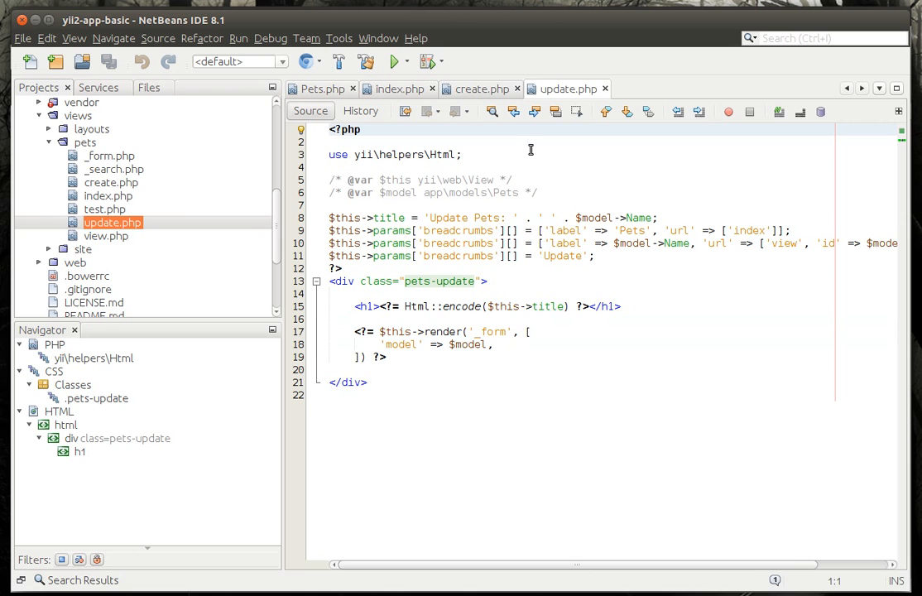
left_click(476, 88)
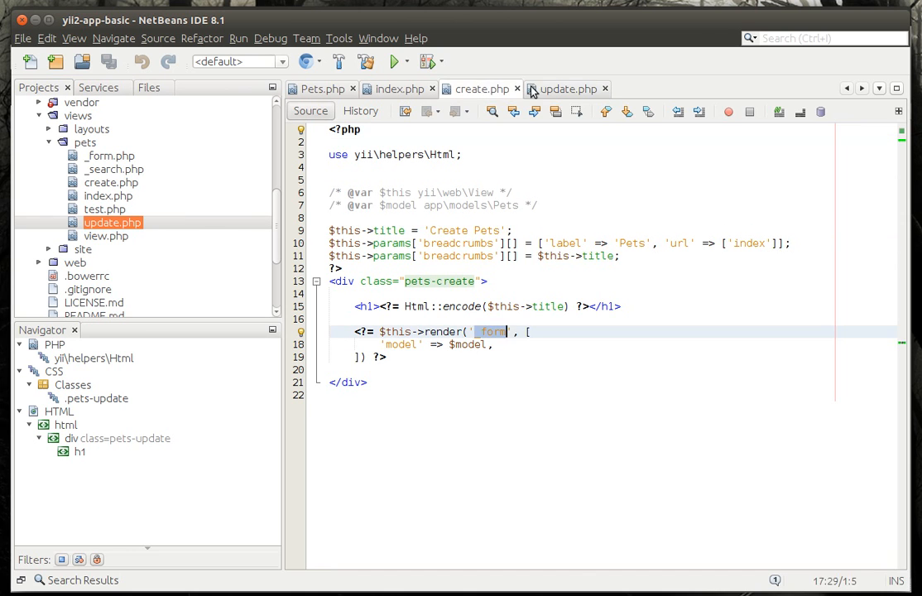
left_click(565, 89)
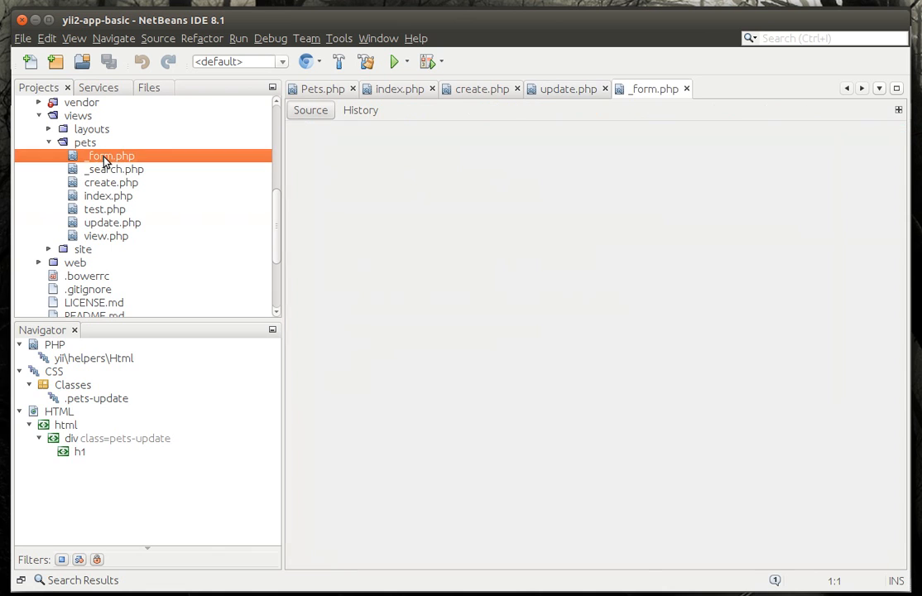
double_click(111, 155)
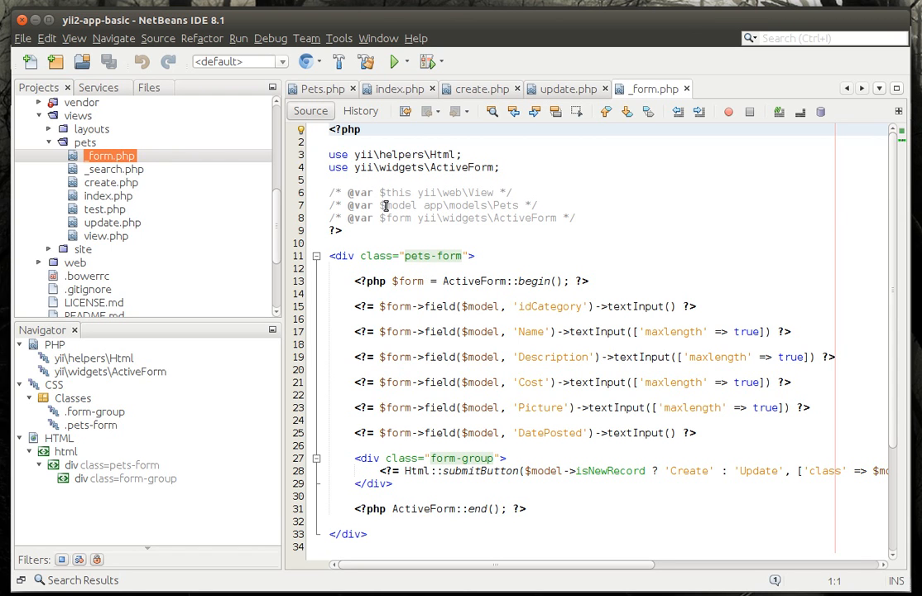
double_click(398, 204)
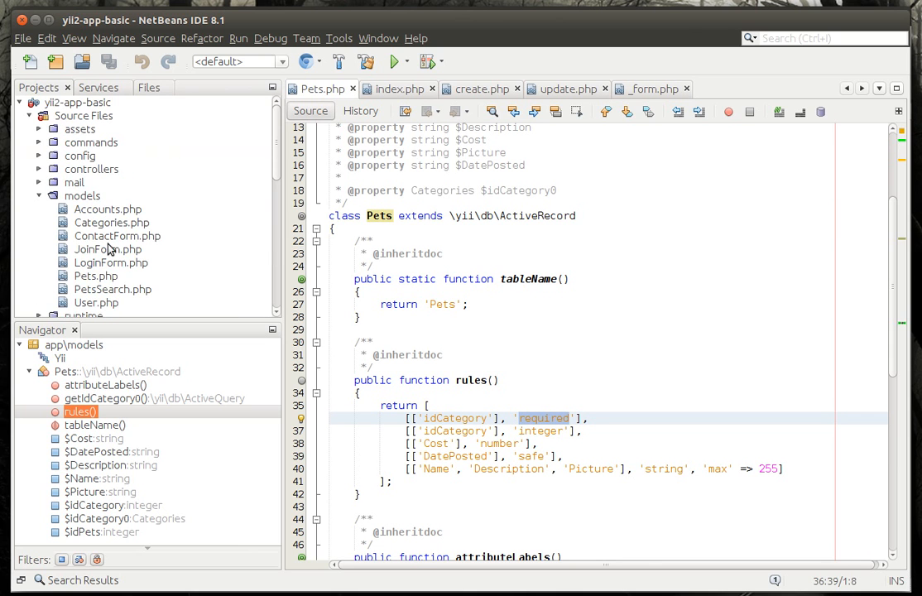
Create a new PHP file named RequiredForm.php in the models folder
right_click(82, 195)
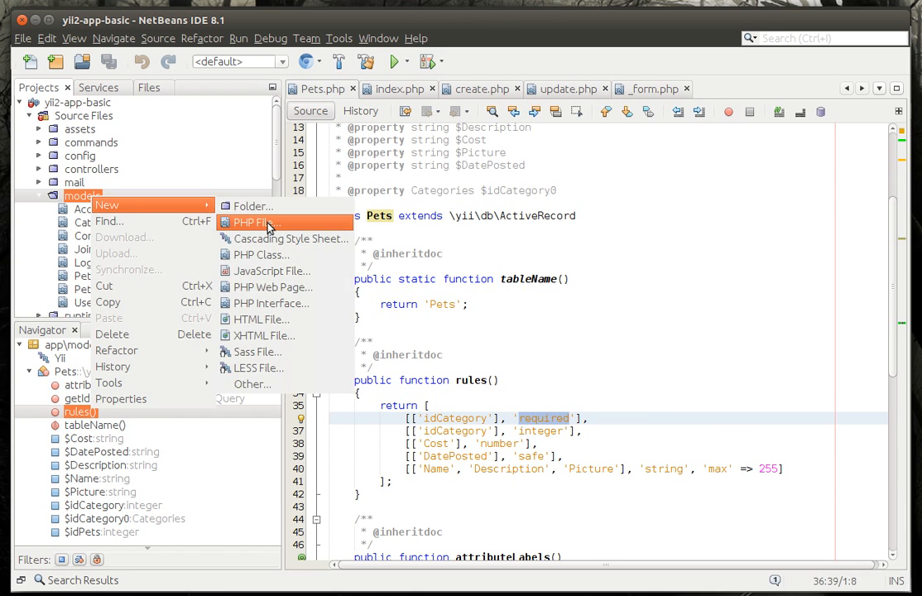
left_click(255, 222)
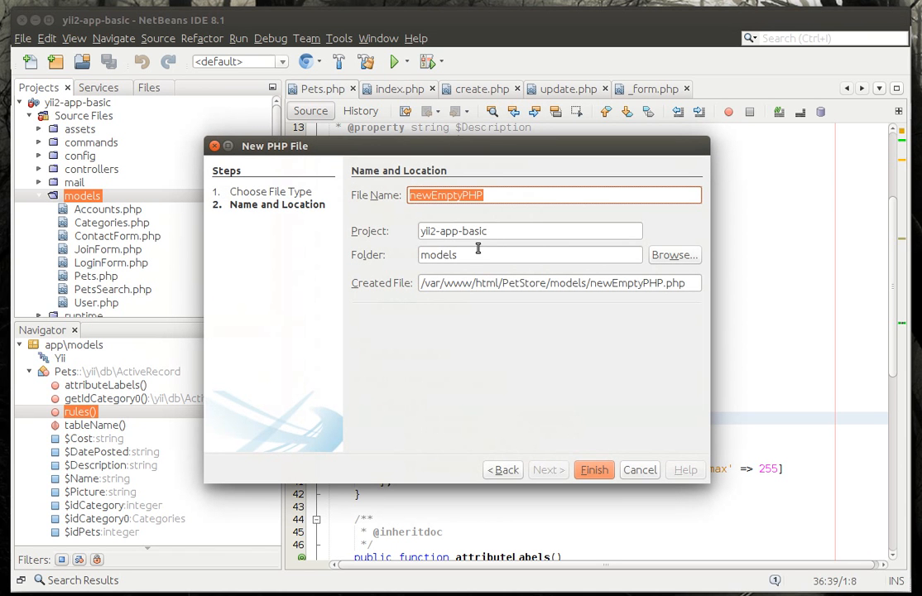
type("MyPets")
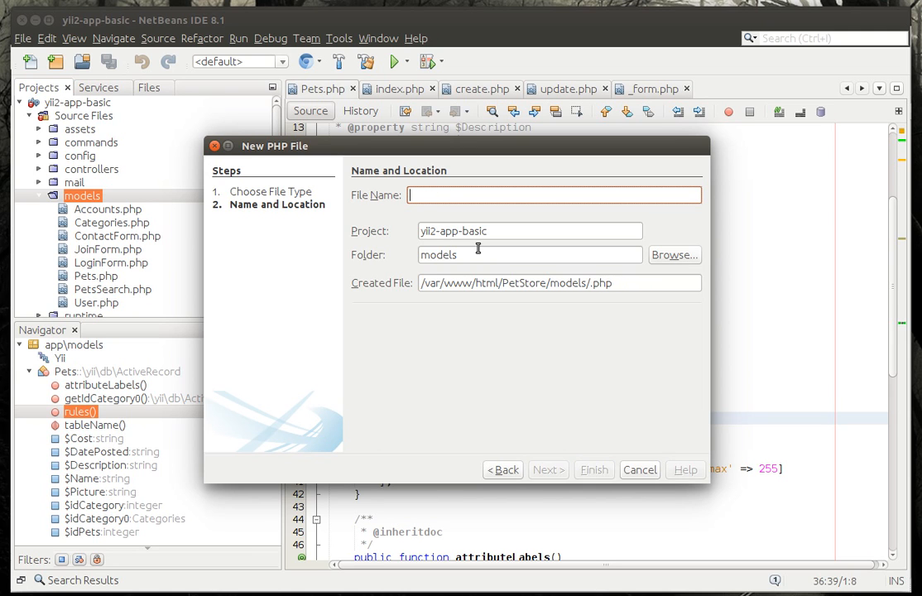
type("Requiredna")
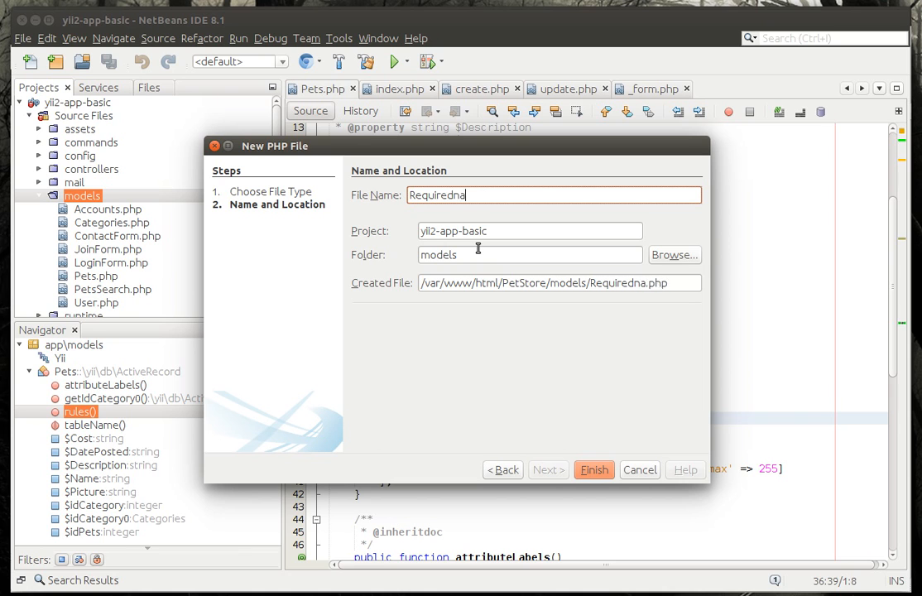
key("BackSpace")
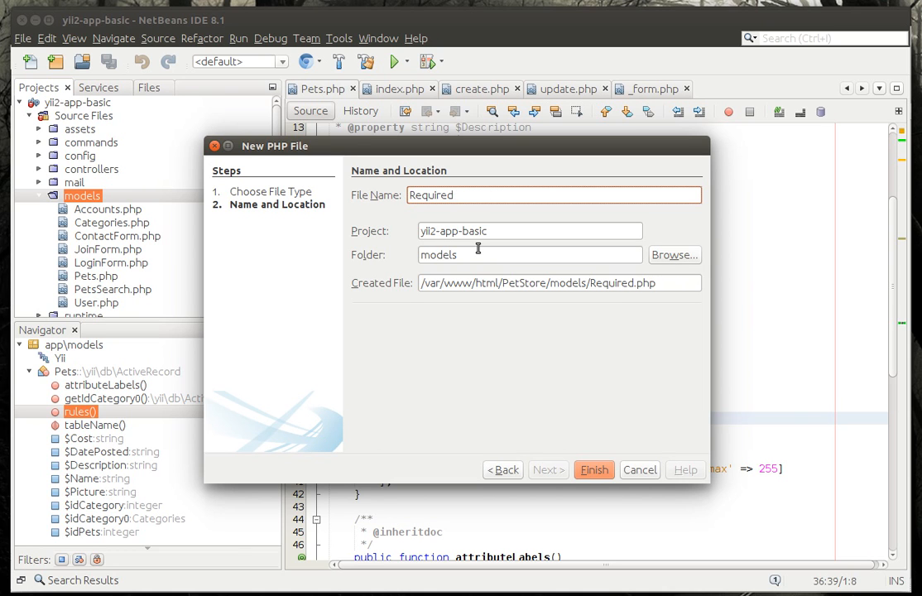
type("Name")
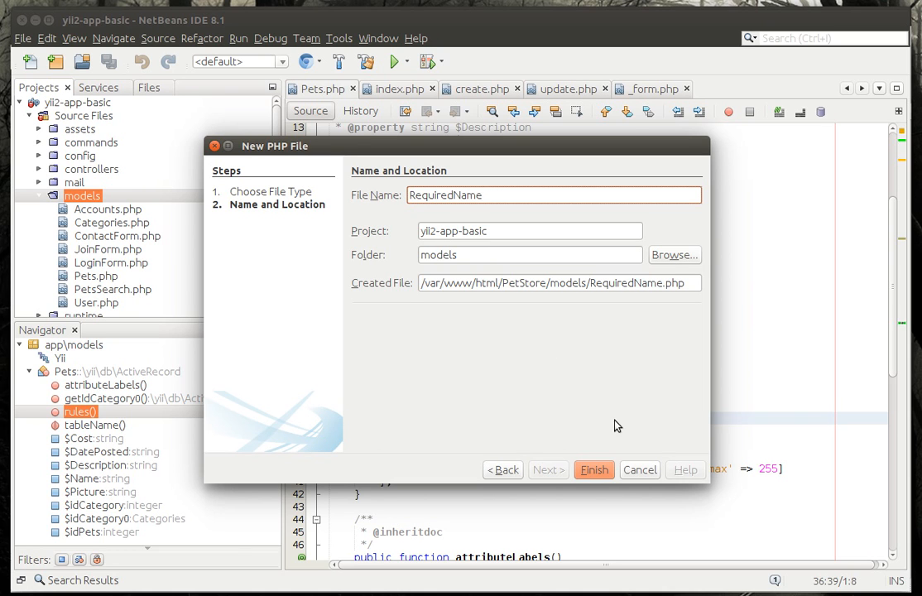
left_click(532, 195)
type("For")
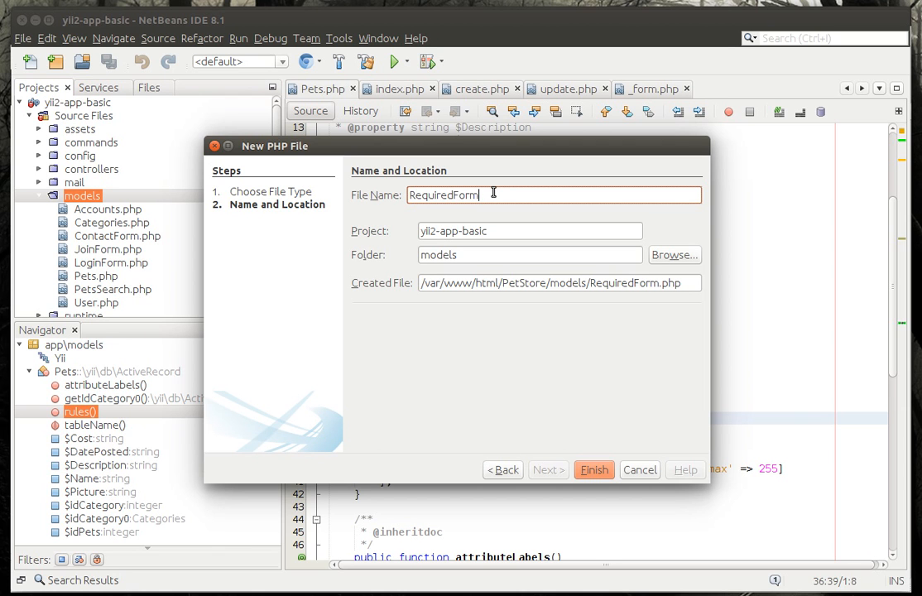
left_click(593, 469)
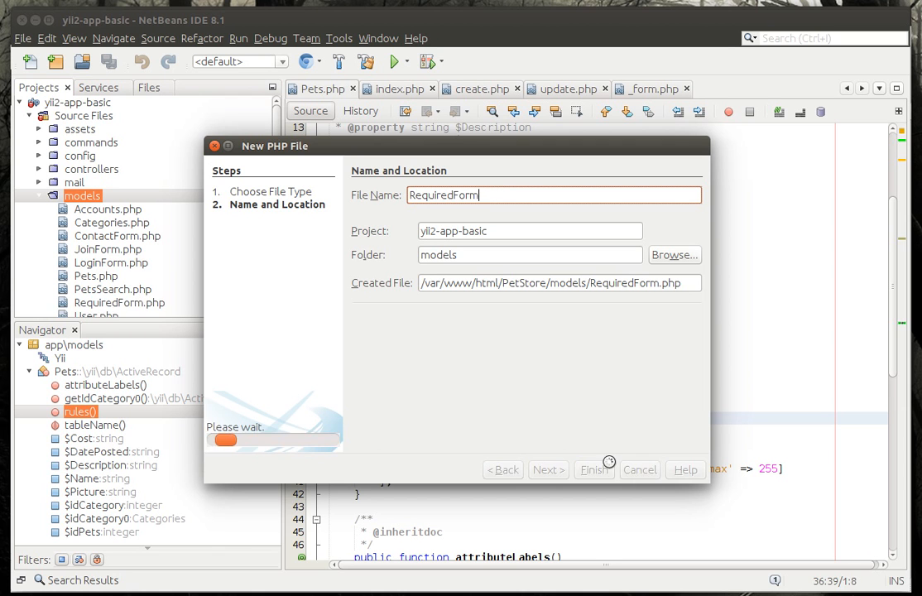
left_click(594, 469)
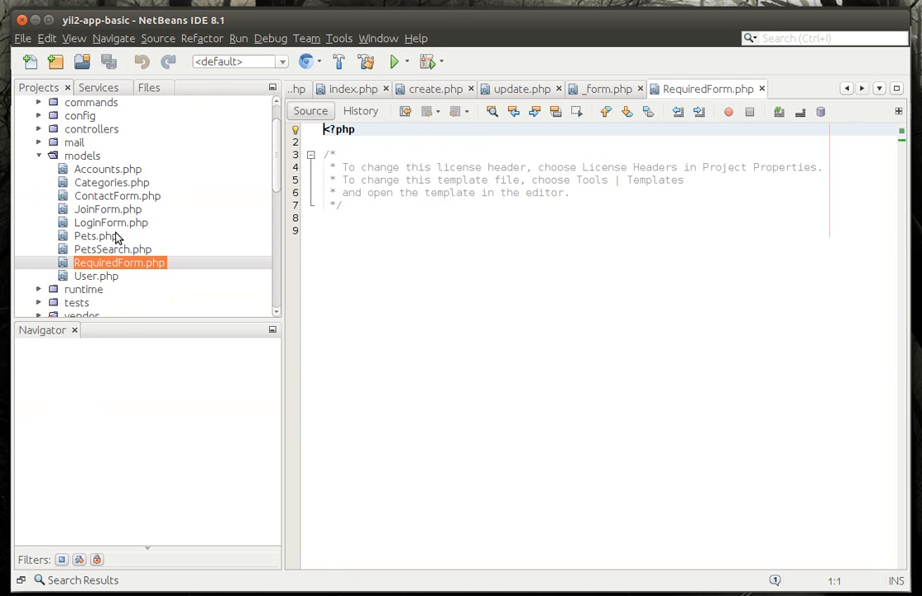
Rename the pasted class to RequiredForm and add a public $Description property
double_click(111, 222)
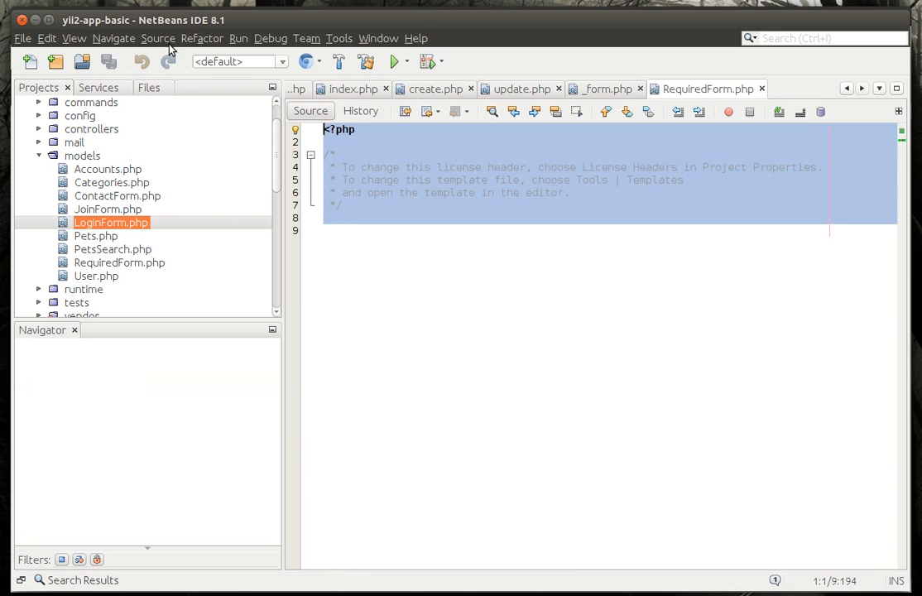
double_click(110, 222)
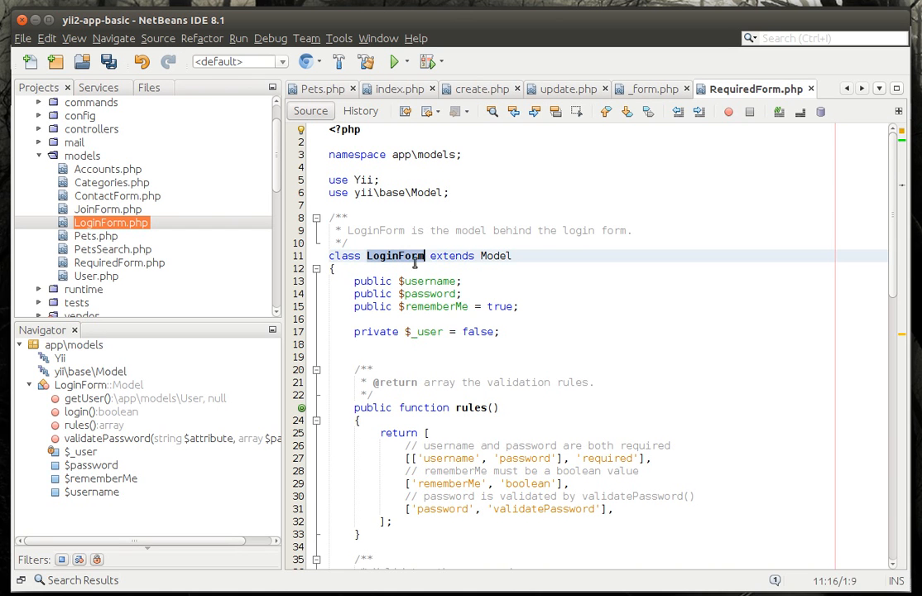
type("Required")
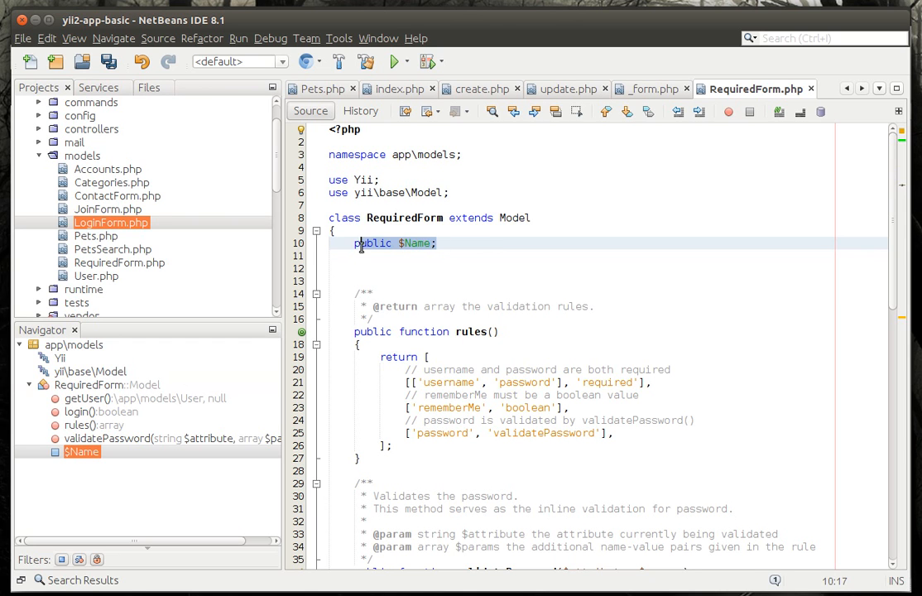
left_click(379, 256)
type("public $;")
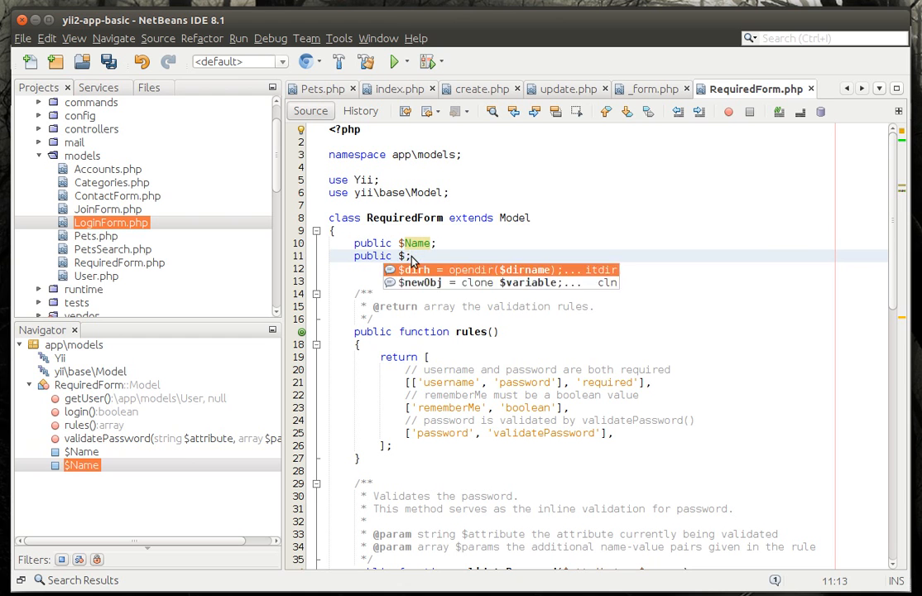
type("Description")
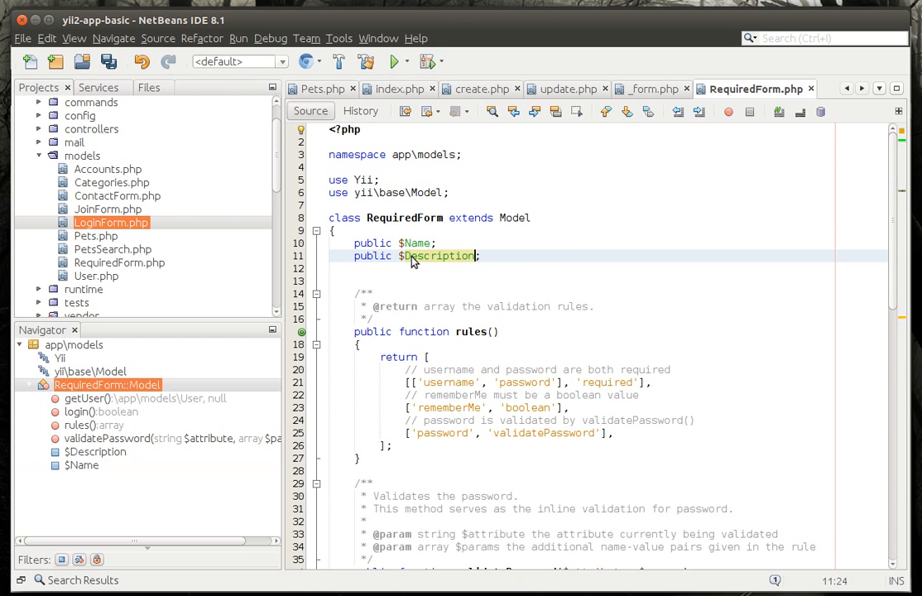
Make Description required, delete leftover login code, and save RequiredForm.php
scroll("down", 3)
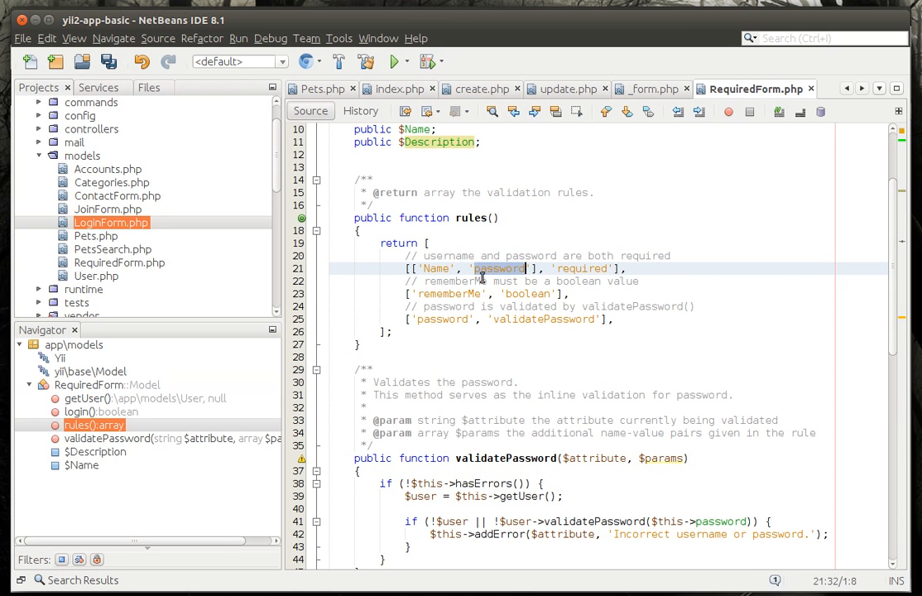
type("Descrip")
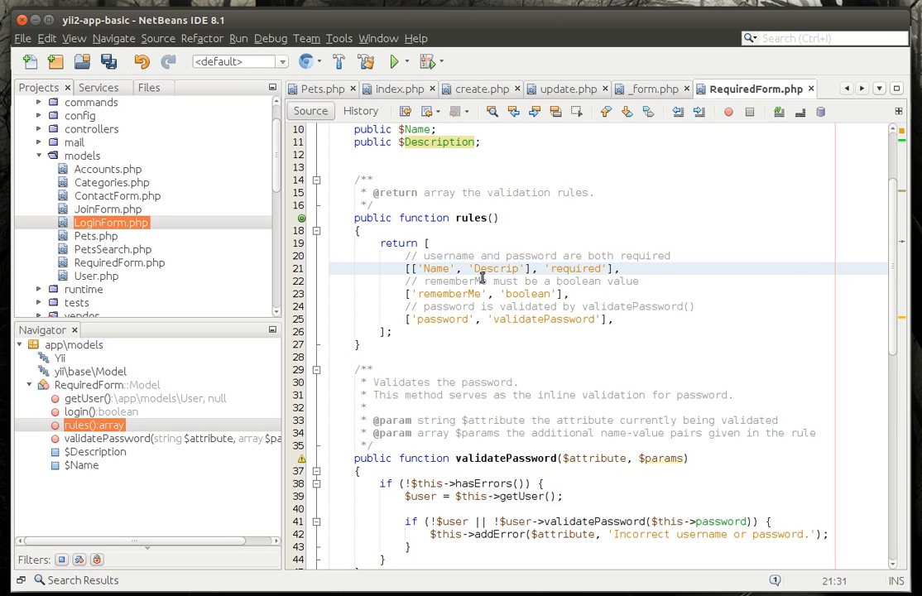
type("tion")
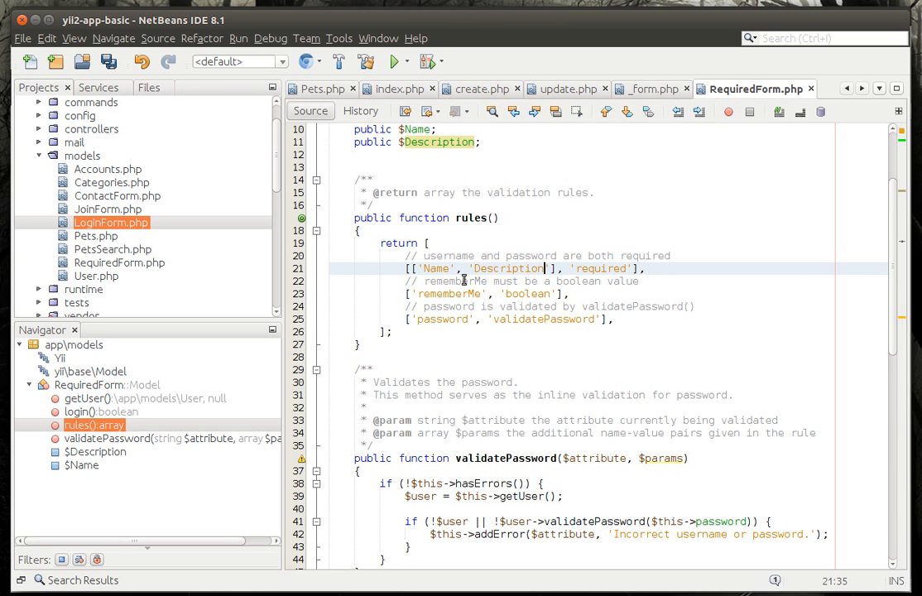
left_click_drag(463, 280, 652, 318)
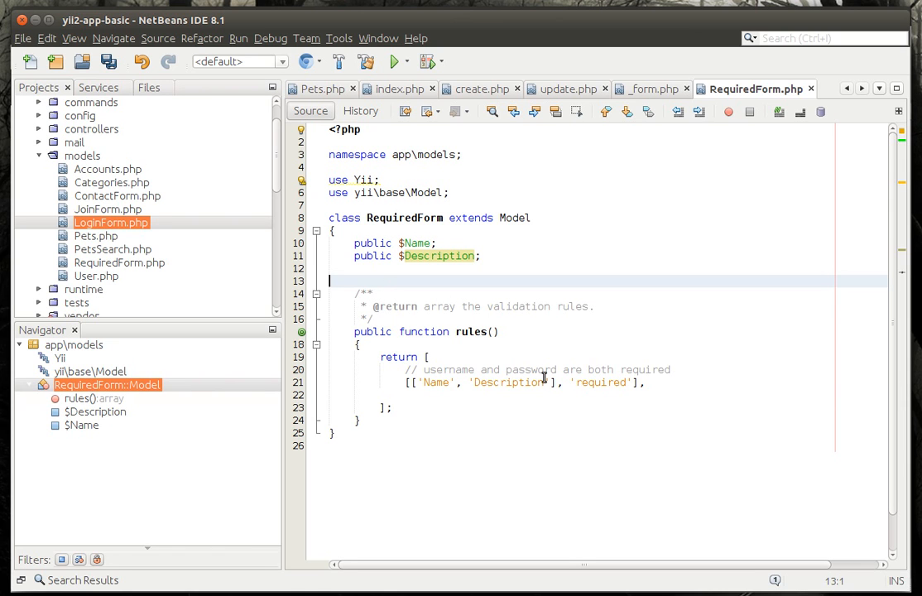
key("ctrl+s")
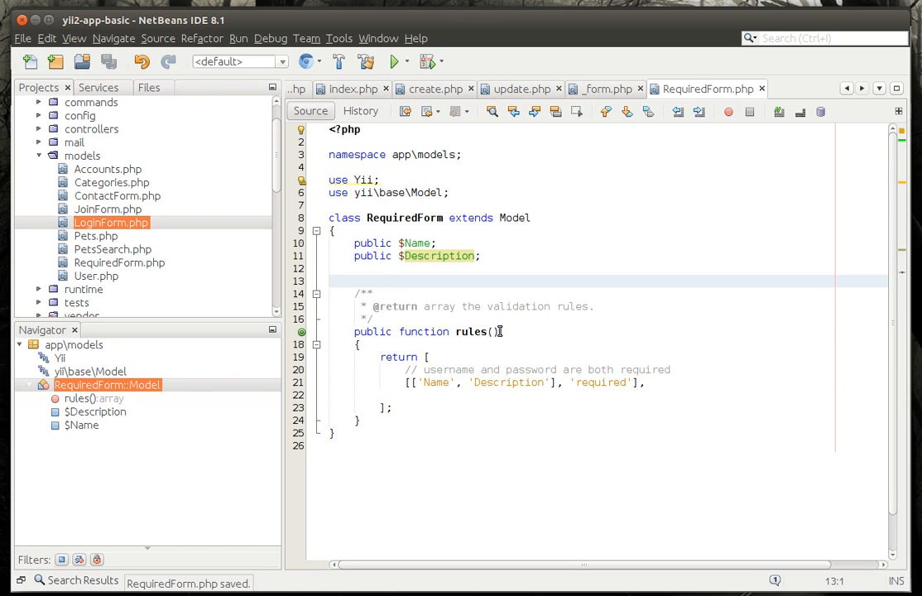
Close and reopen RequiredForm.php, then select the Categories model
left_click(413, 242)
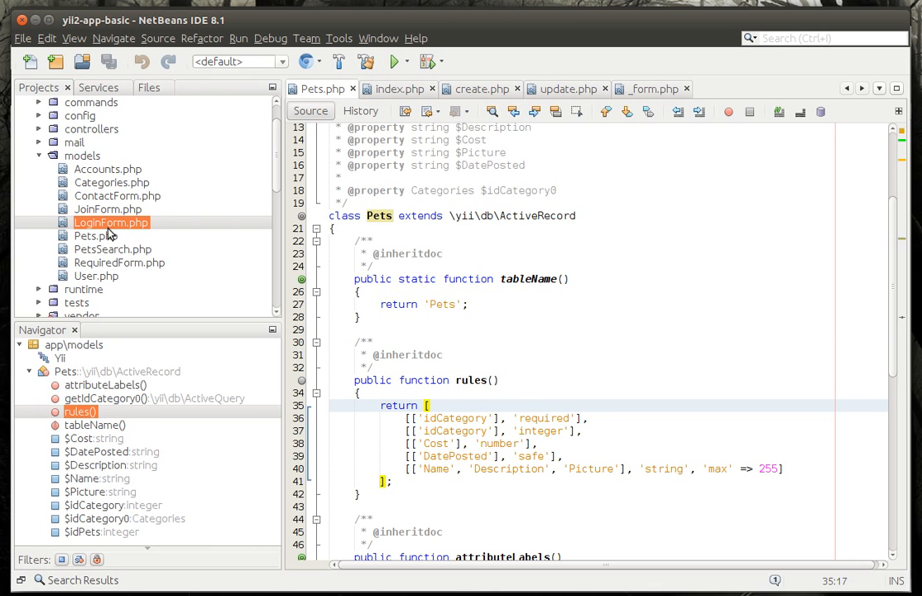
left_click(119, 262)
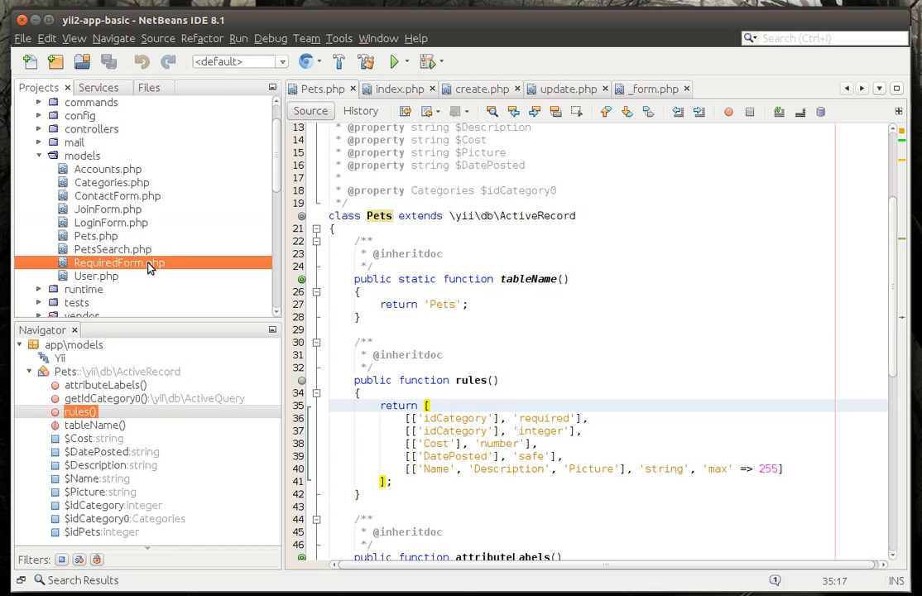
double_click(119, 263)
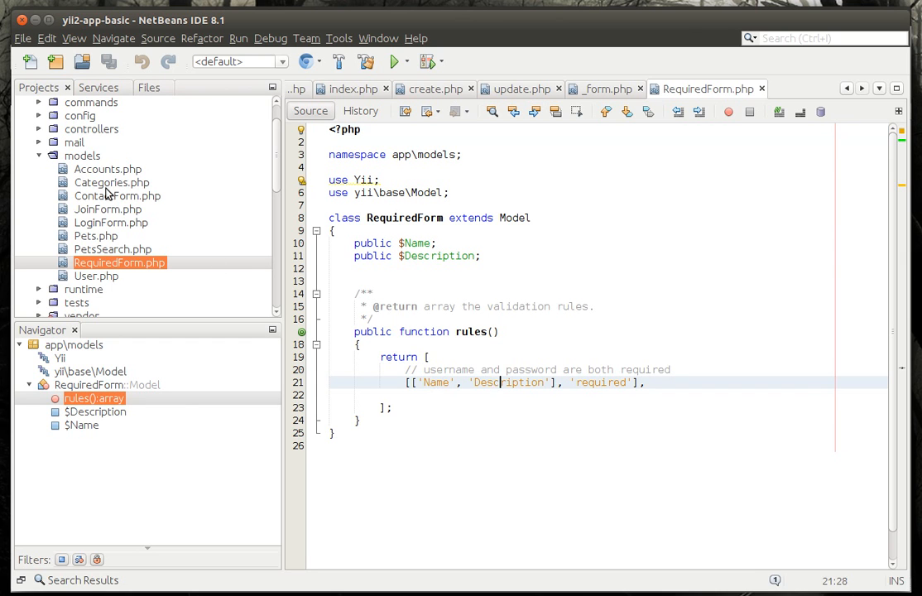
left_click(110, 182)
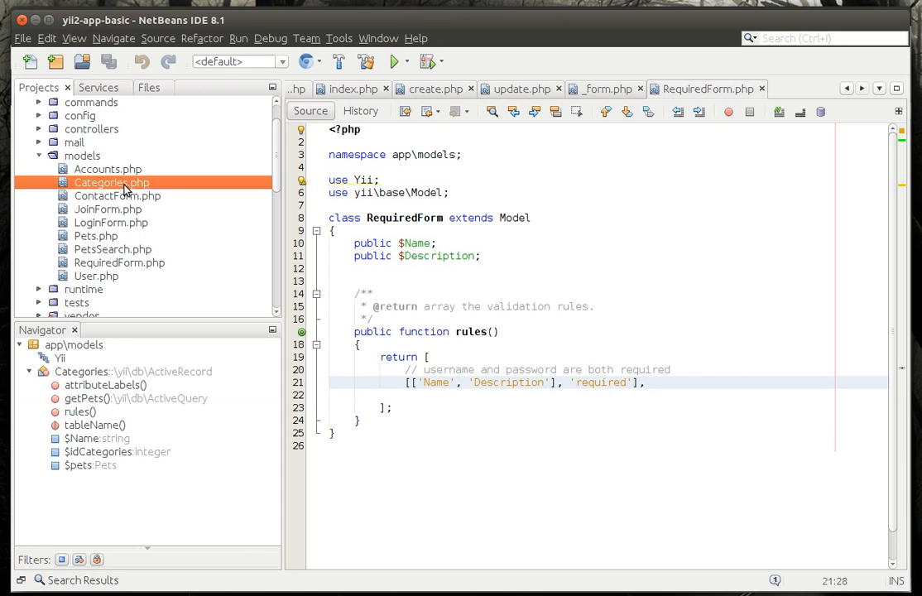
mouse_move(121, 221)
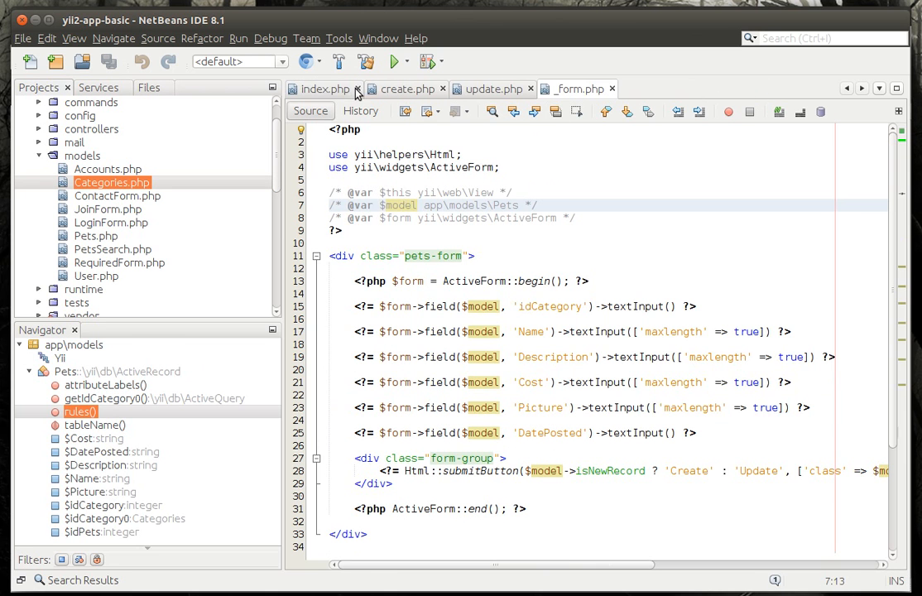
Close the index and create tabs, then add the $req app\models\RequiredForm comment to _form.php and save
left_click(348, 88)
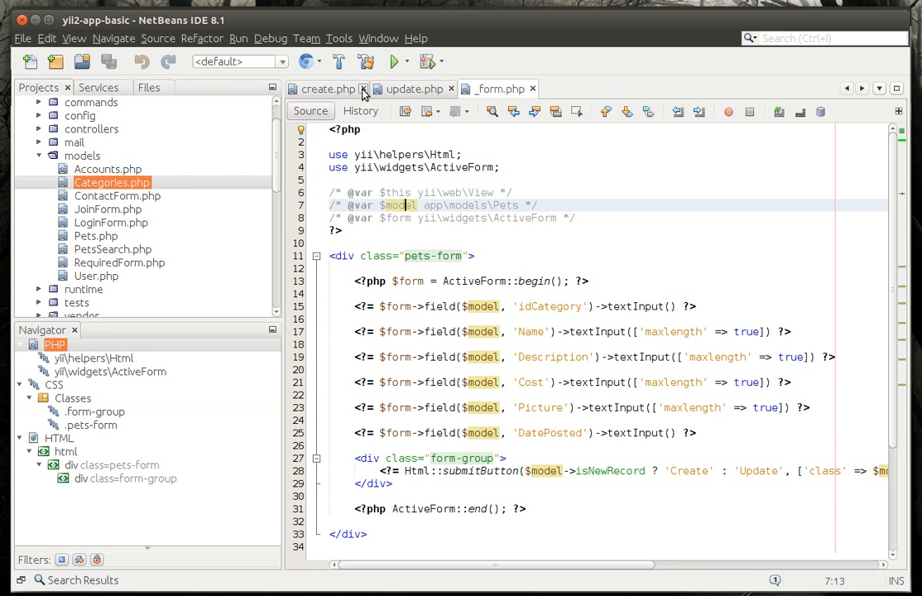
left_click(362, 88)
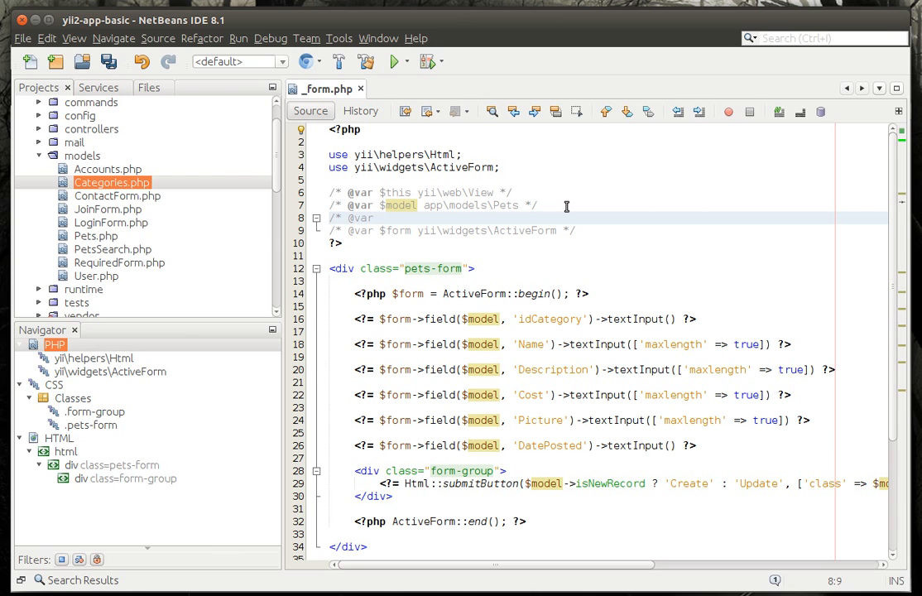
type("re")
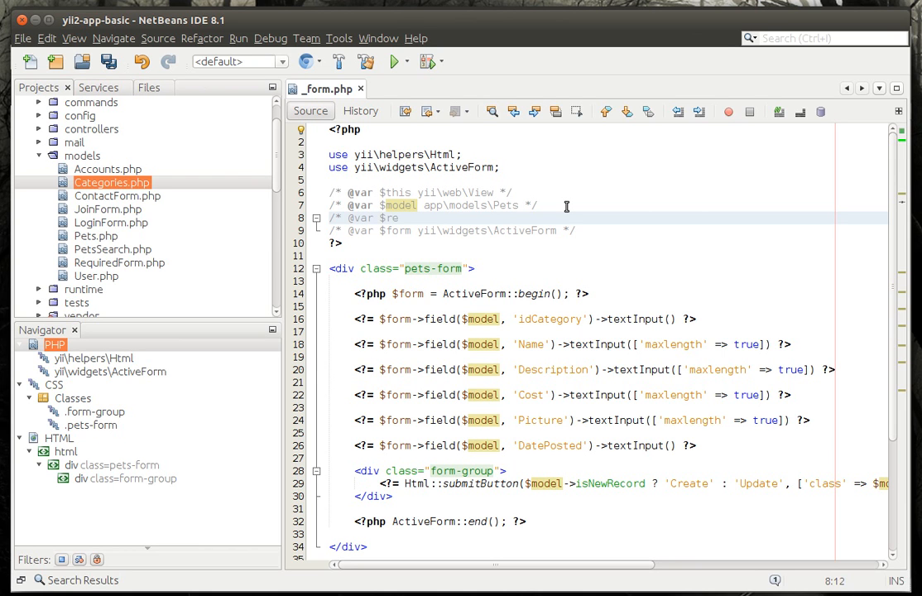
type("qf")
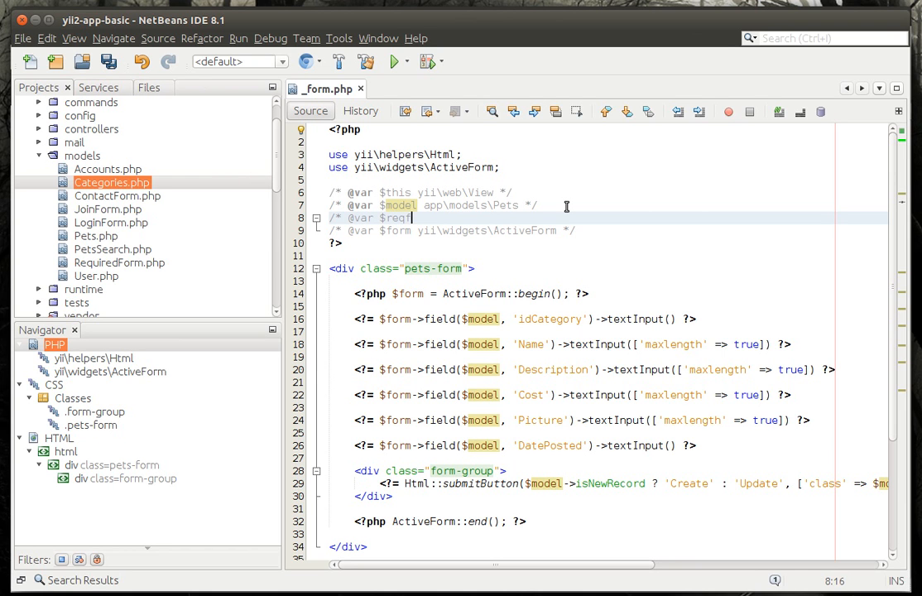
key("BackSpace")
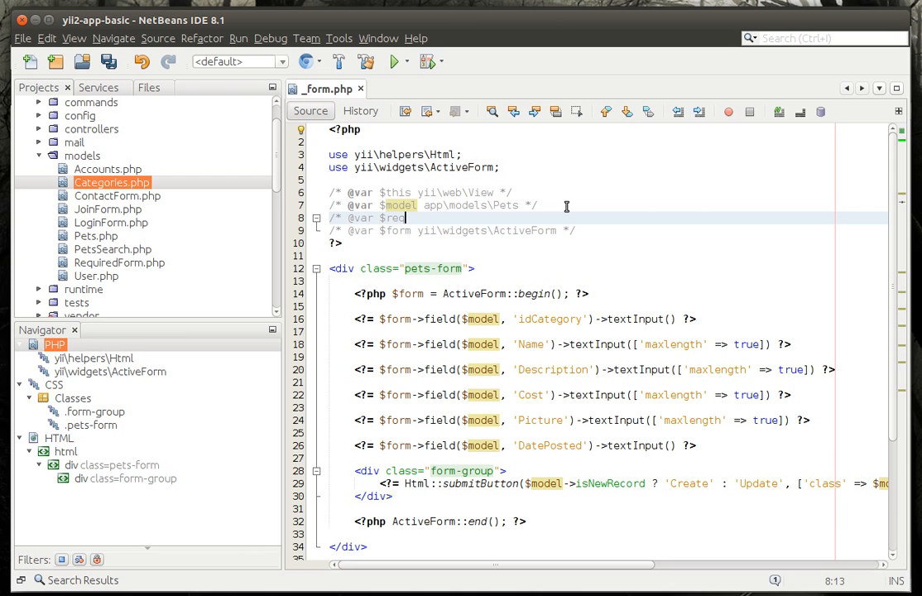
type("app")
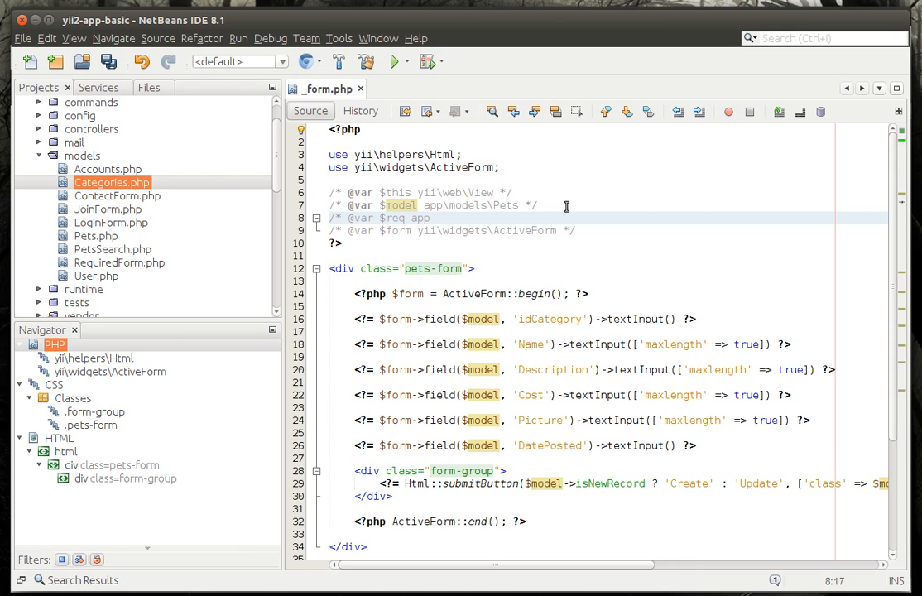
type("\\models\\RequiredForm *")
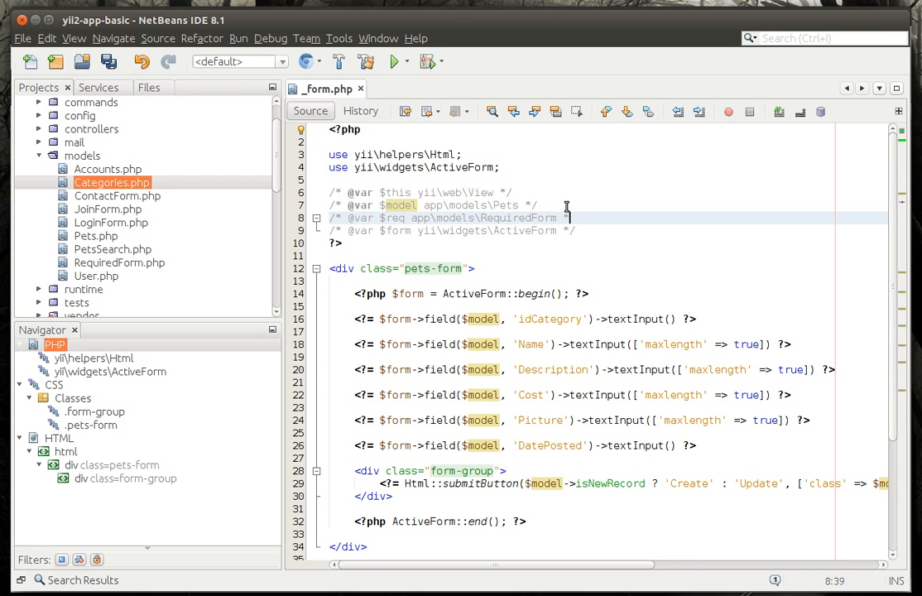
key("ctrl+s")
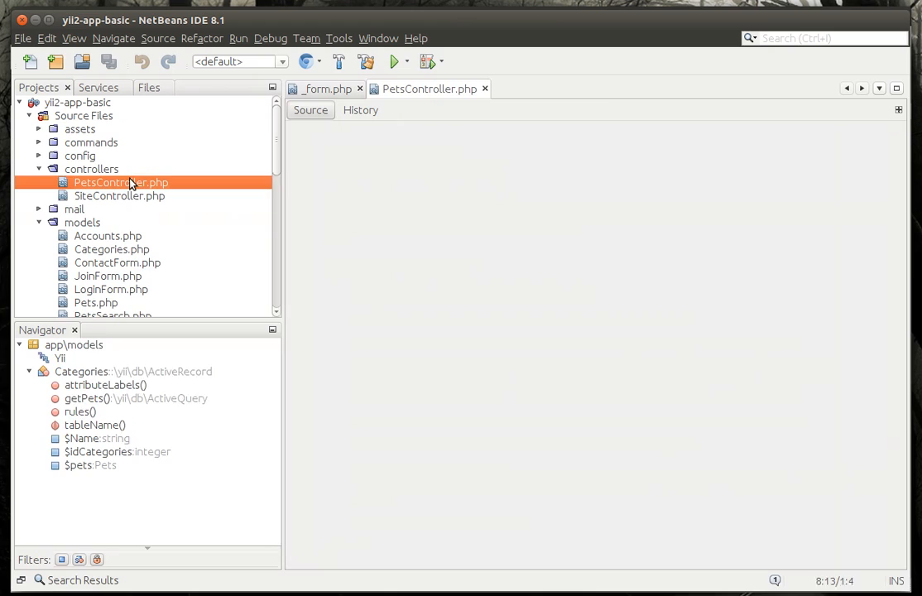
In PetsController actionCreate, add '$req = new \app\models\RequiredForm()'
double_click(120, 182)
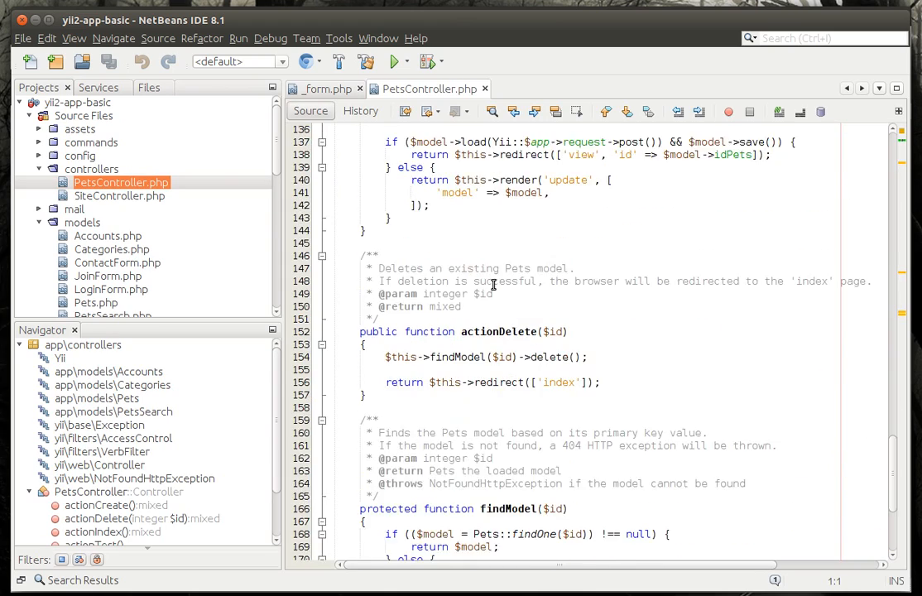
scroll("up", 3)
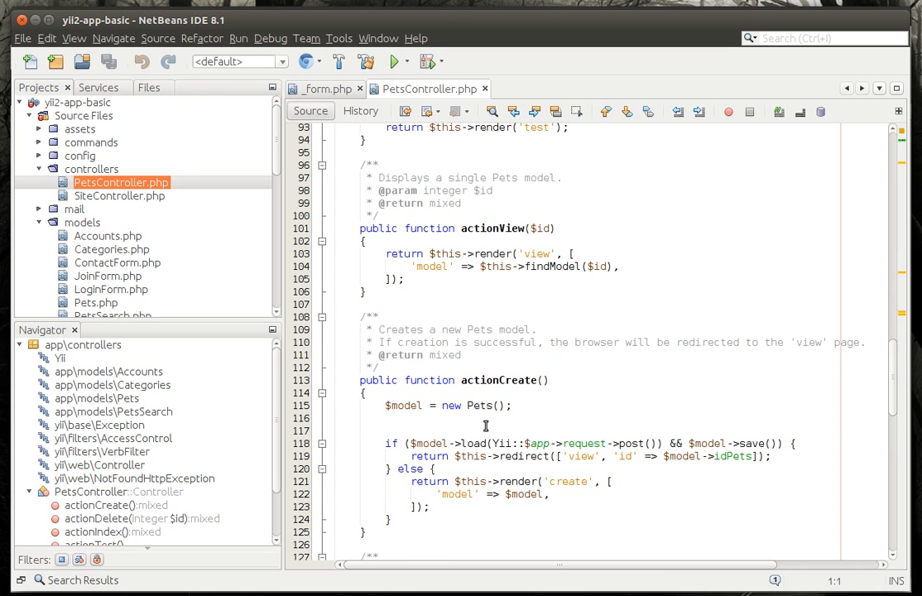
scroll("down", 3)
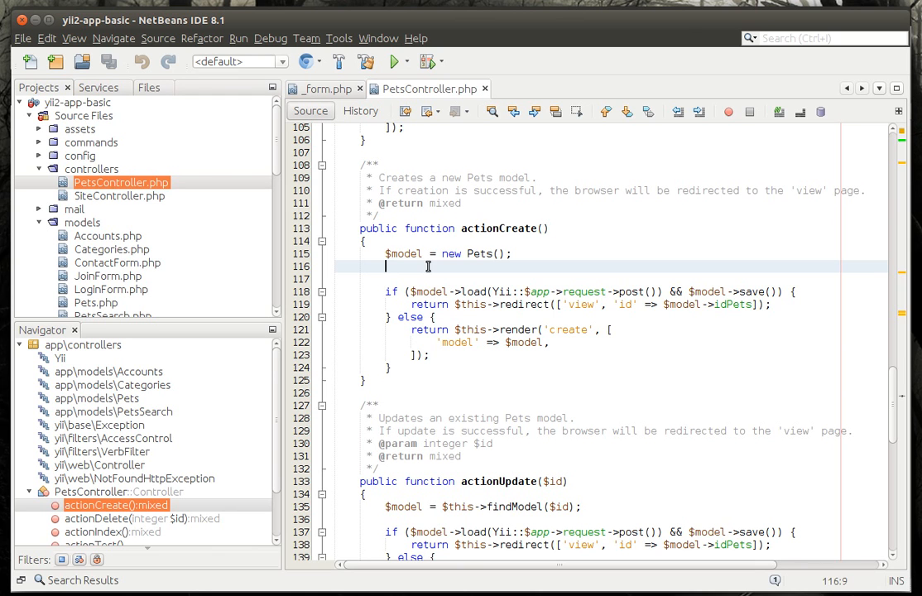
type("$req =")
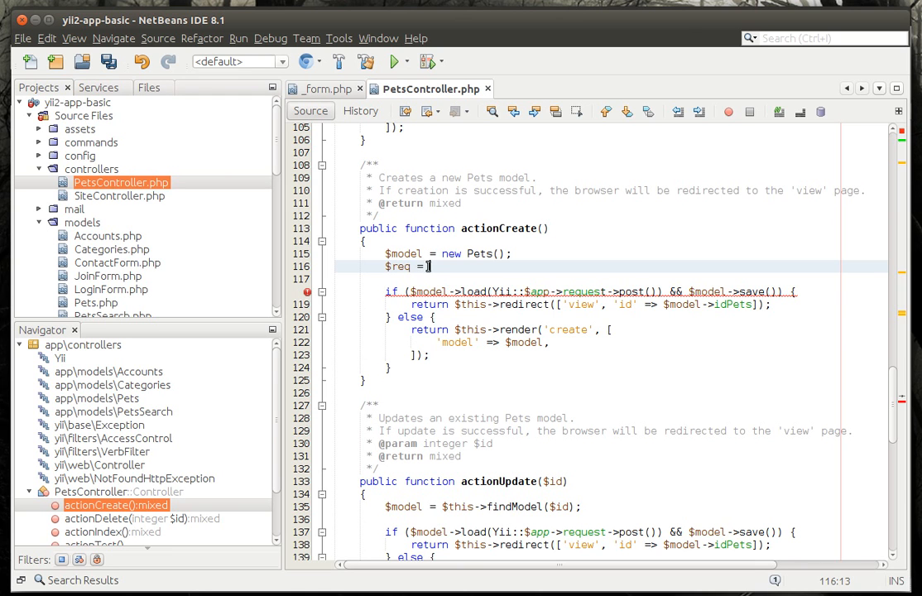
type("new a")
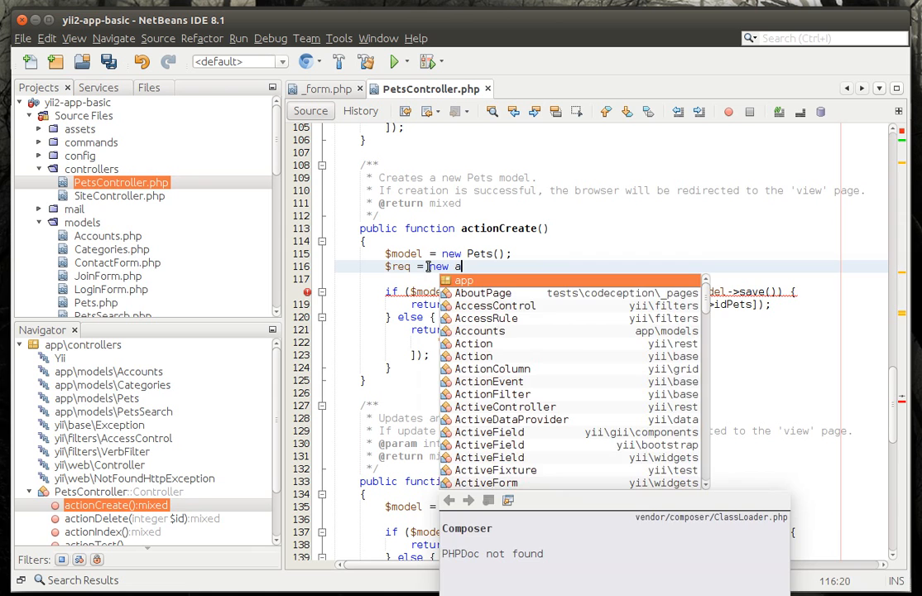
type("\\app")
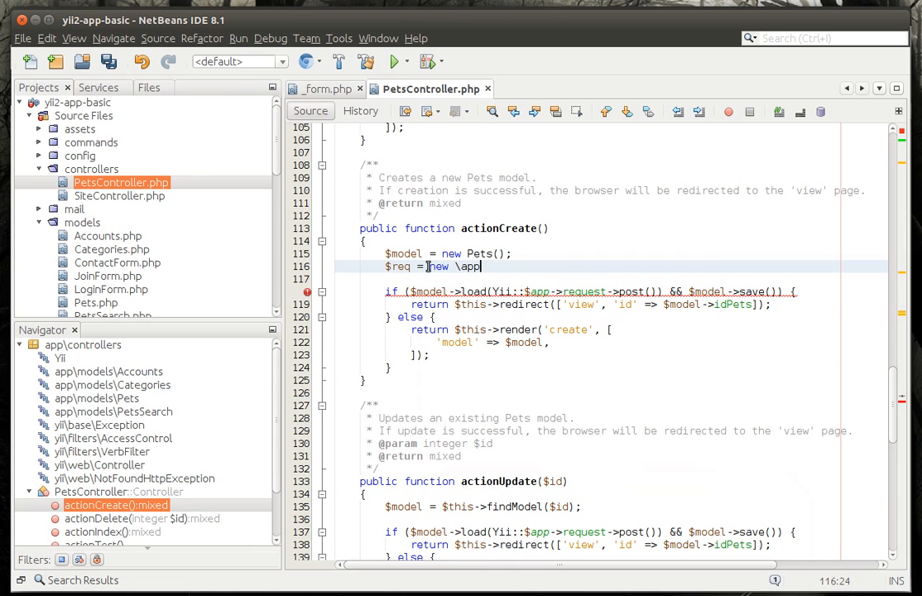
type("\\models")
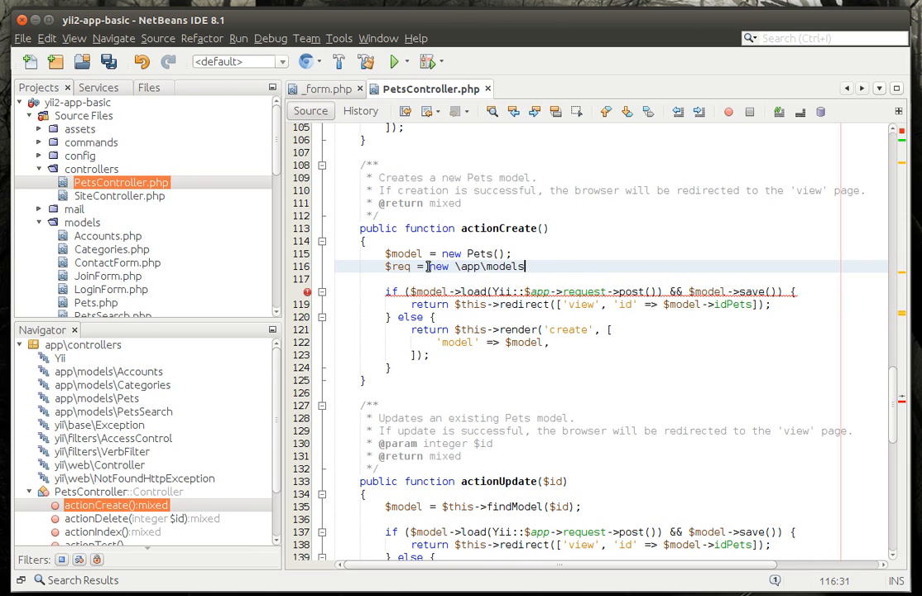
type("RequiredForm();")
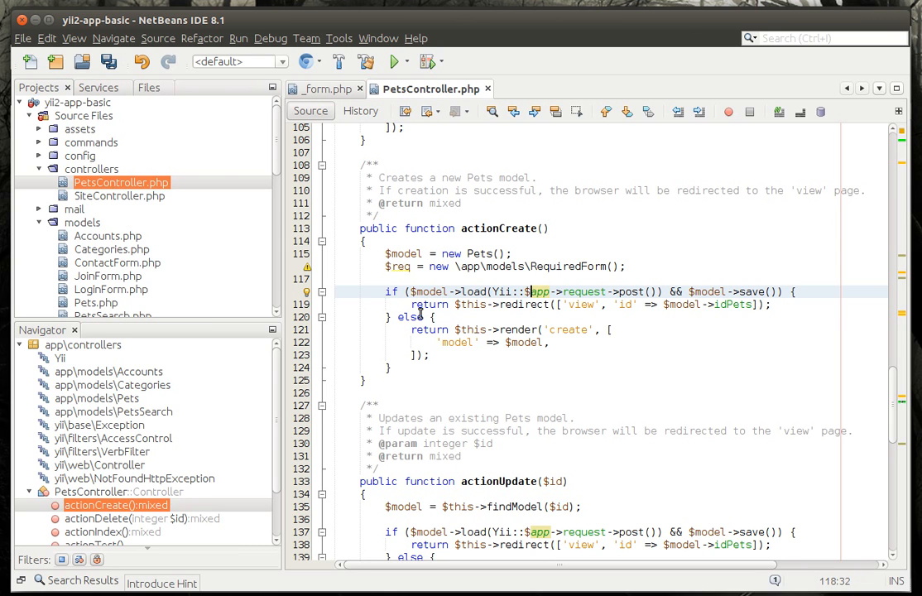
mouse_move(530, 322)
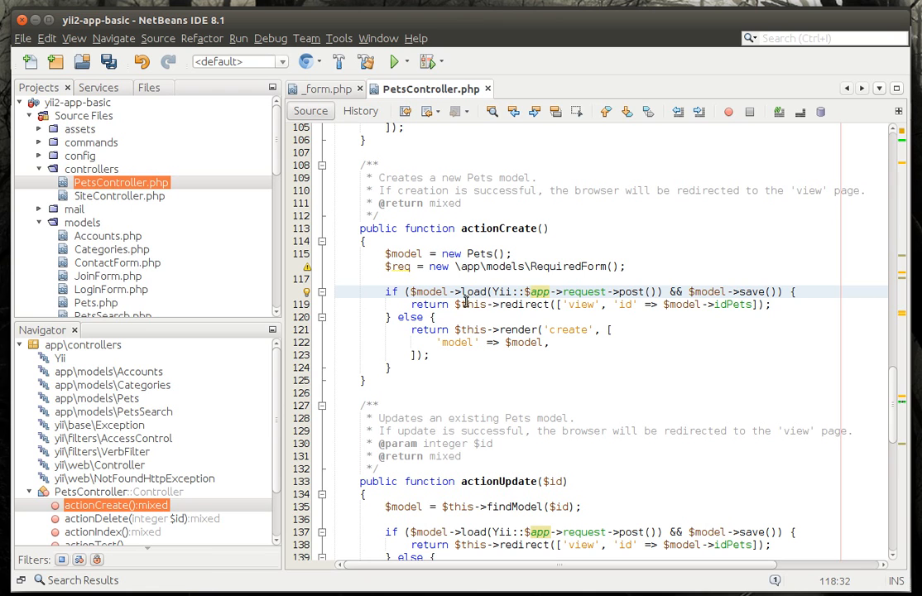
mouse_move(677, 300)
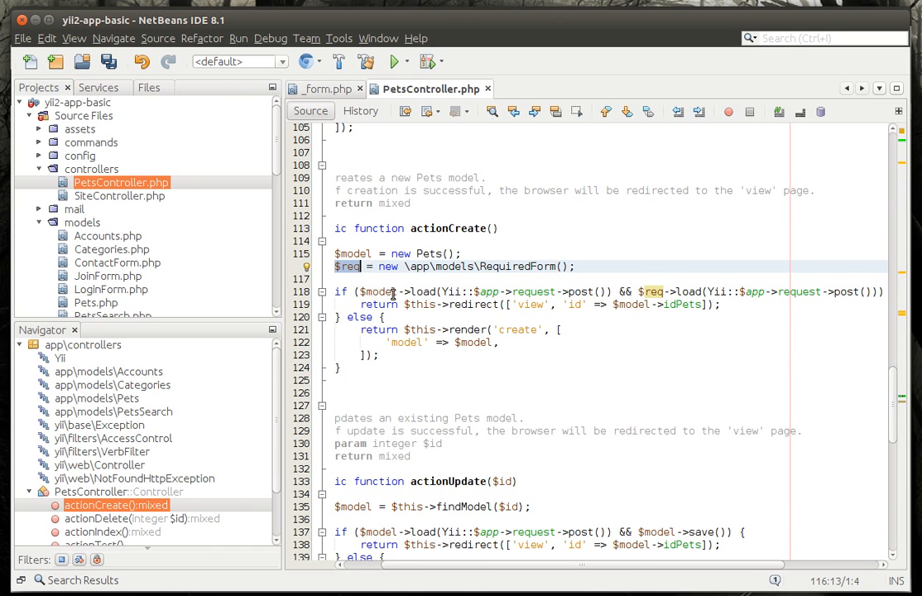
mouse_move(513, 301)
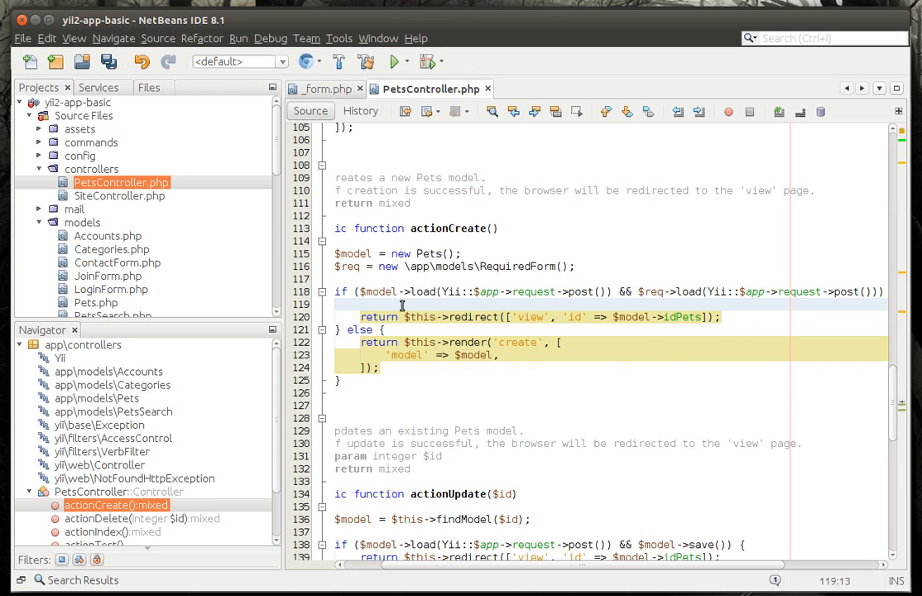
In actionCreate, add $model->Description = $req->Description; below the Name assignment
type("if(")
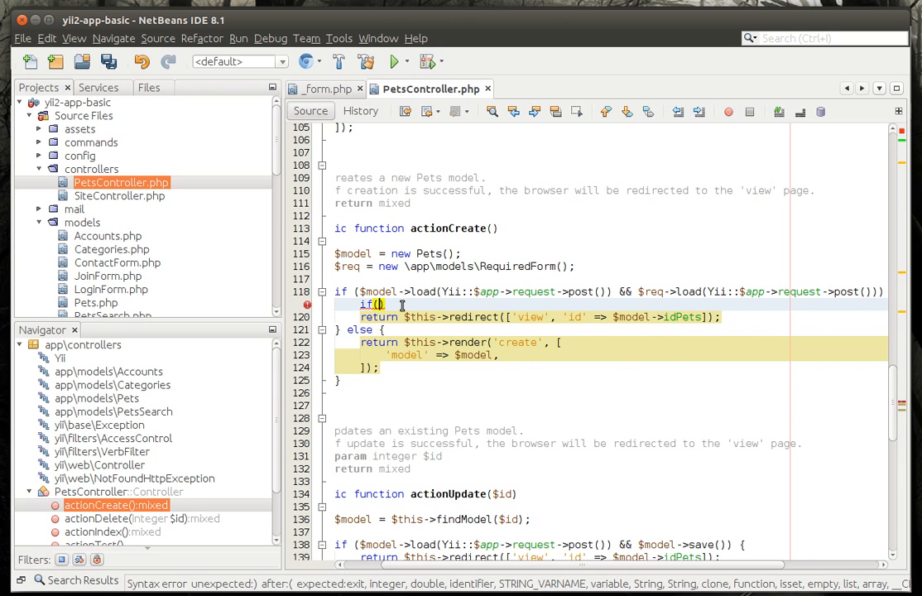
type("!")
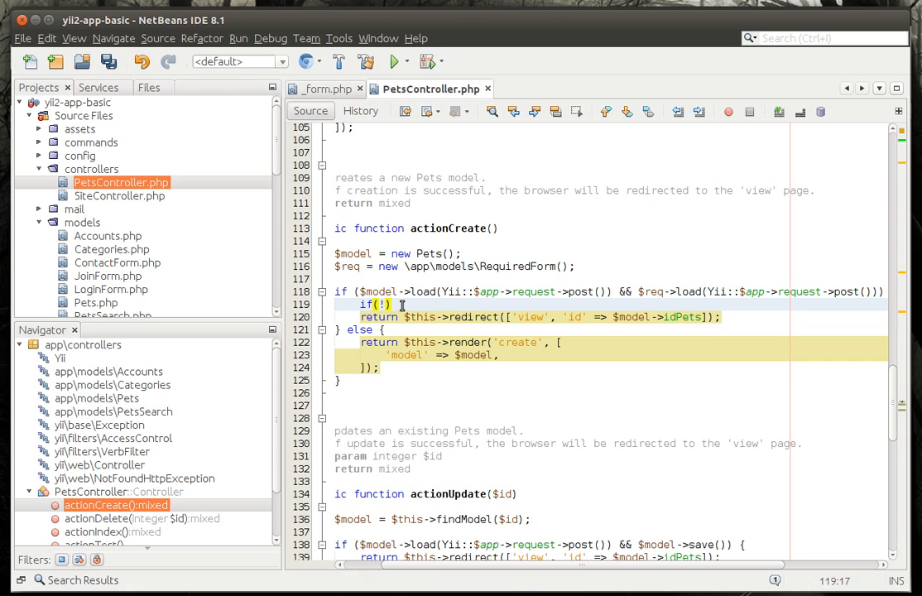
type("$m")
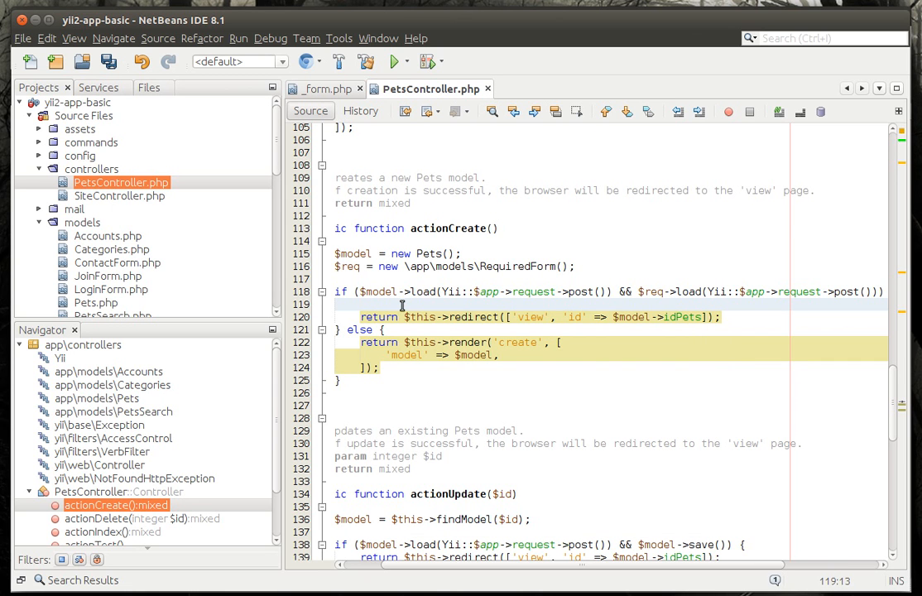
type("$model")
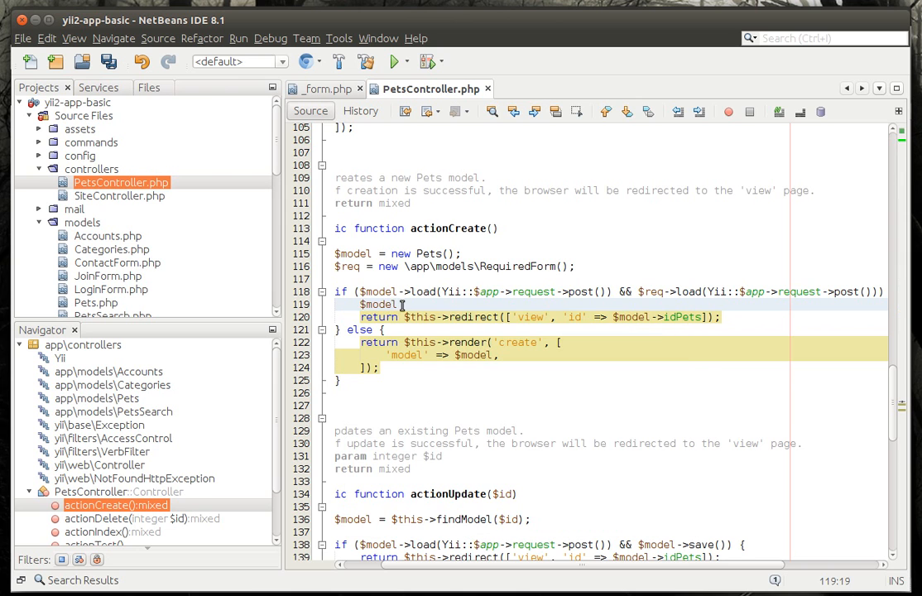
type("->Name = $re")
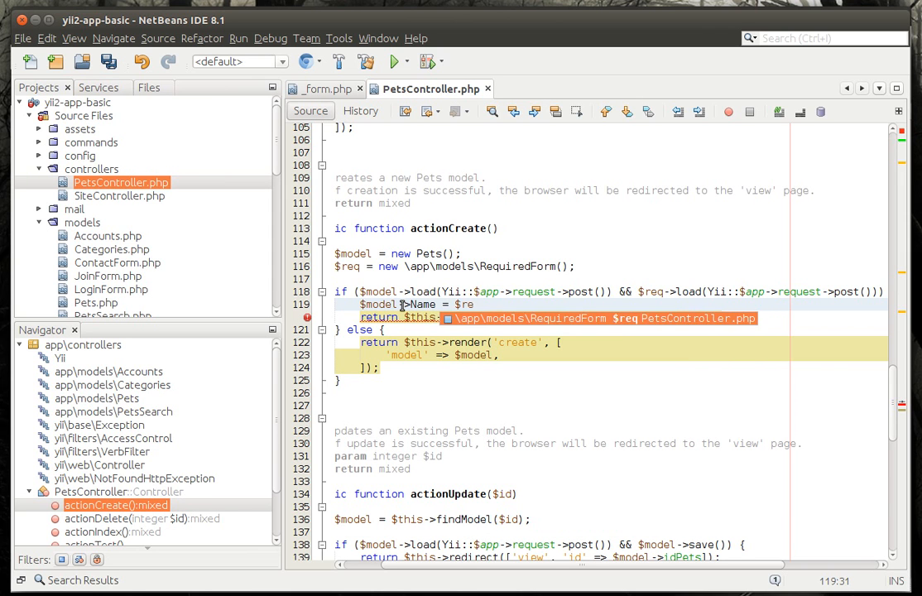
type("Name;")
type("$model")
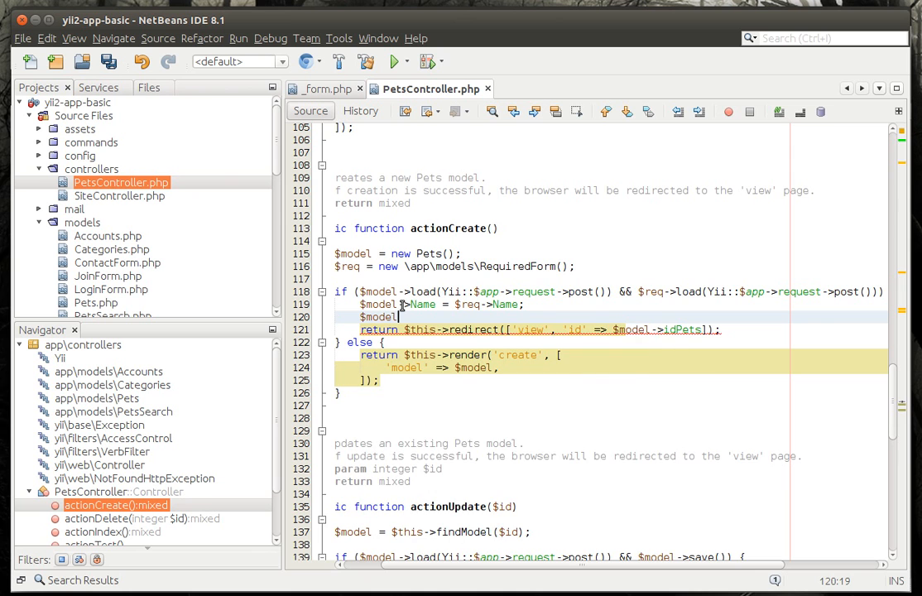
type("->")
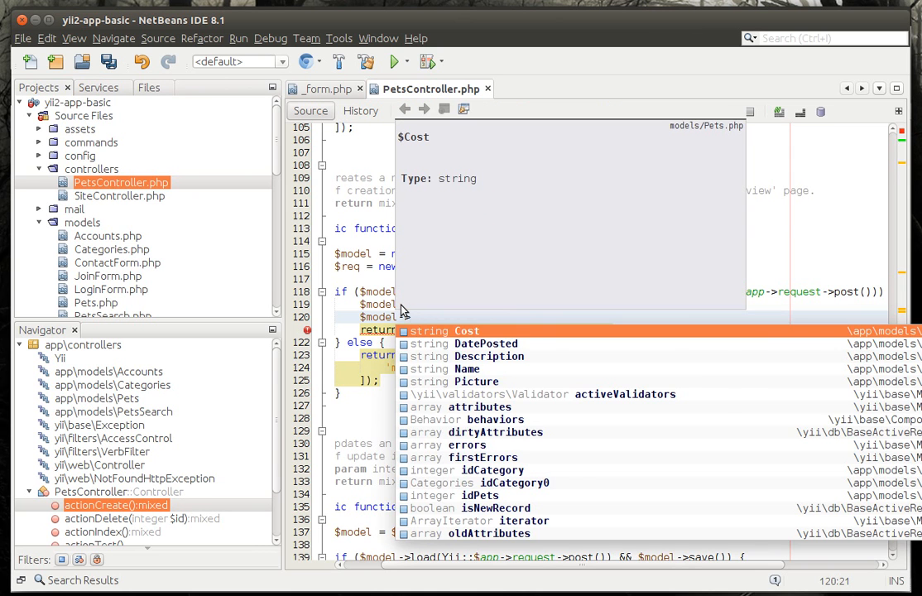
type("Description")
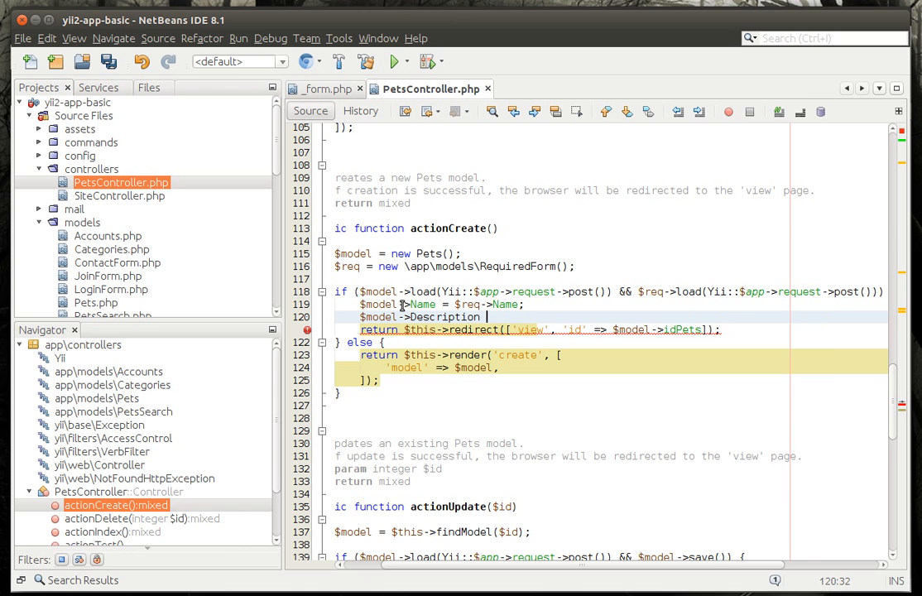
type("=")
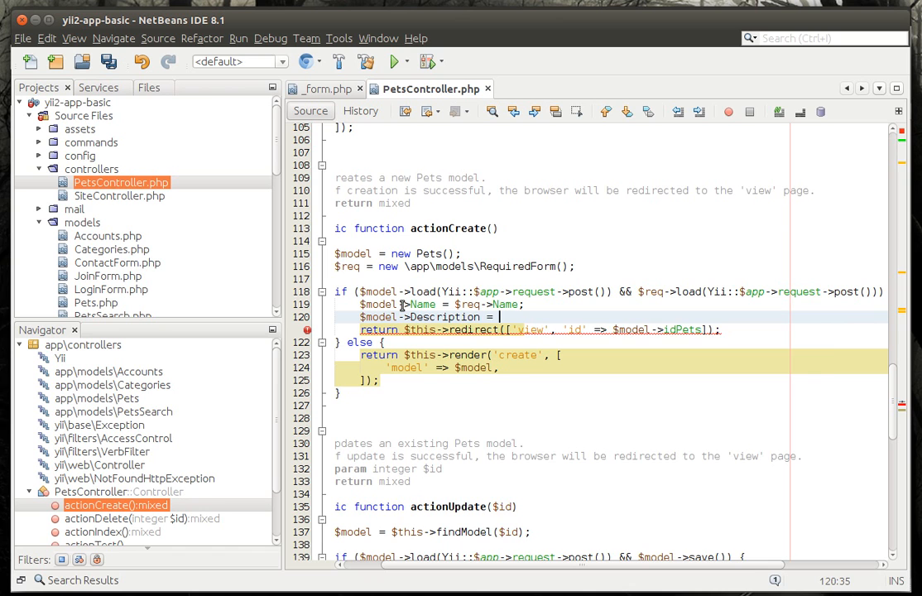
type("$r")
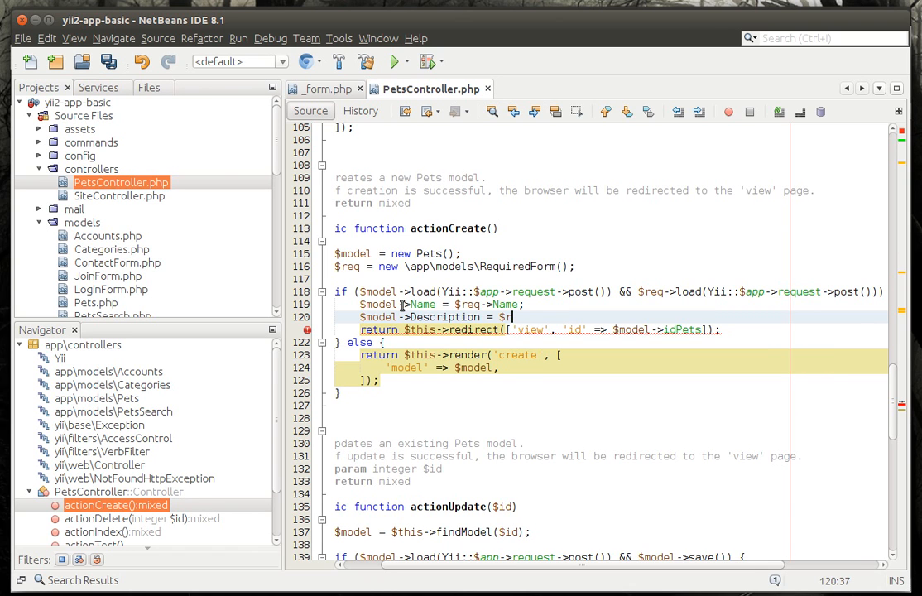
type("eq->Description;")
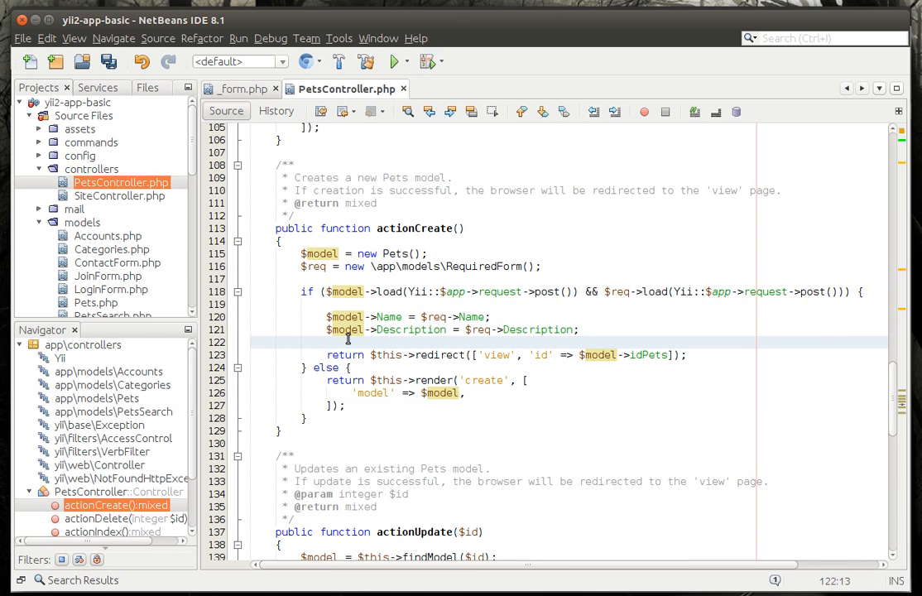
type("i")
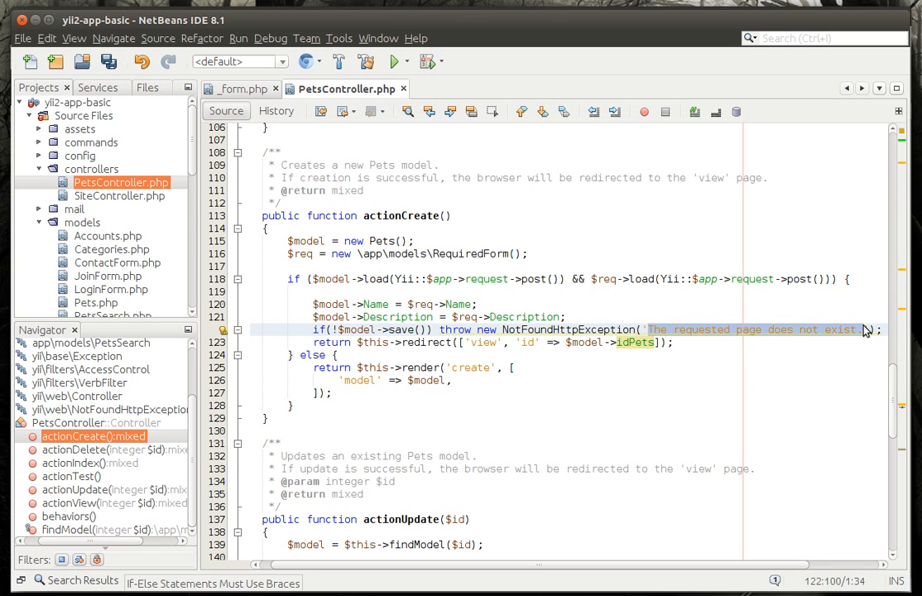
Make a failed save throw NotFoundHttpException('Model could not be saved')
type("Model coul")
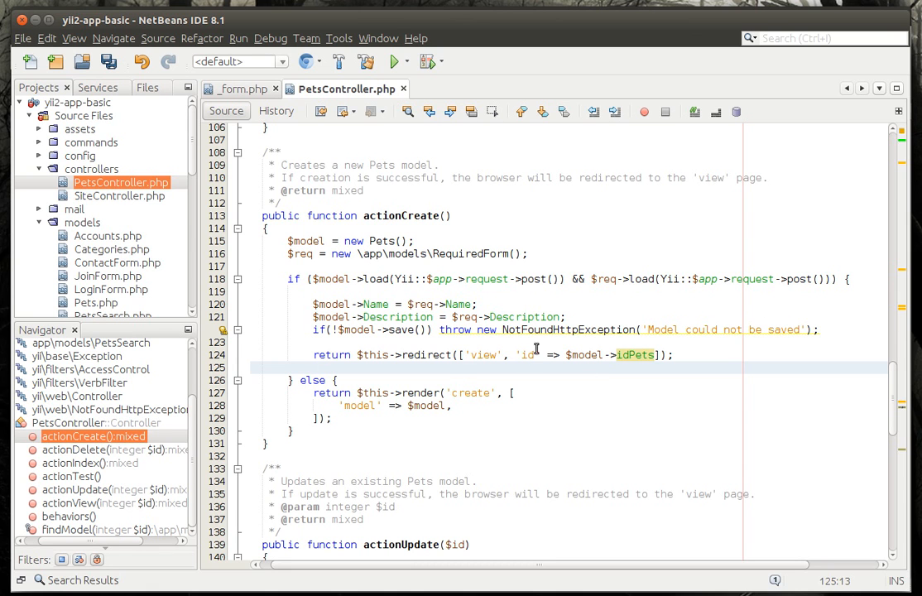
mouse_move(478, 376)
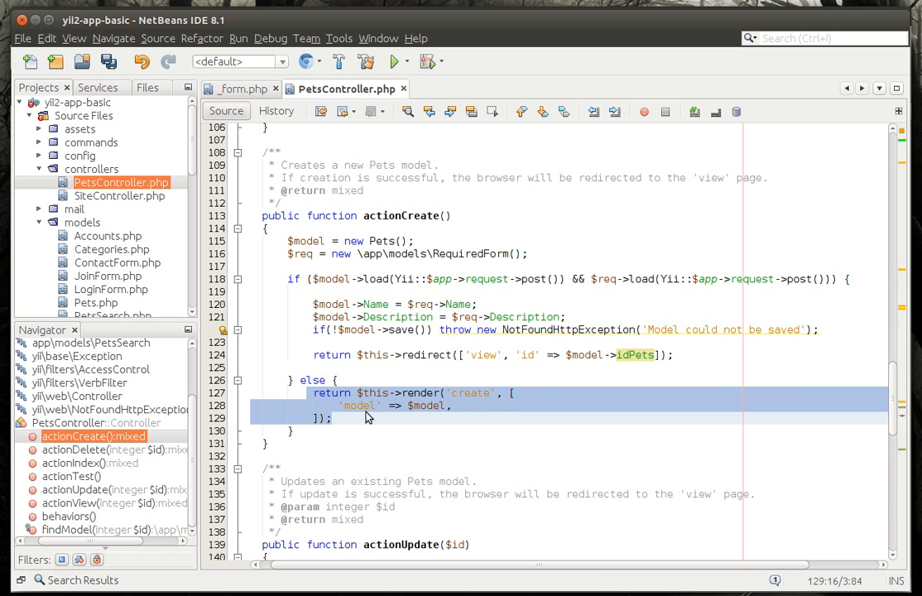
left_click(291, 254)
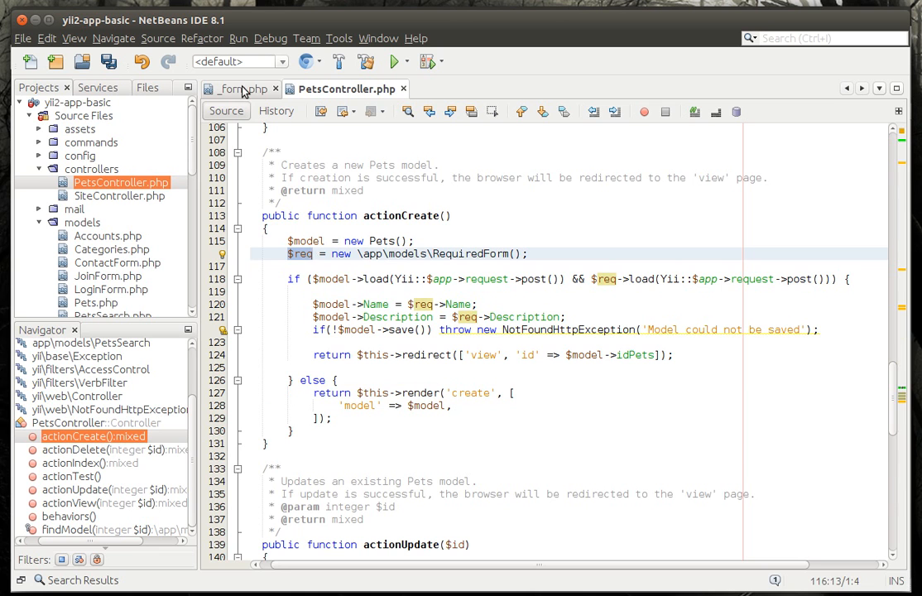
left_click(240, 88)
type("'")
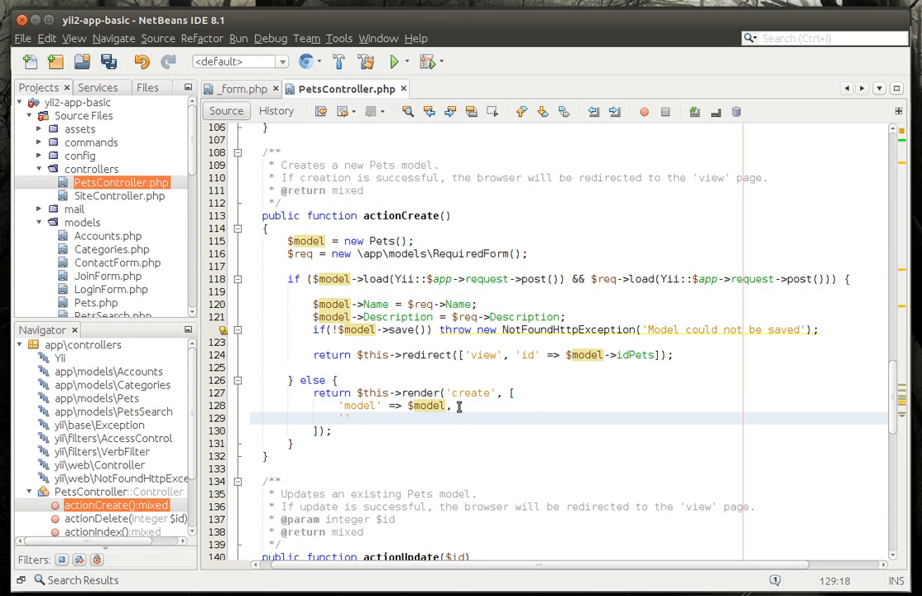
Add 'req' => $req to the create view's render array
type("'req'")
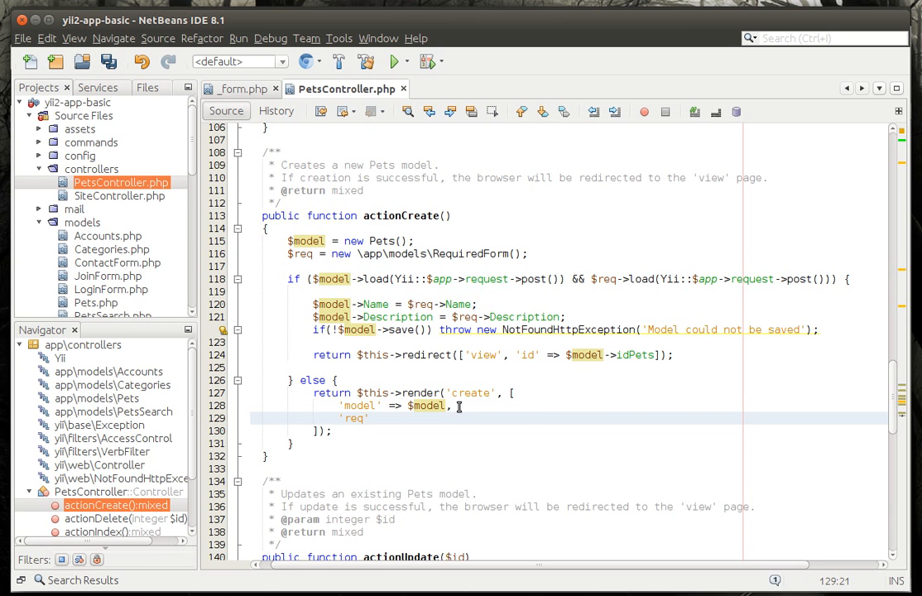
type("=>")
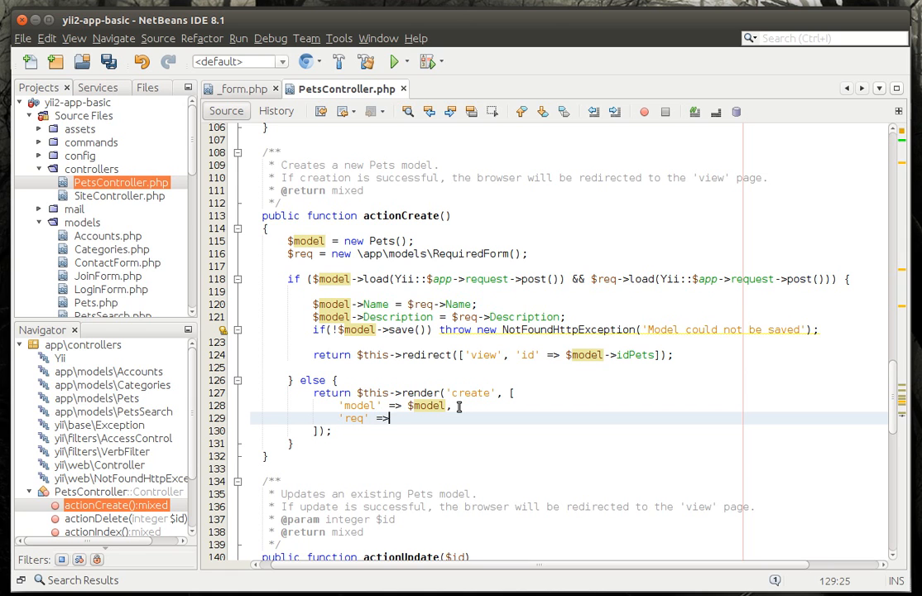
type("$req,")
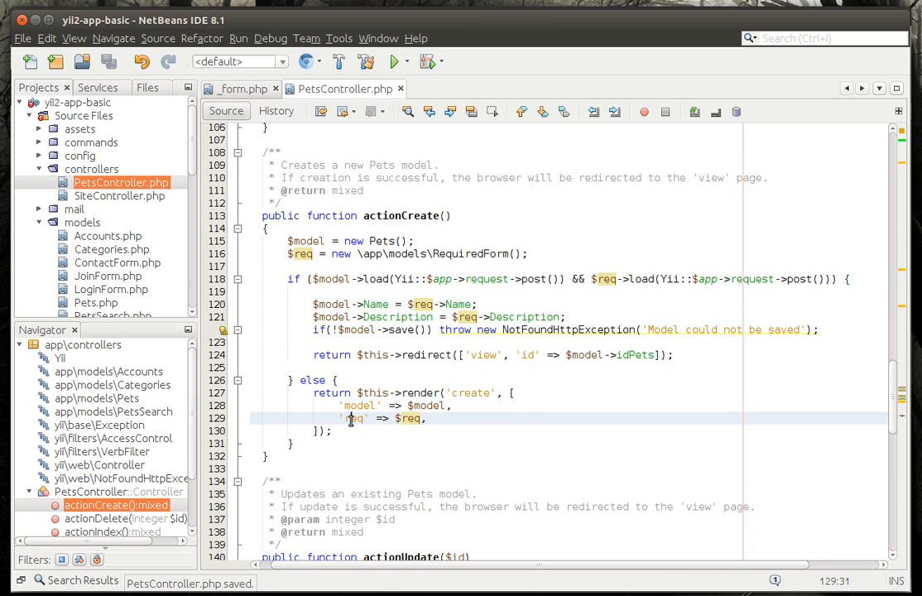
double_click(353, 418)
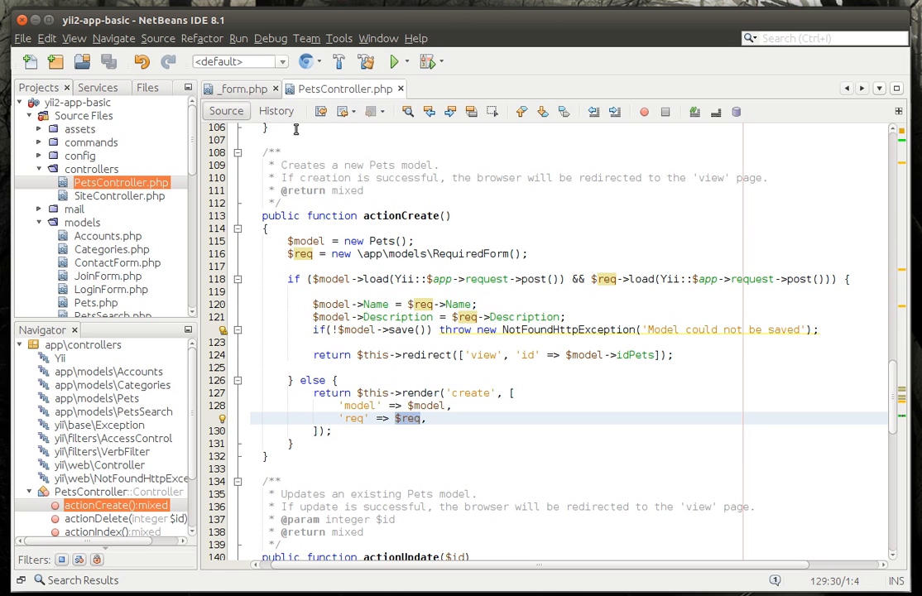
left_click(239, 88)
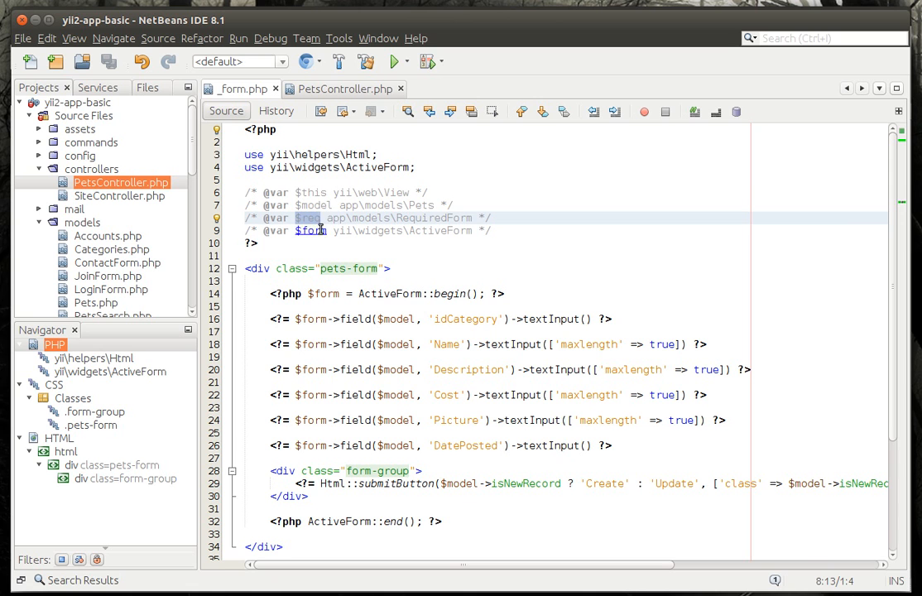
In _form.php, bind the Name and Description fields to $req and save
type("req")
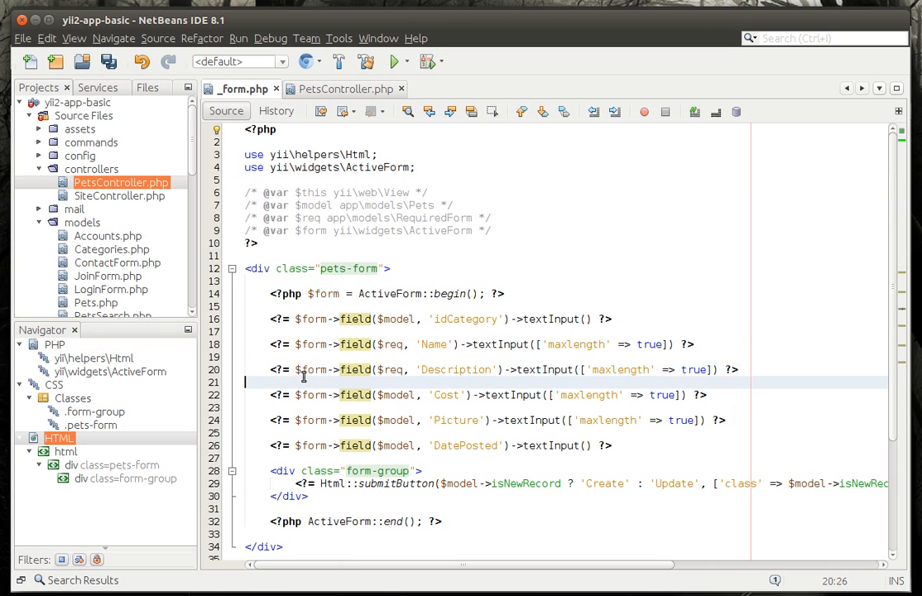
left_click(393, 369)
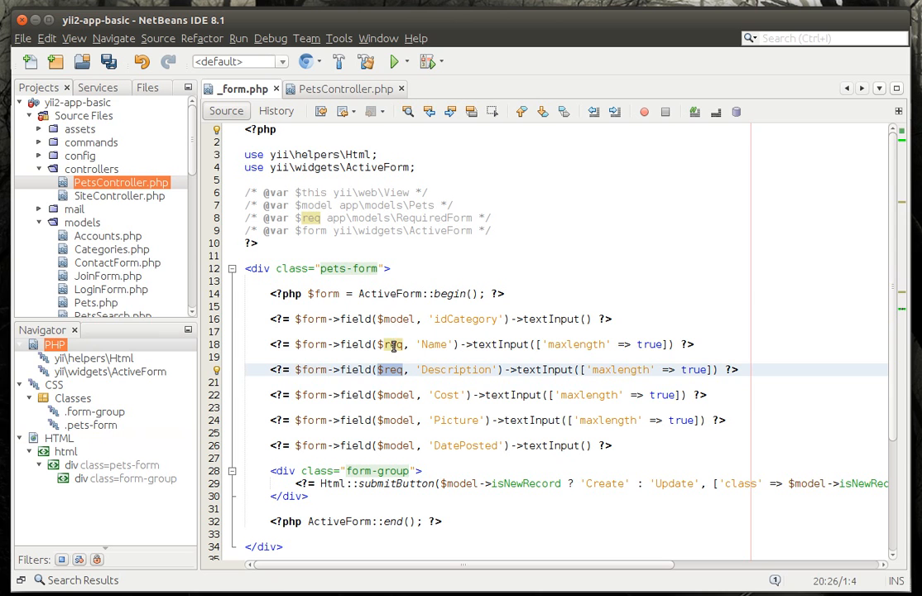
key("ctrl+s")
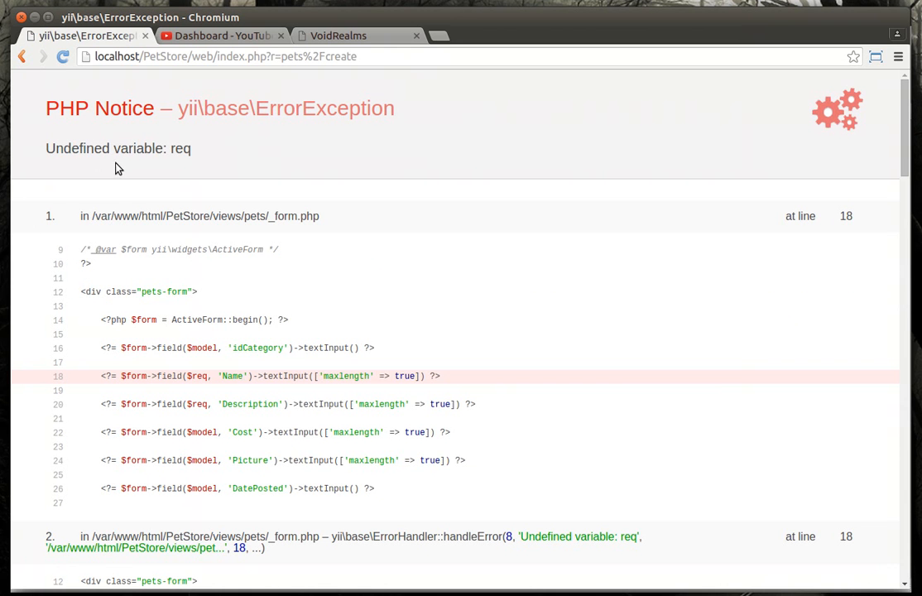
mouse_move(190, 179)
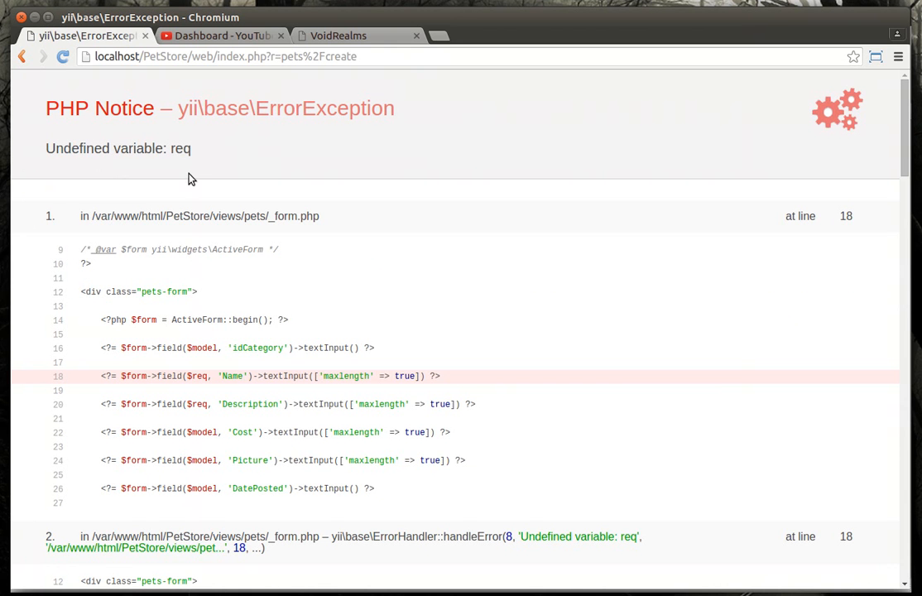
scroll("down", 3)
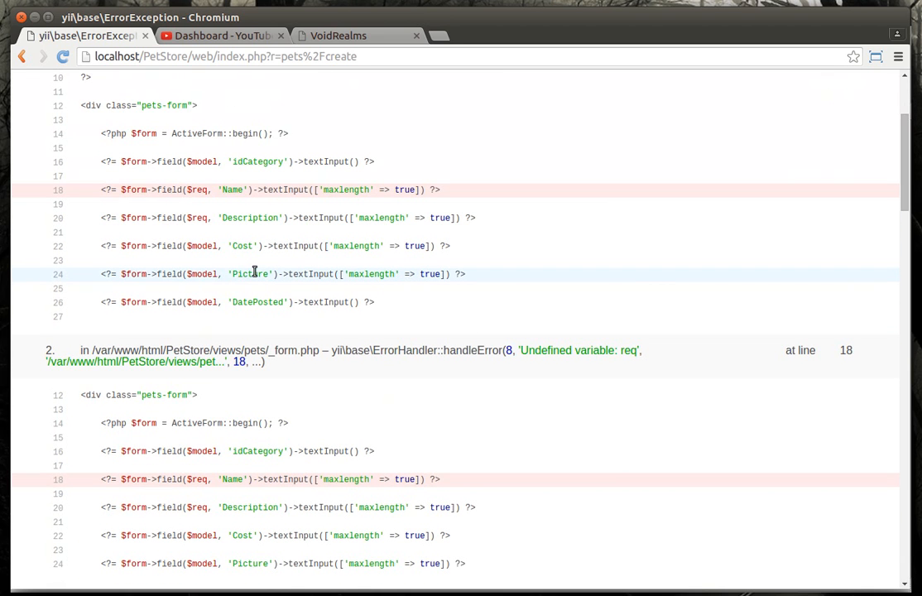
scroll("down", 3)
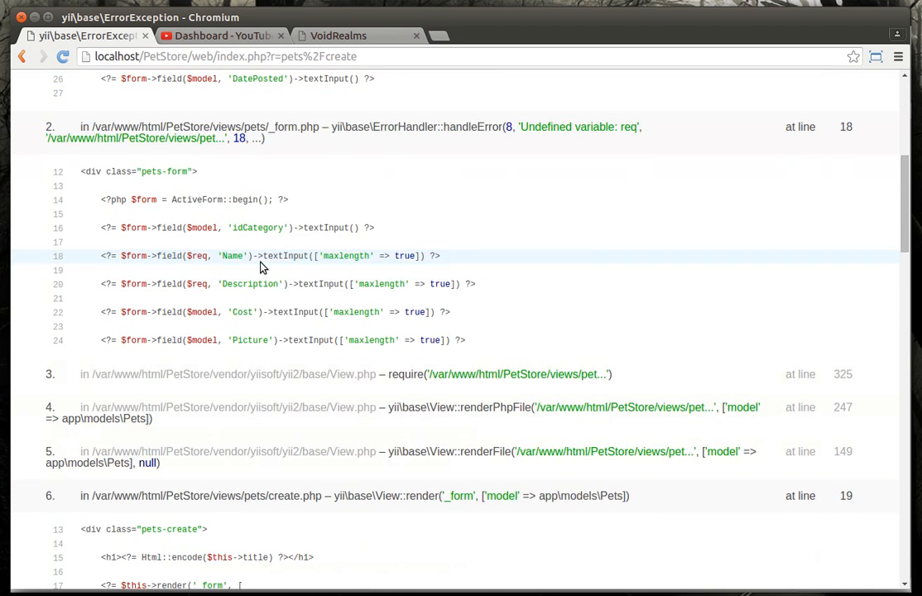
scroll("down", 3)
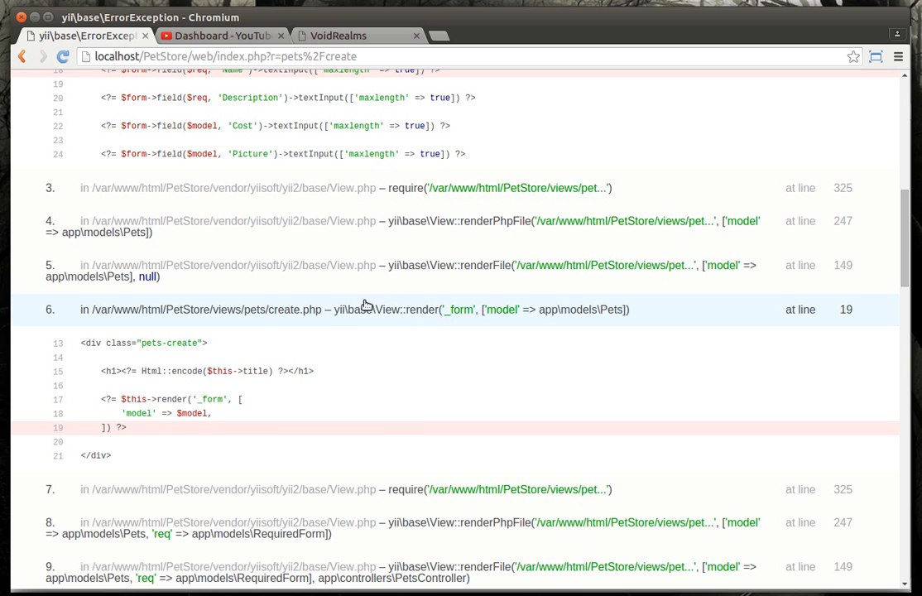
mouse_move(220, 317)
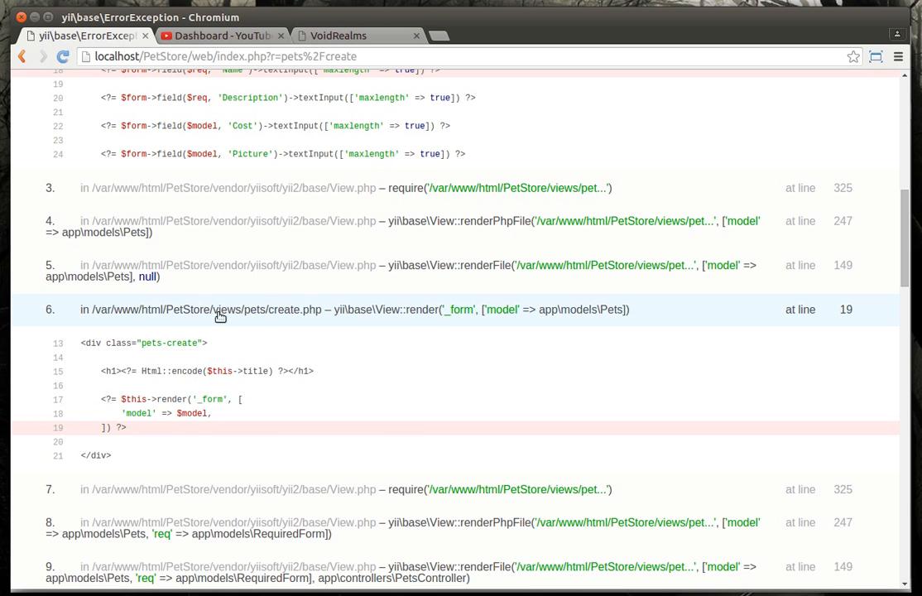
mouse_move(326, 317)
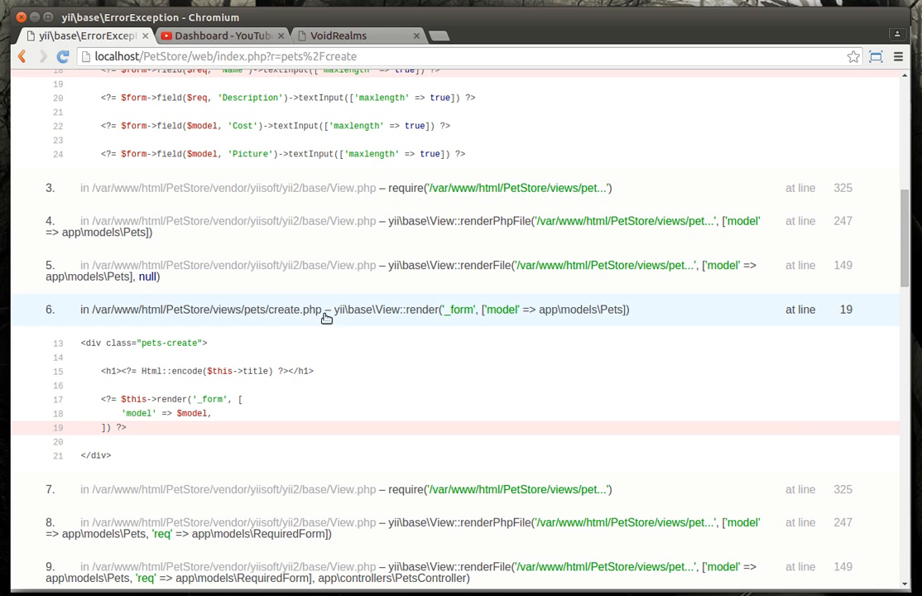
mouse_move(838, 332)
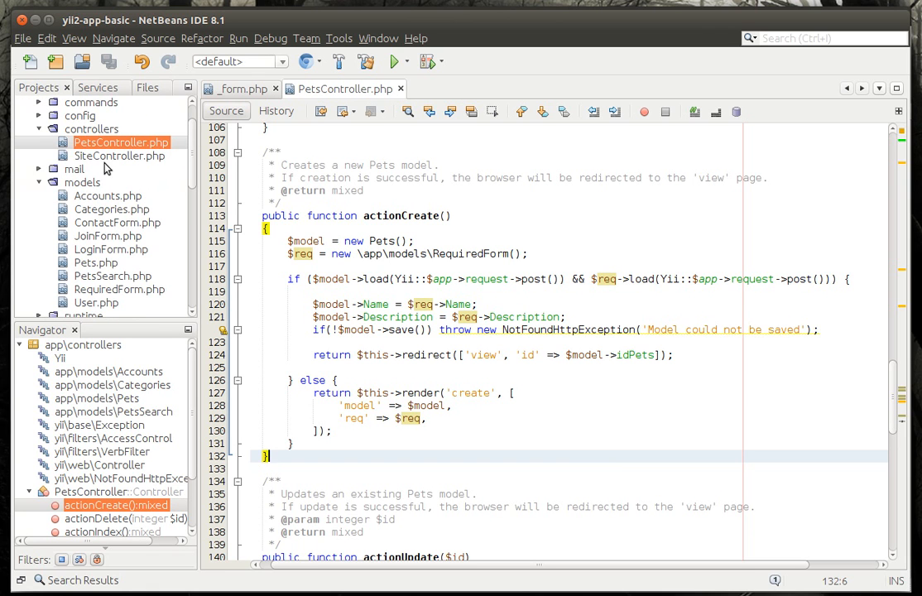
In create.php, add 'req' => $req to the render('_form') array
left_click(96, 263)
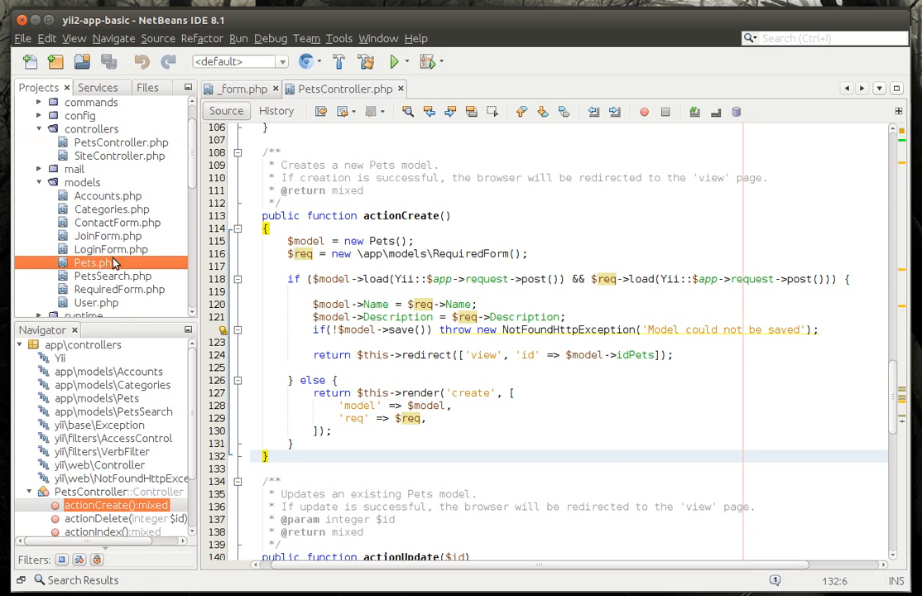
double_click(112, 222)
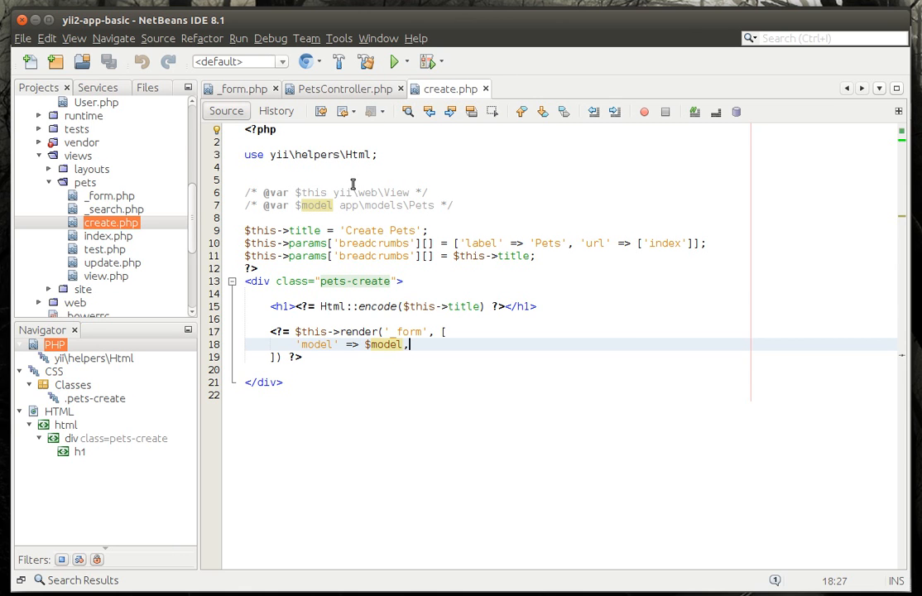
mouse_move(294, 237)
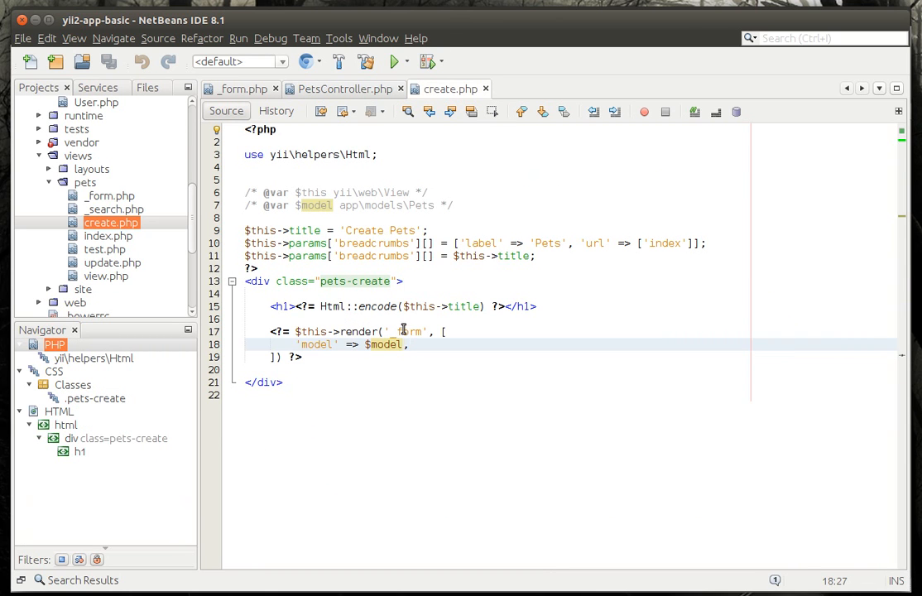
double_click(410, 331)
type("'")
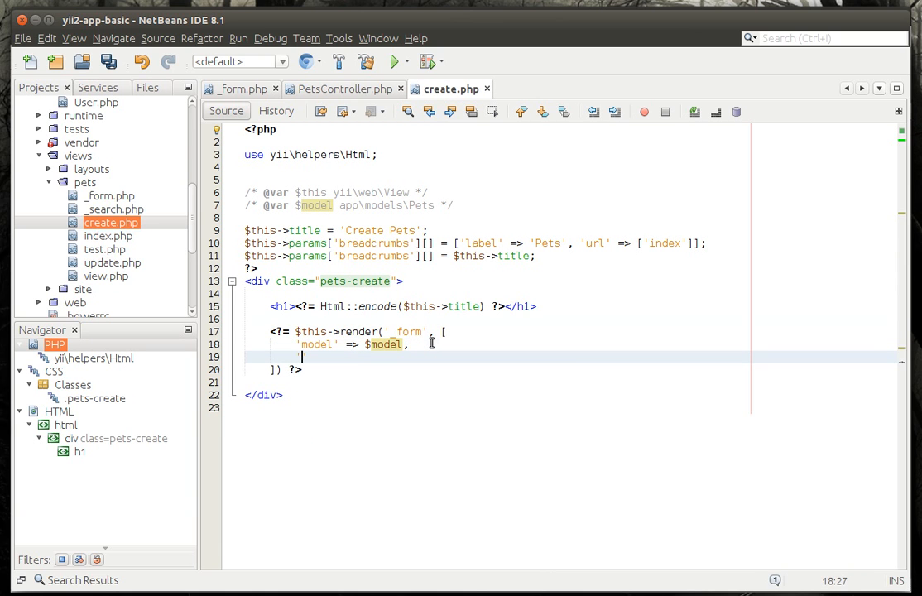
type("req =")
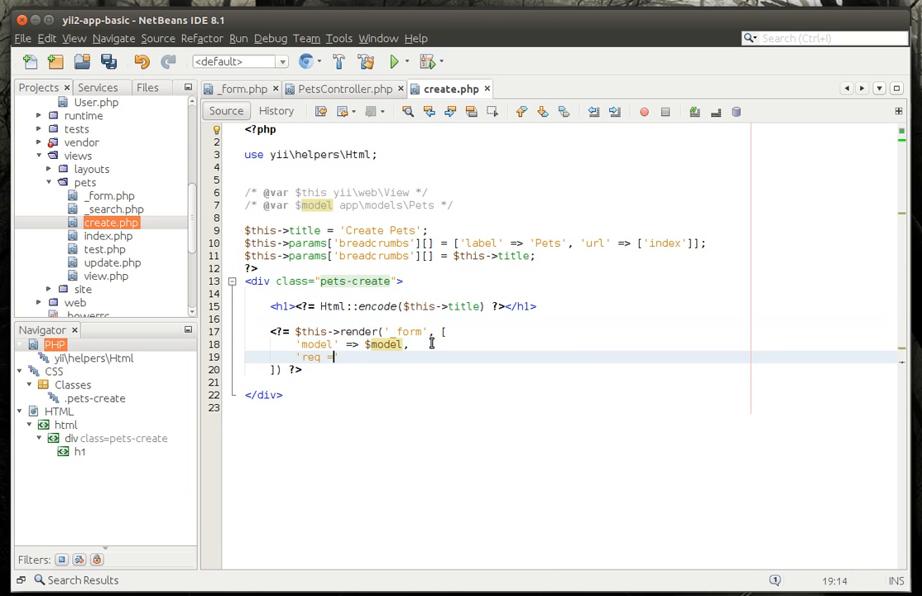
key("BackSpace")
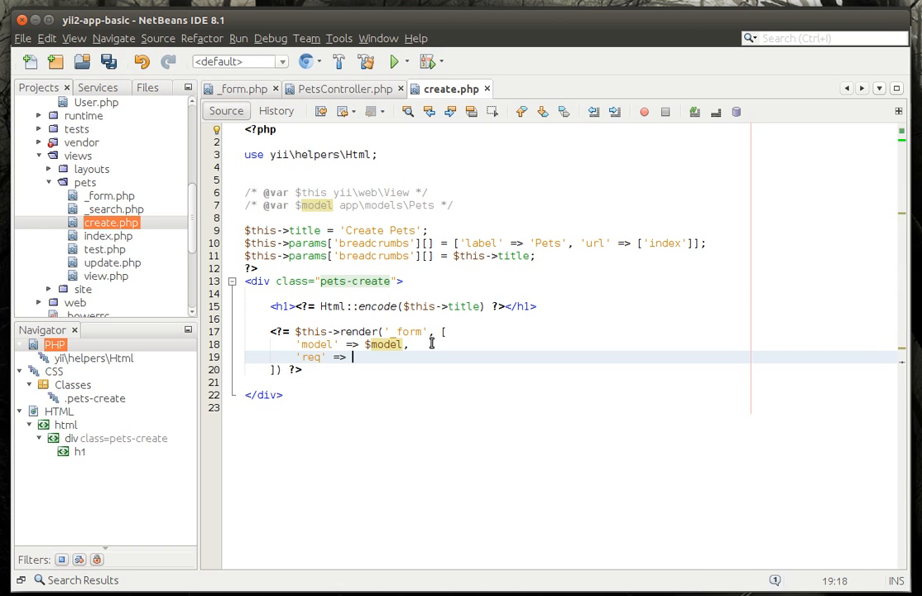
type("$r")
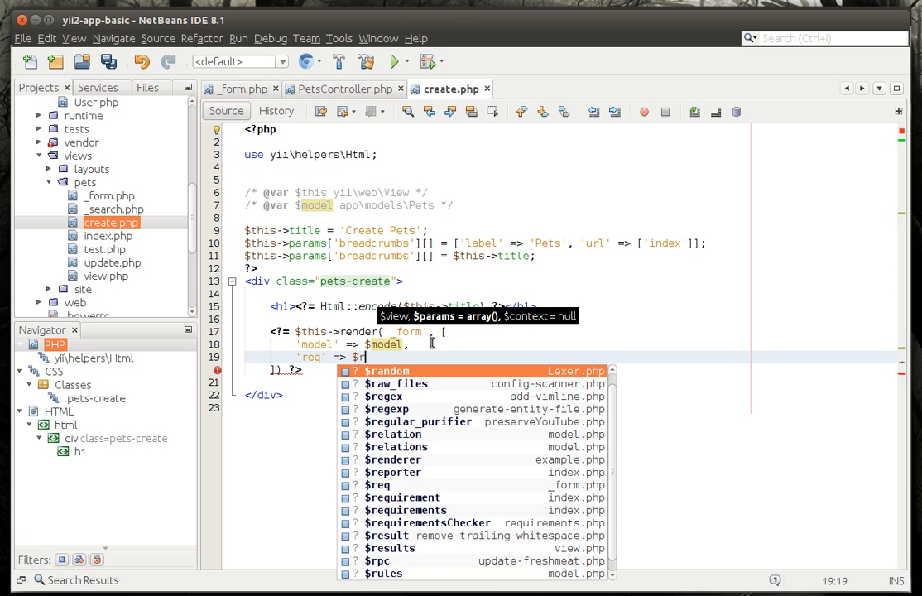
type("eq")
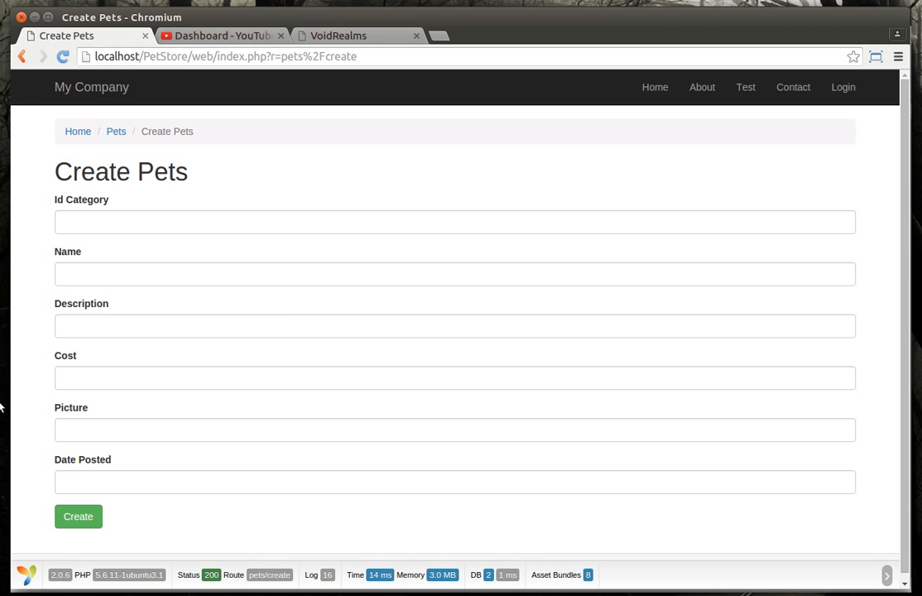
Submit the Create Pets form empty, then with Id Category 1, to test validation
left_click(78, 515)
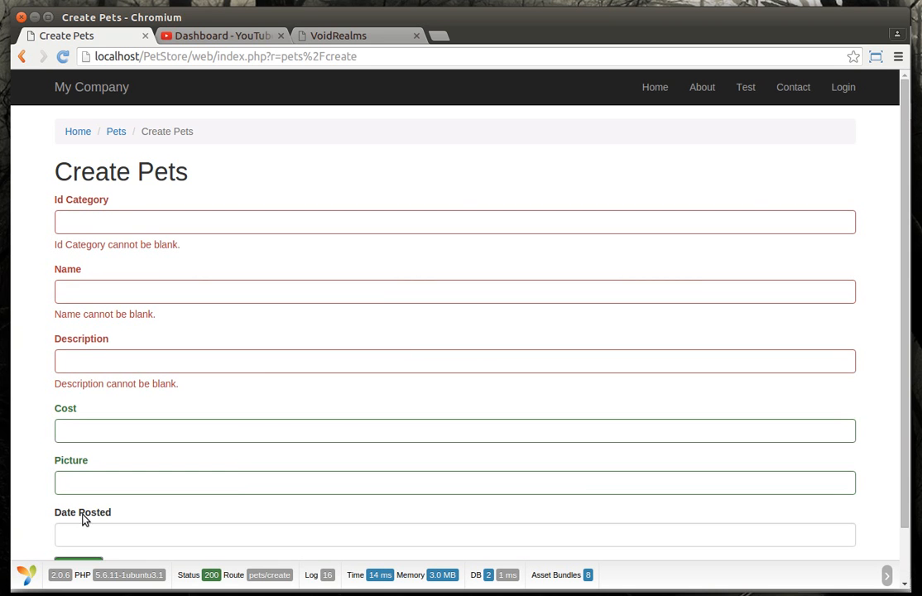
left_click(454, 361)
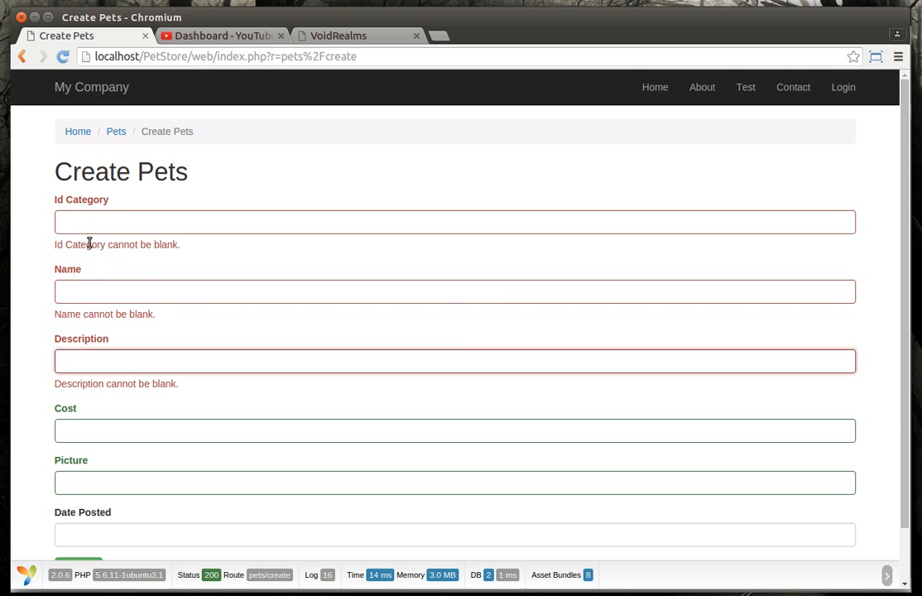
type("1")
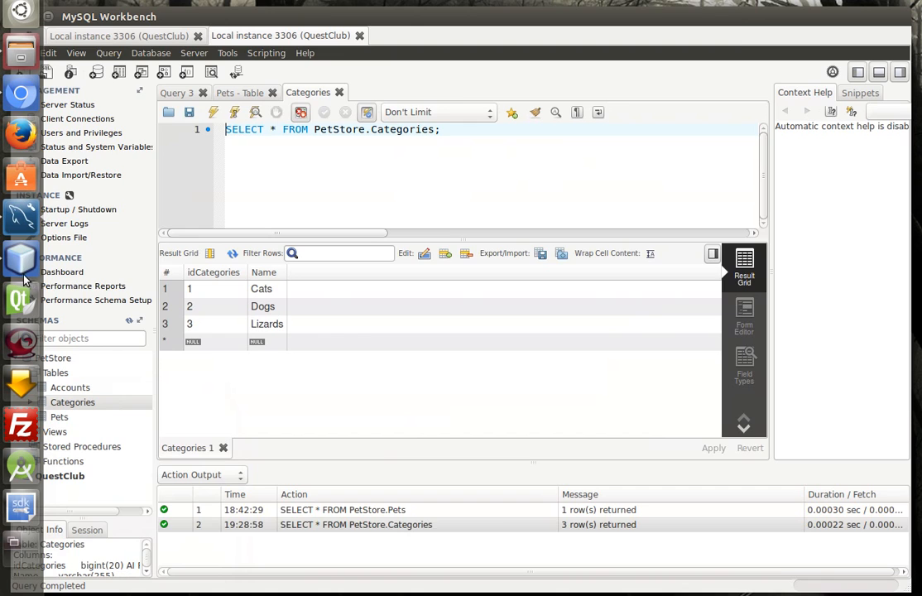
left_click(20, 93)
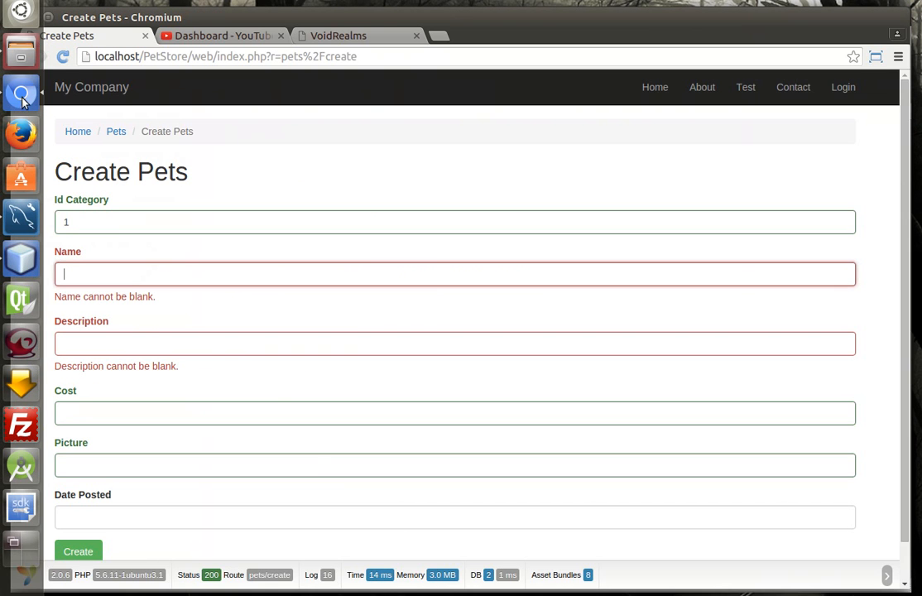
type("Tes")
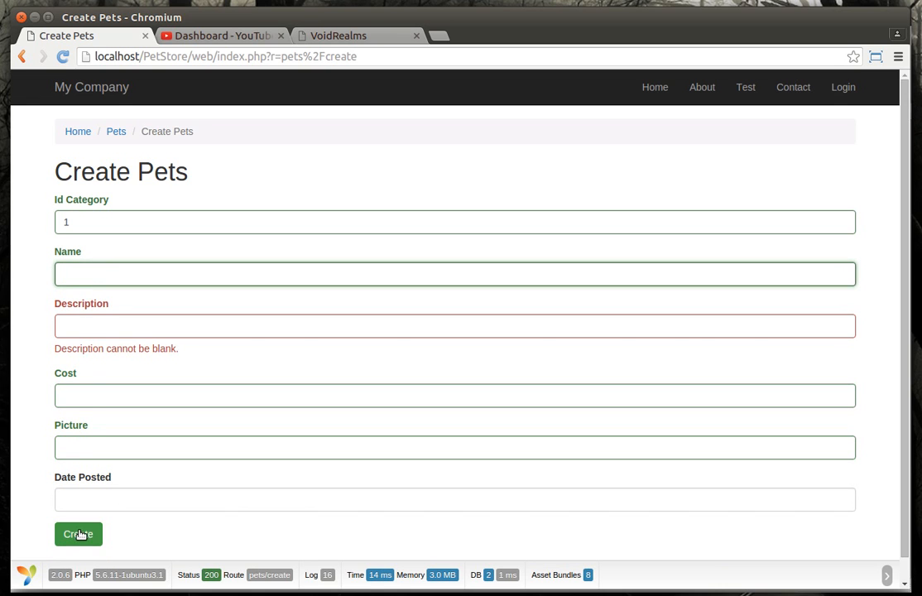
left_click(77, 534)
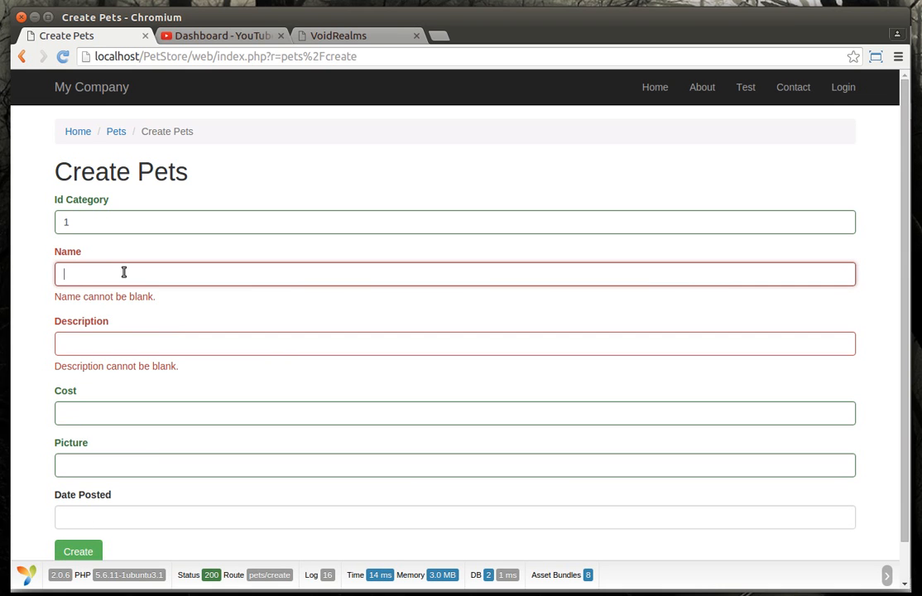
Save pet Test with description Testing, then open its Update page
type("Test")
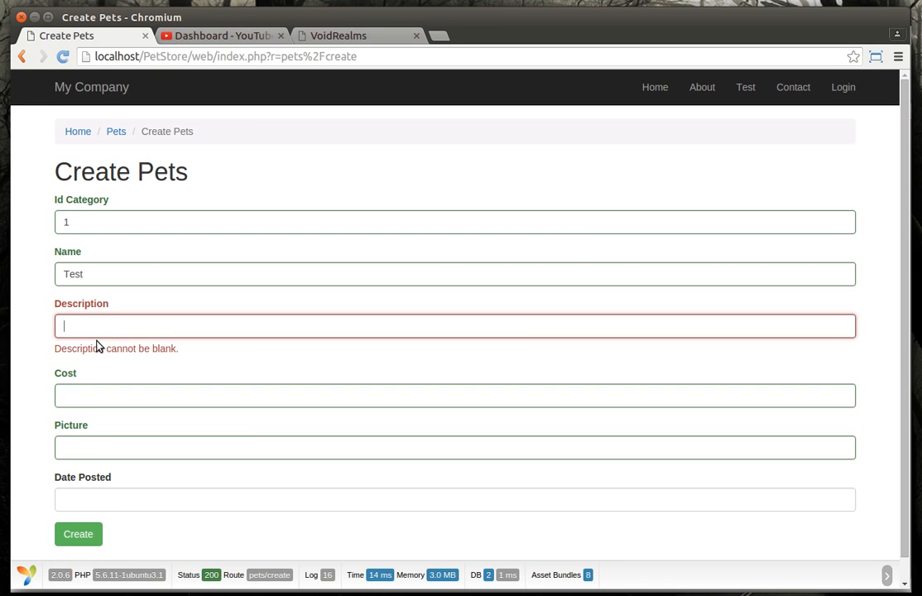
type("Testing")
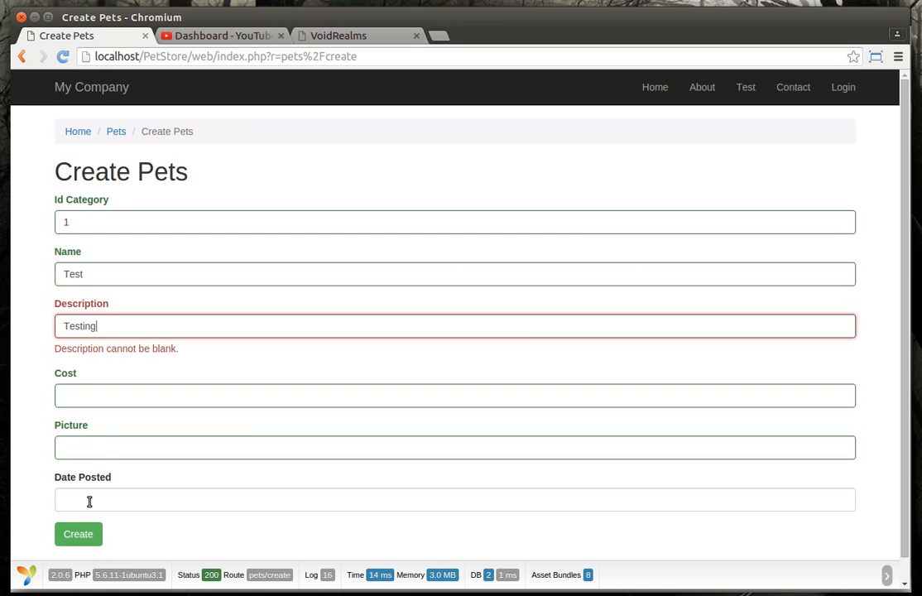
left_click(78, 533)
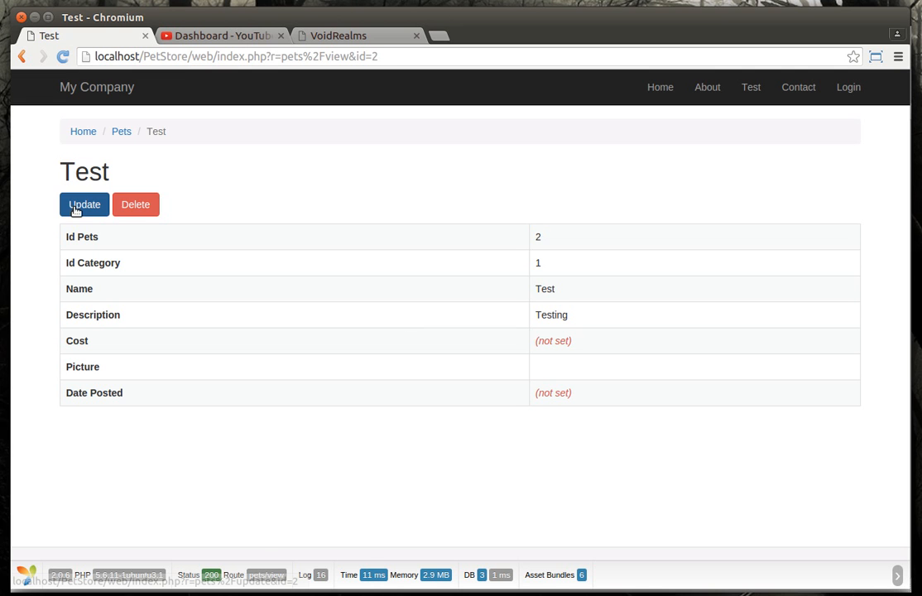
left_click(84, 204)
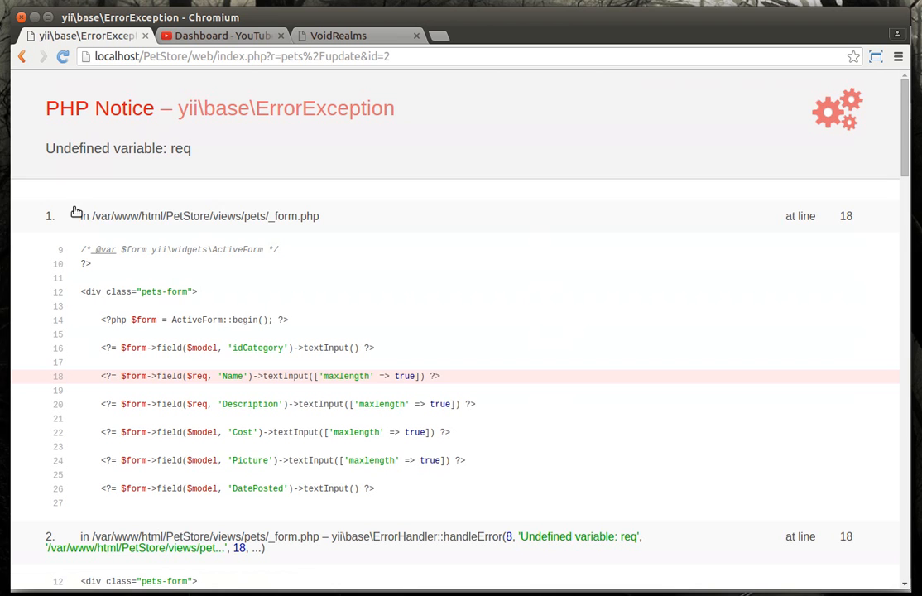
mouse_move(137, 366)
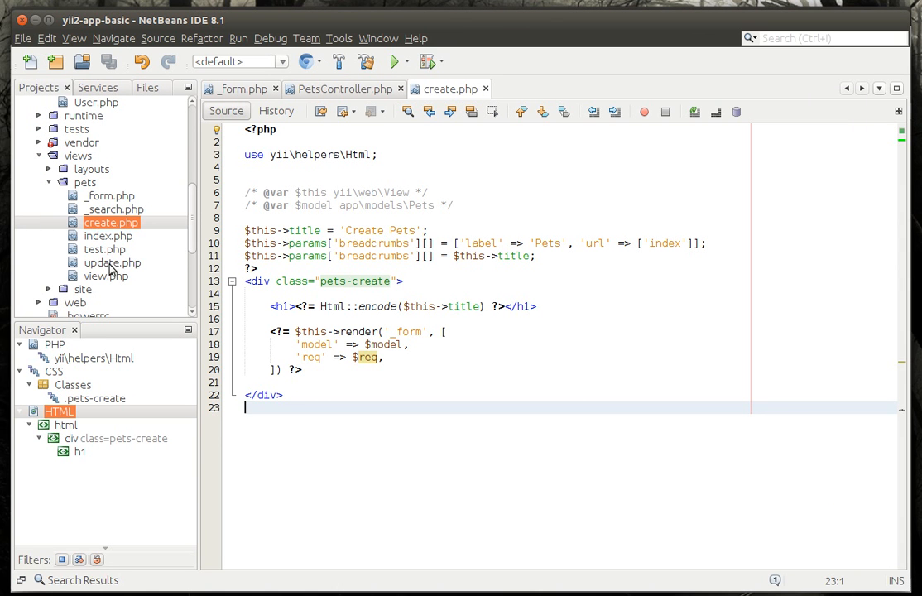
Open views/pets/_form.php from the Projects tree
left_click(110, 195)
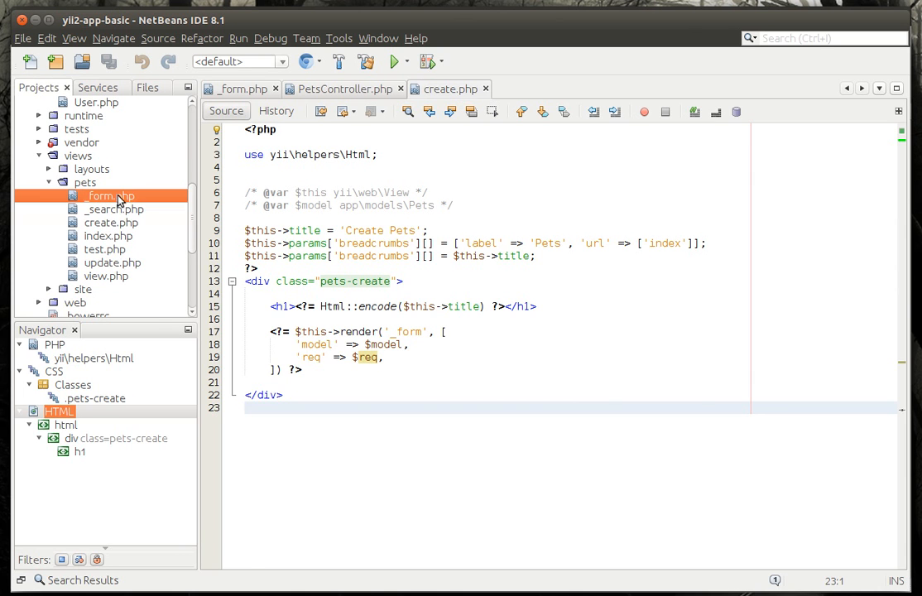
left_click(111, 195)
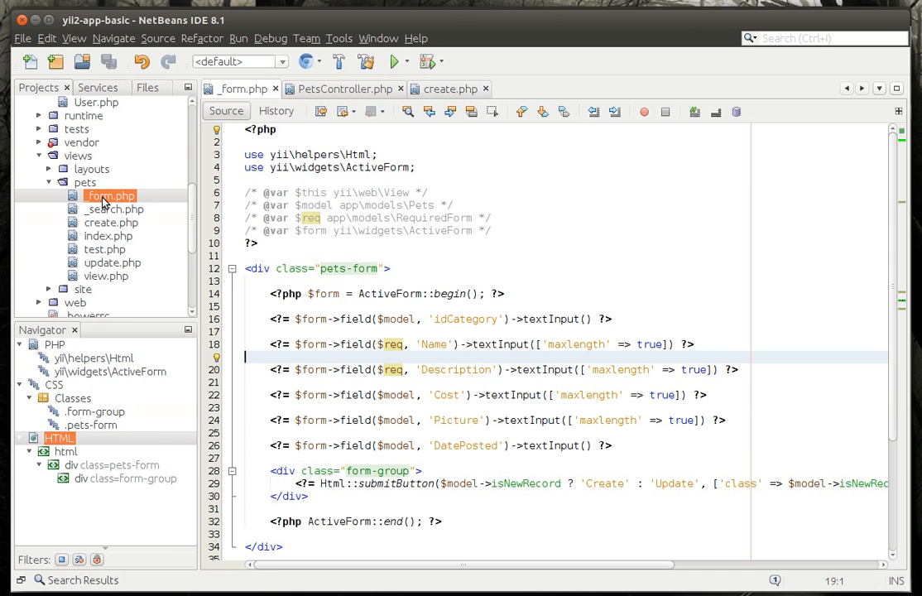
mouse_move(97, 198)
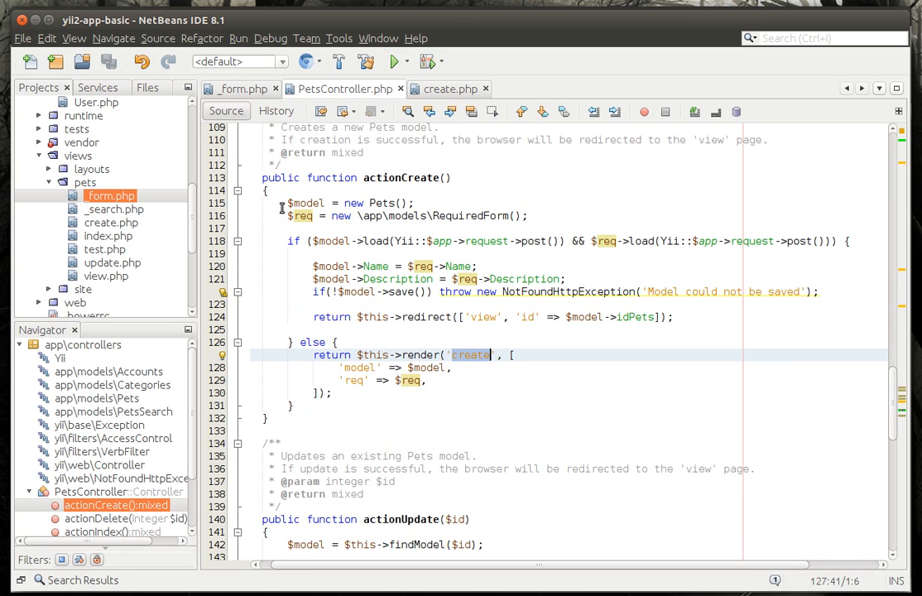
Inspect the 'req' => $req parameter in actionCreate's render call
left_click(303, 203)
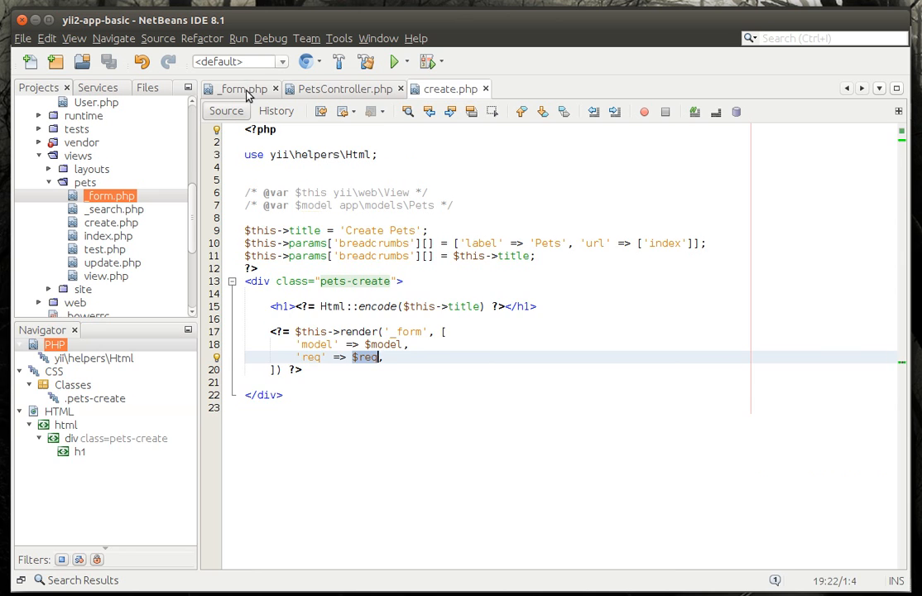
left_click(340, 88)
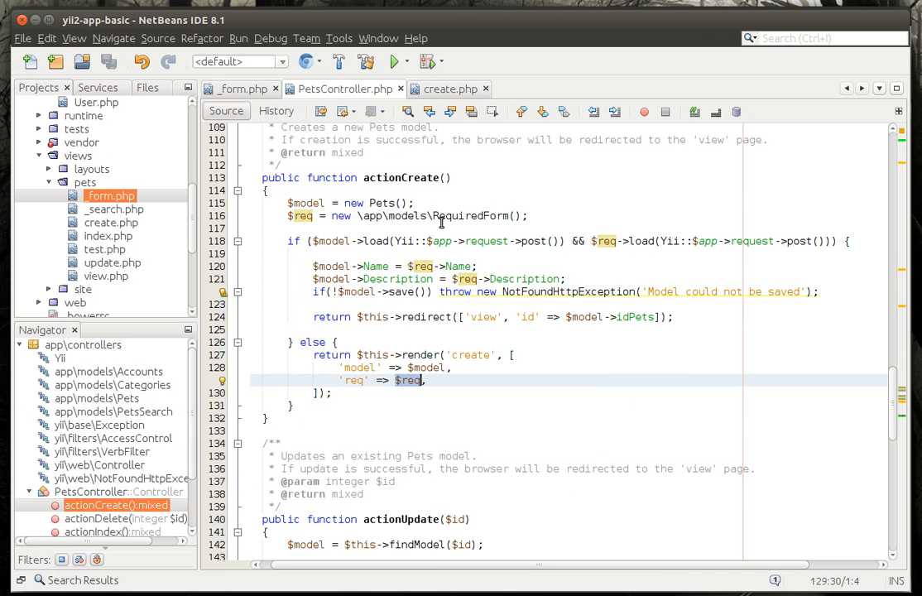
left_click(303, 203)
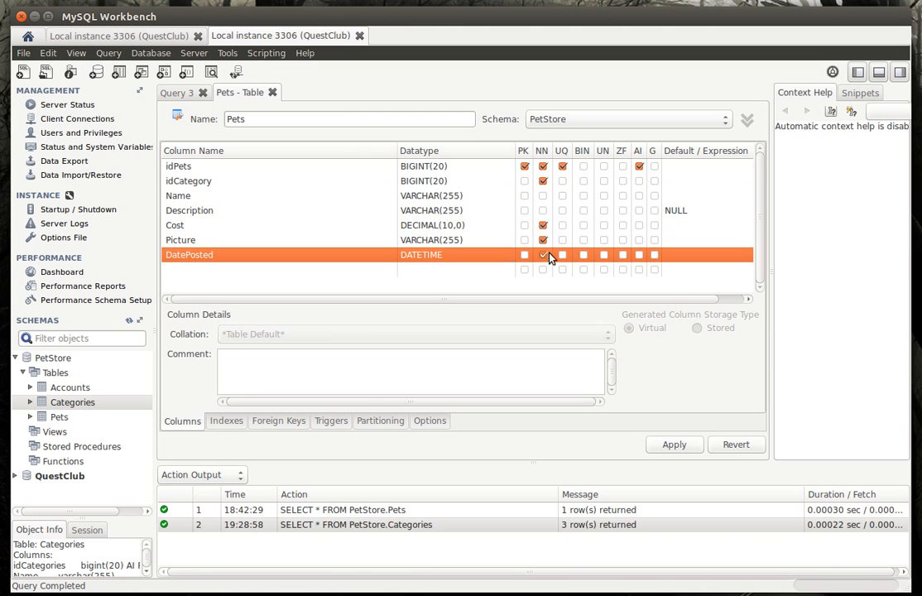
Check the DatePosted not-null box in the Pets table, then open models/RequiredForm.php
left_click(543, 254)
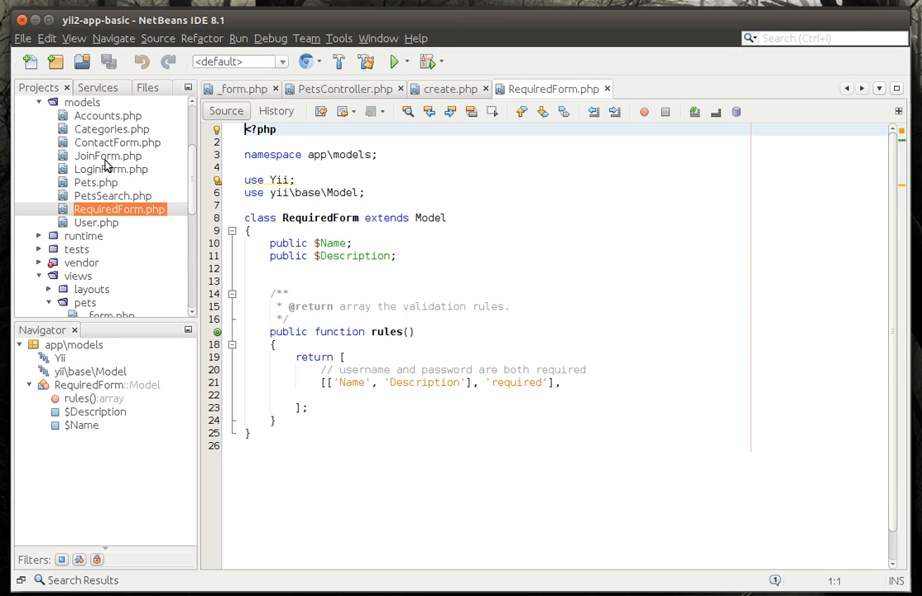
left_click(118, 208)
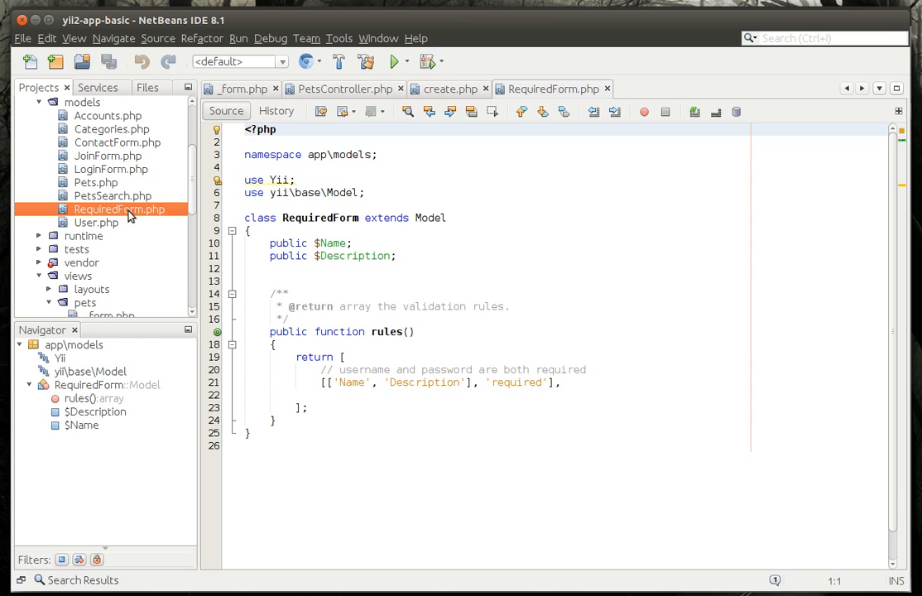